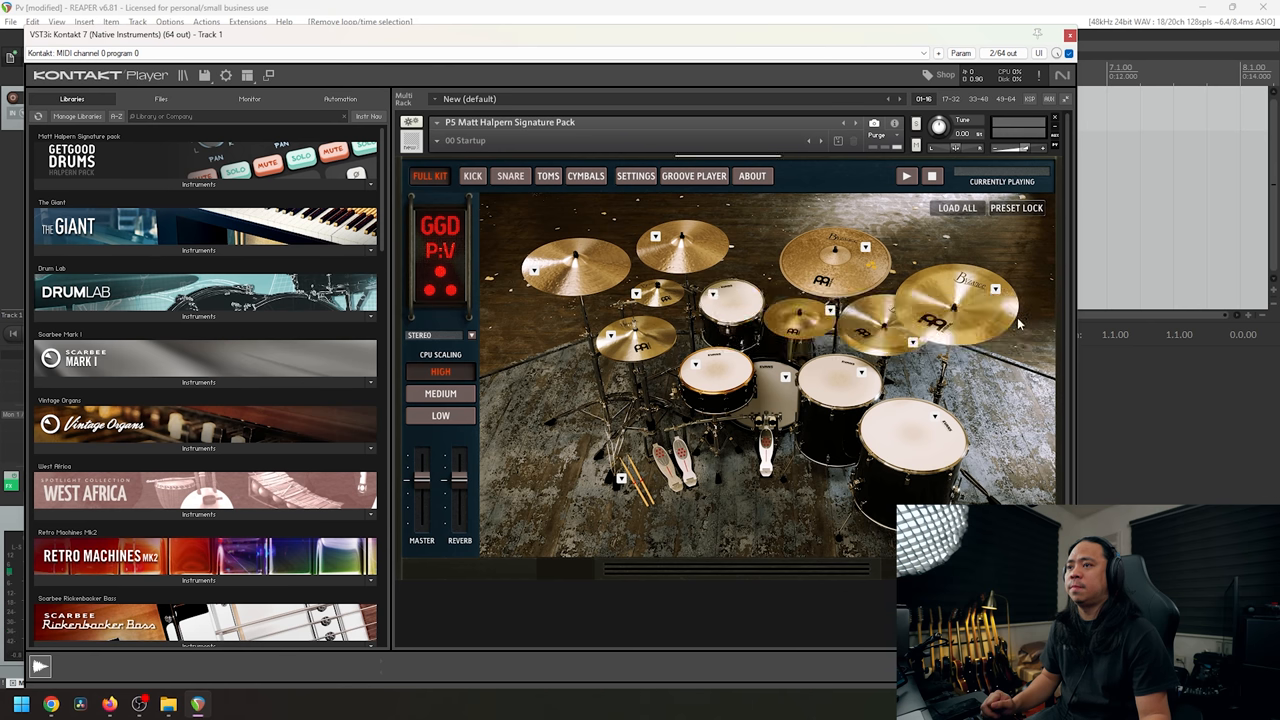
Review the Kick, Toms and Cymbals mixer pages of the GGD kit.
{"action": "left_click", "coordinate": [472, 176]}
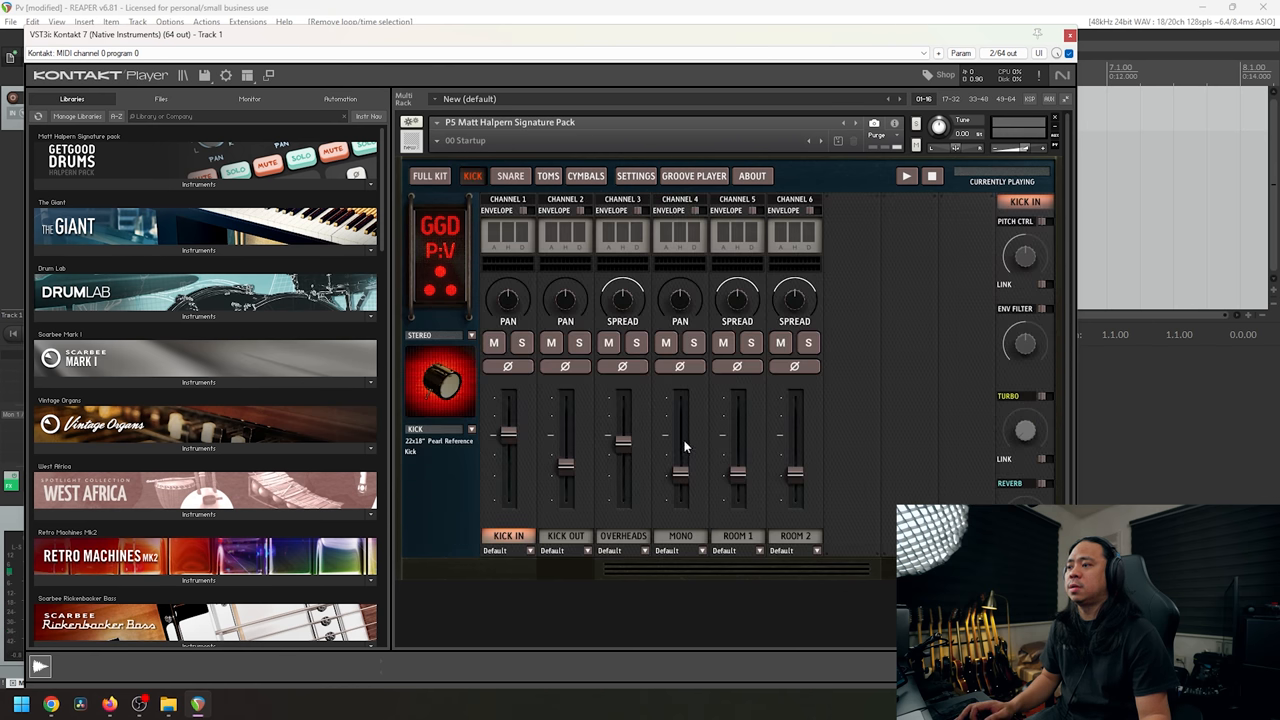
{"action": "mouse_move", "coordinate": [670, 210]}
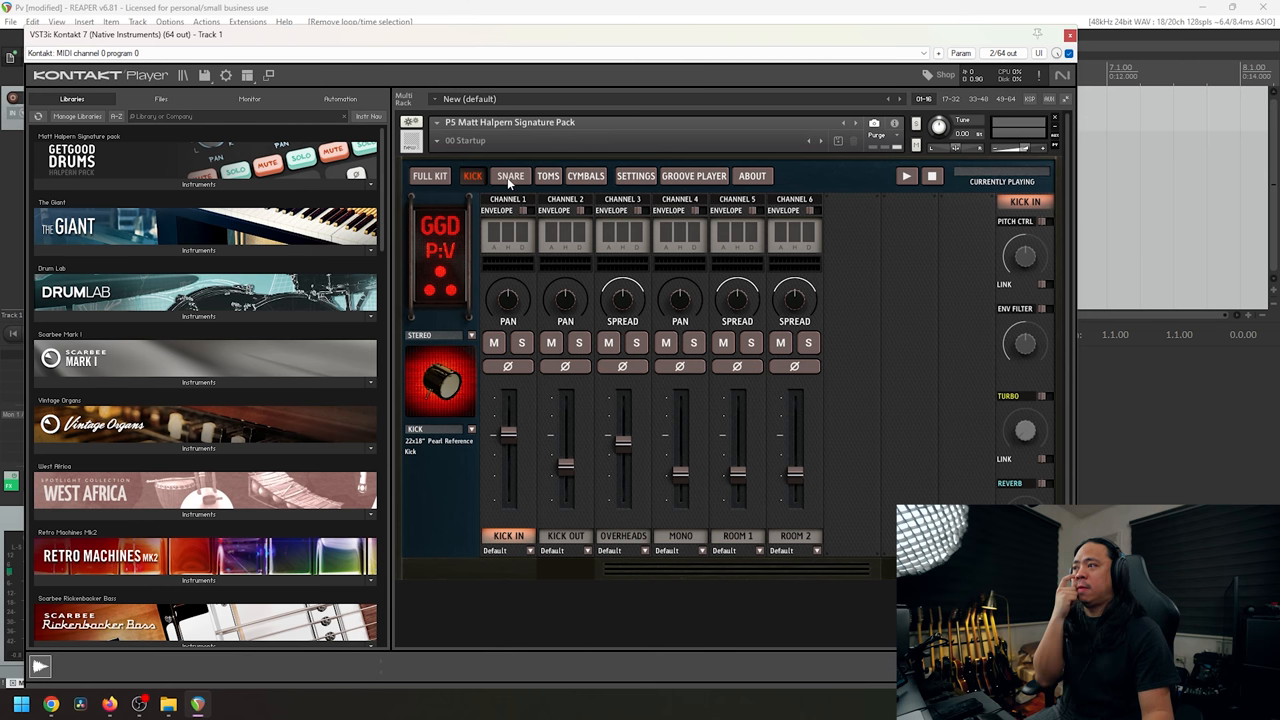
{"action": "left_click", "coordinate": [548, 176]}
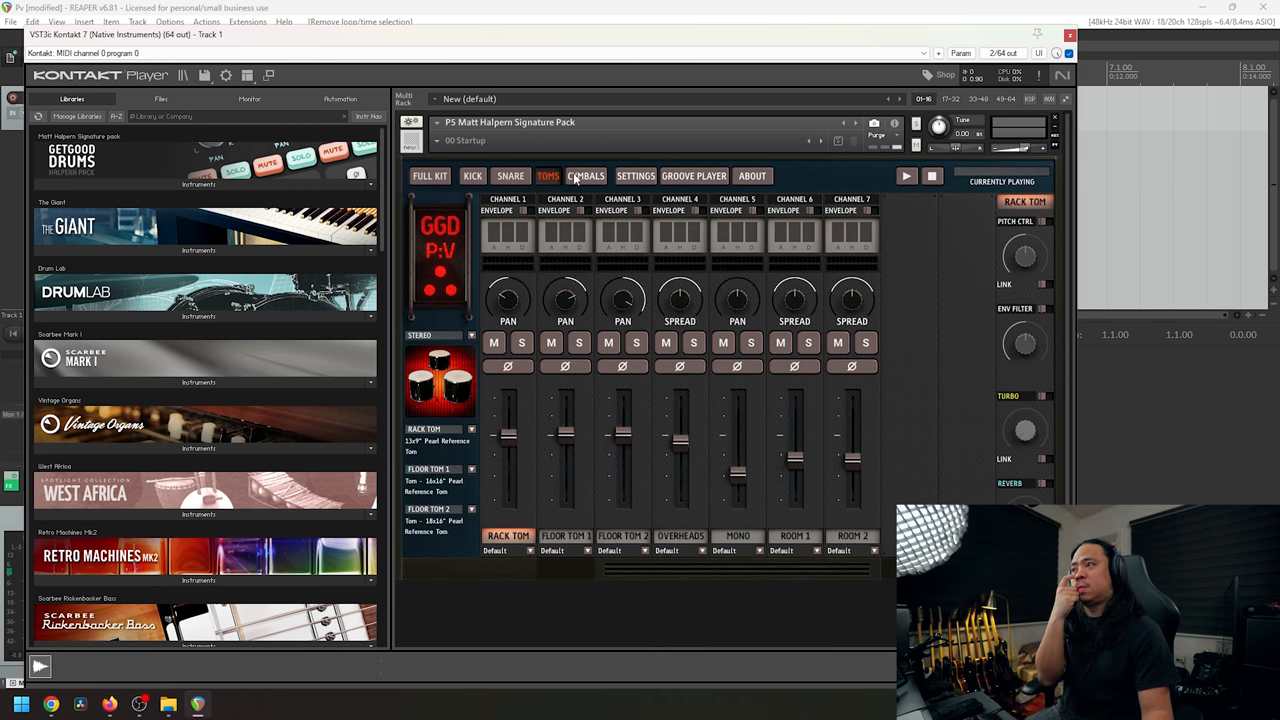
{"action": "left_click", "coordinate": [584, 176]}
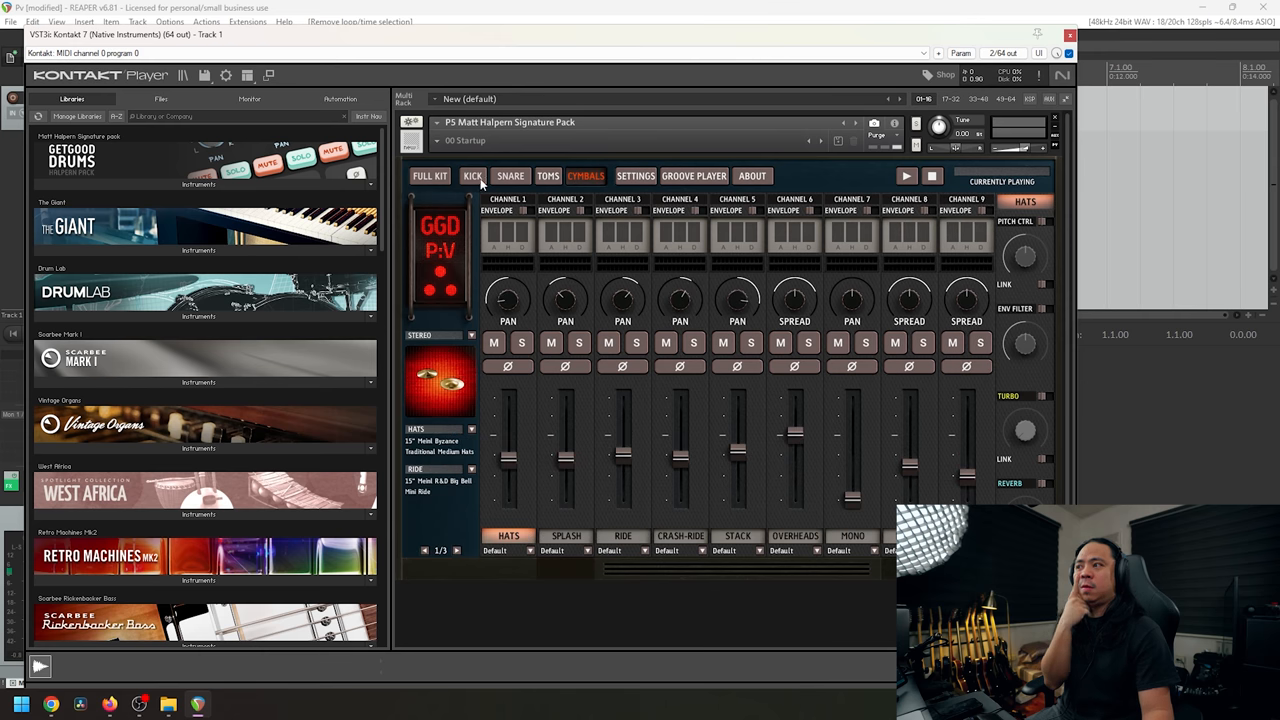
{"action": "left_click", "coordinate": [472, 176]}
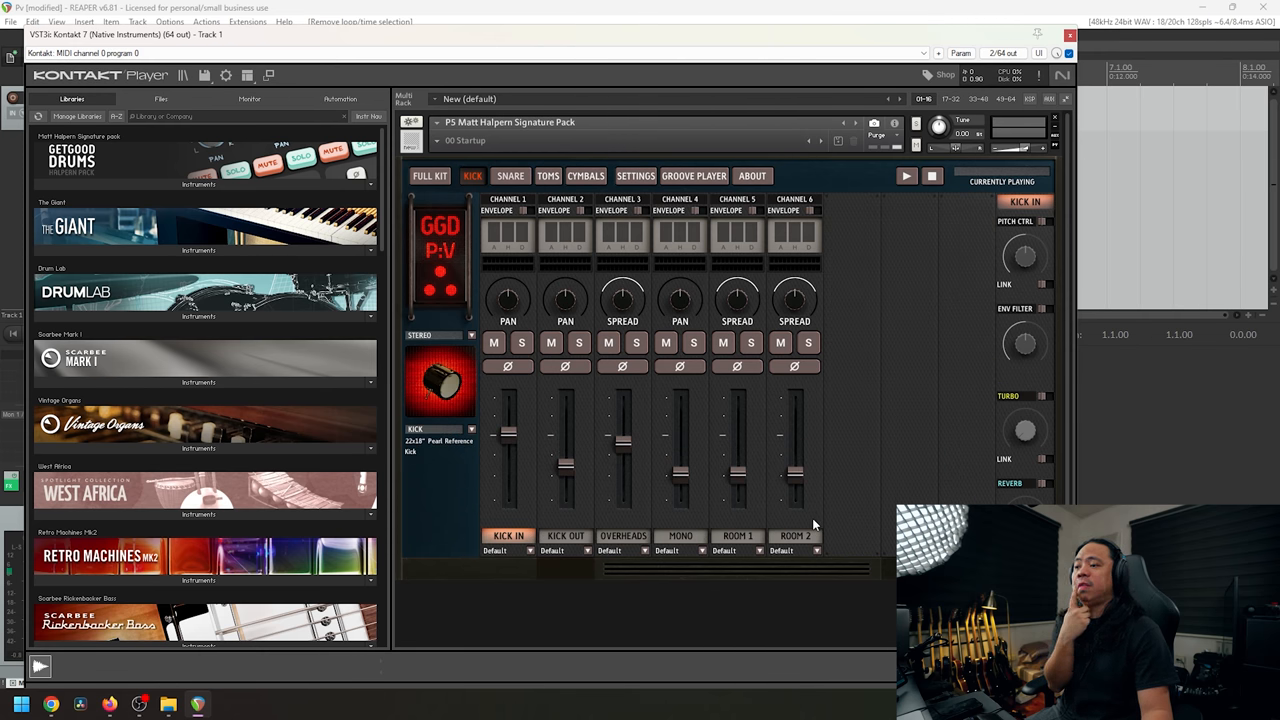
{"action": "mouse_move", "coordinate": [812, 516]}
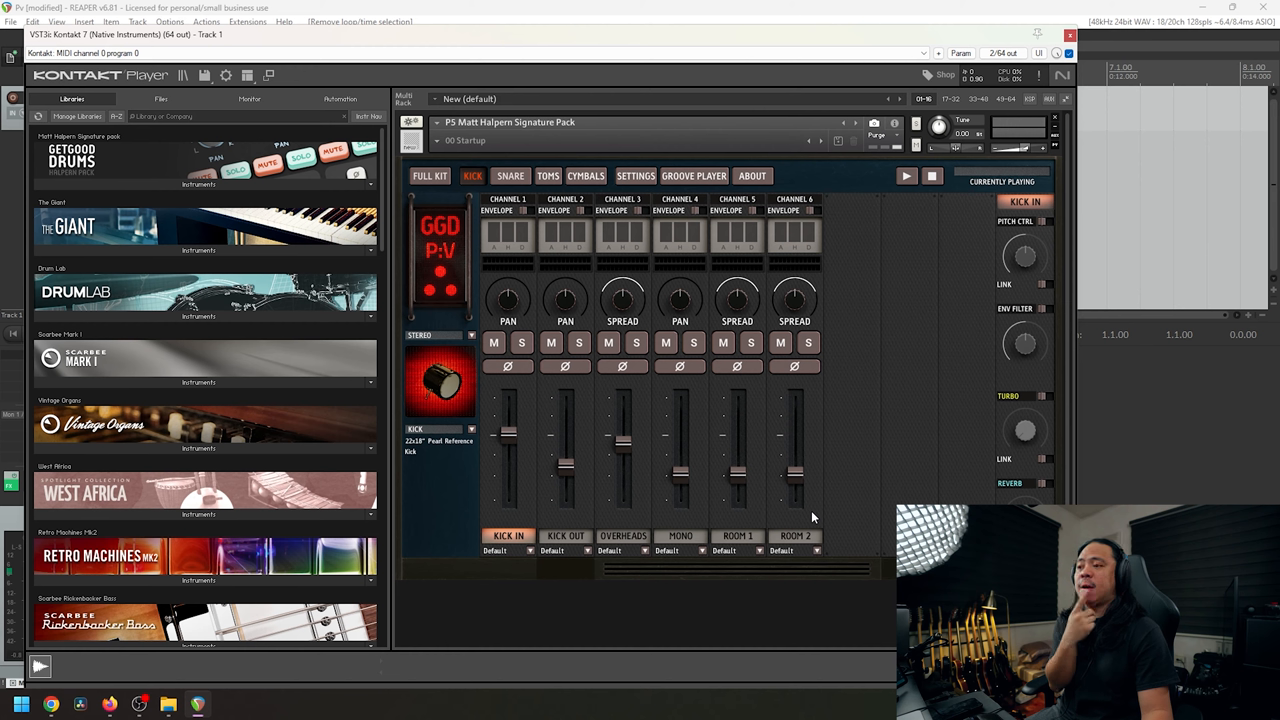
{"action": "mouse_move", "coordinate": [620, 532]}
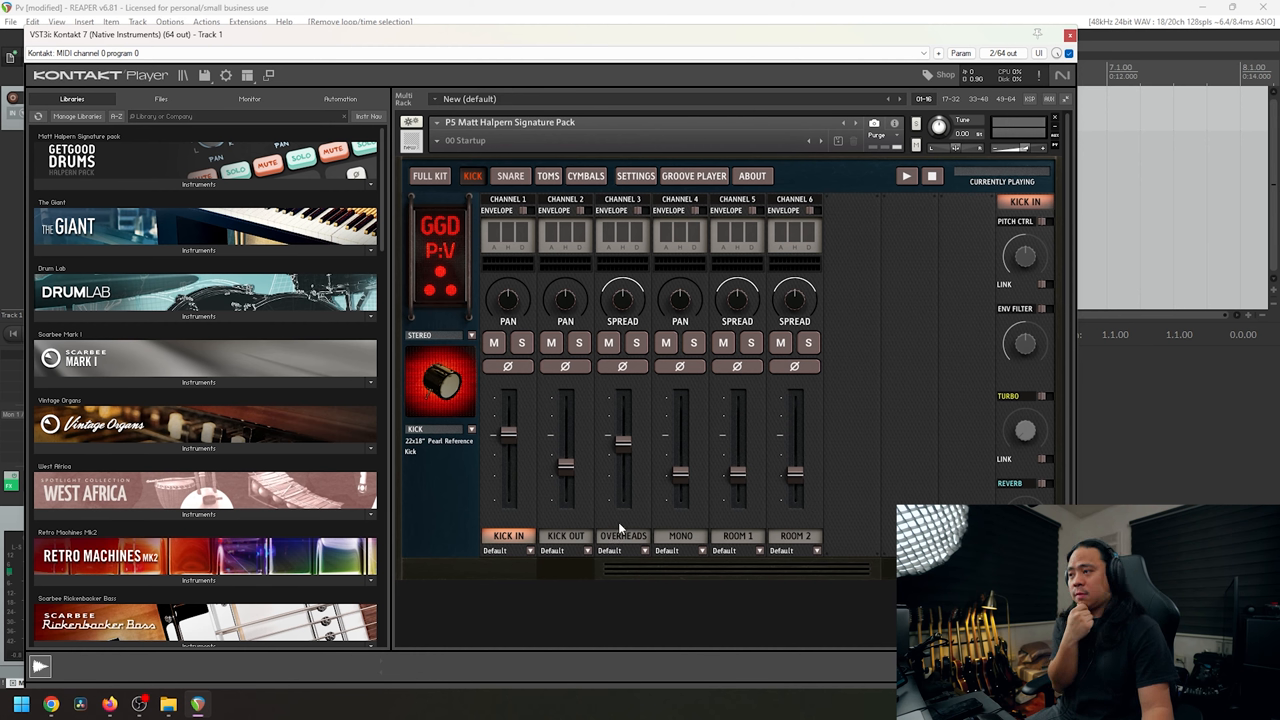
Check the Snare, Kick, Toms and Cymbals channel outputs, then hide Kontakt to reach the tracks.
{"action": "left_click", "coordinate": [508, 176]}
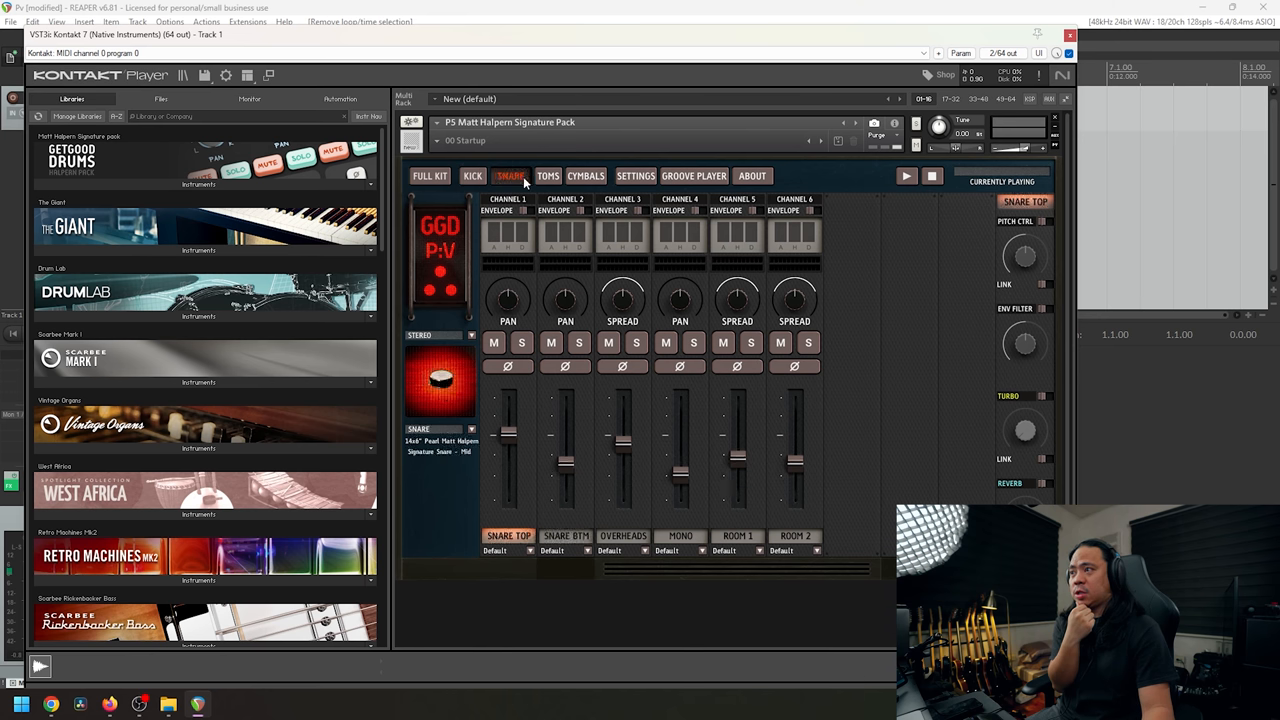
{"action": "left_click", "coordinate": [472, 176]}
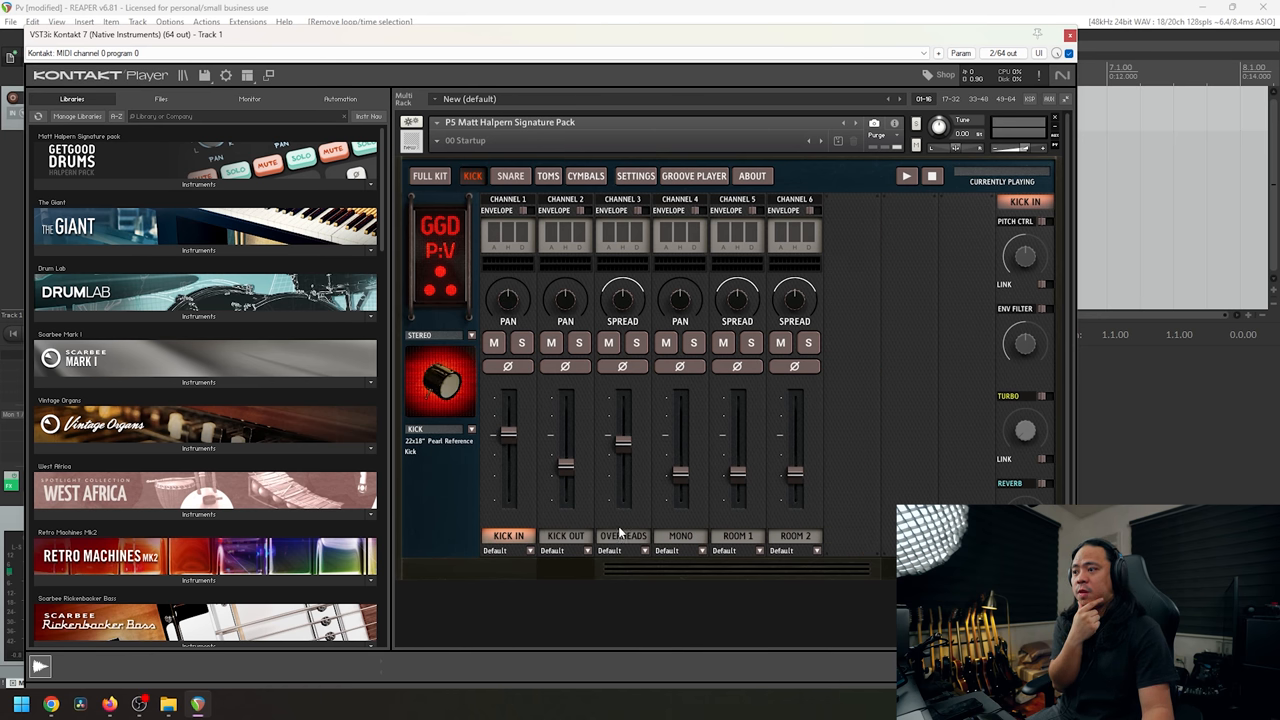
{"action": "mouse_move", "coordinate": [808, 532]}
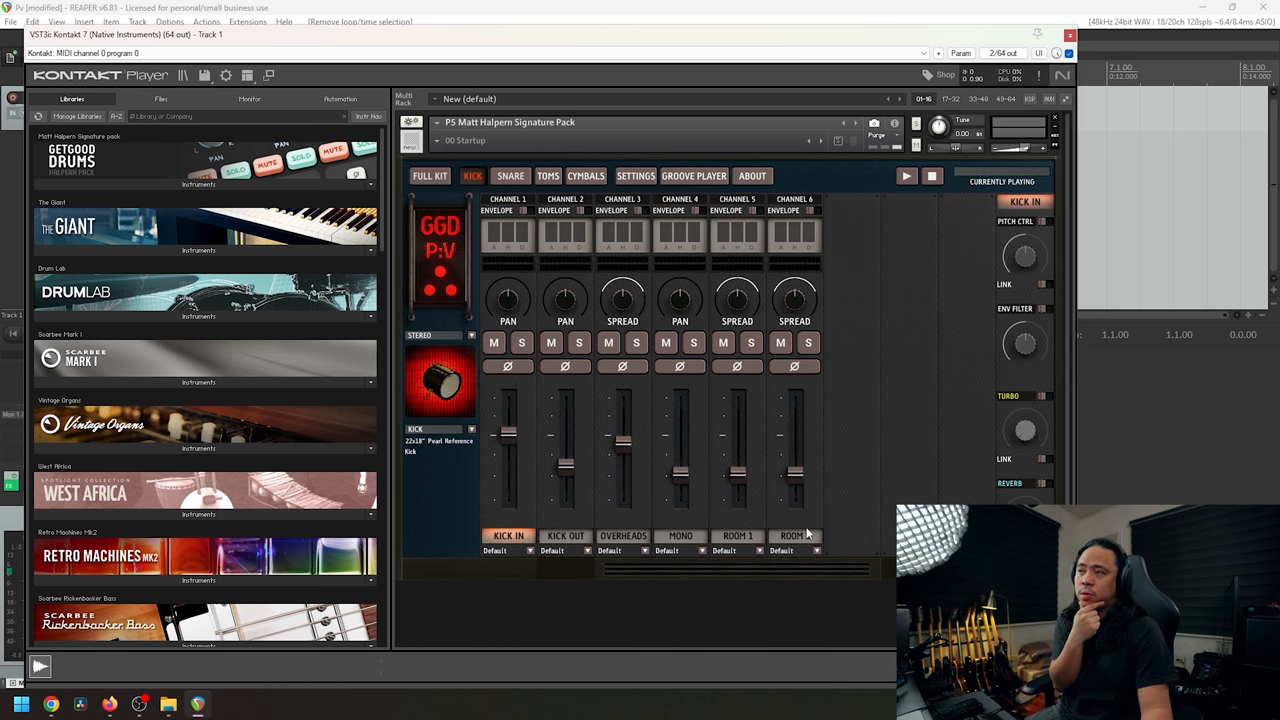
{"action": "left_click", "coordinate": [548, 176]}
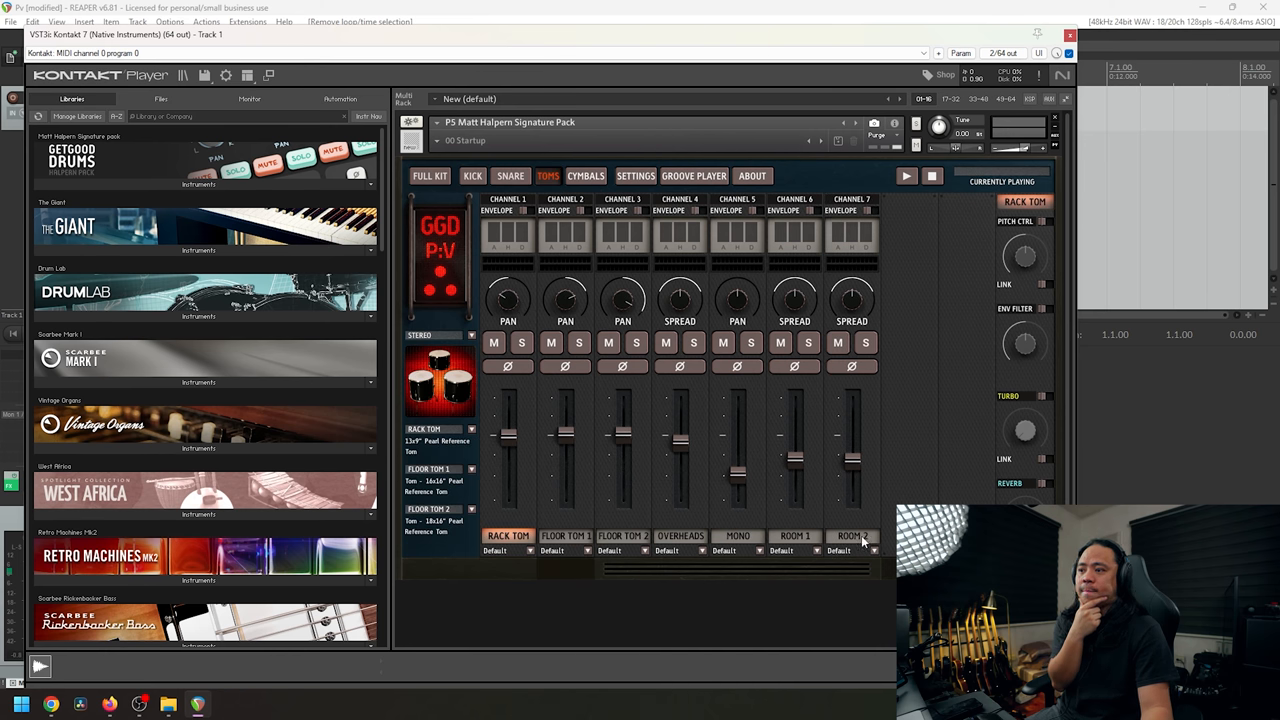
{"action": "left_click", "coordinate": [584, 176]}
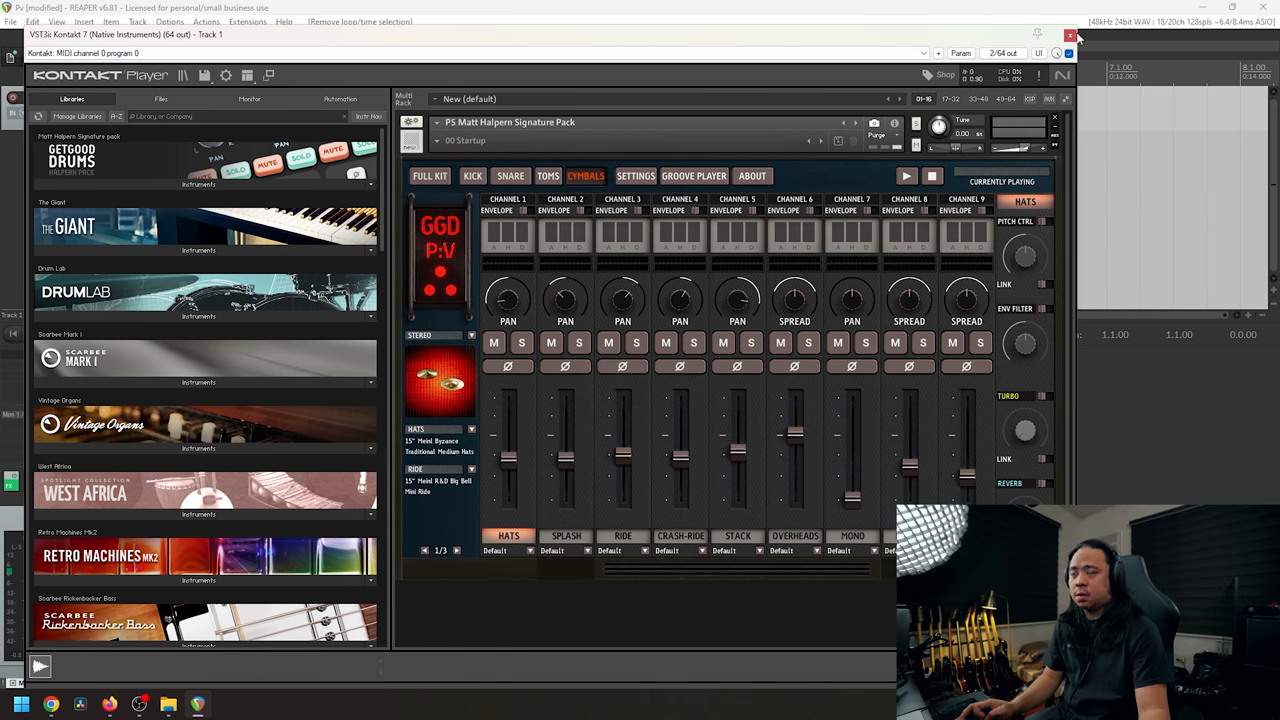
{"action": "left_click", "coordinate": [472, 176]}
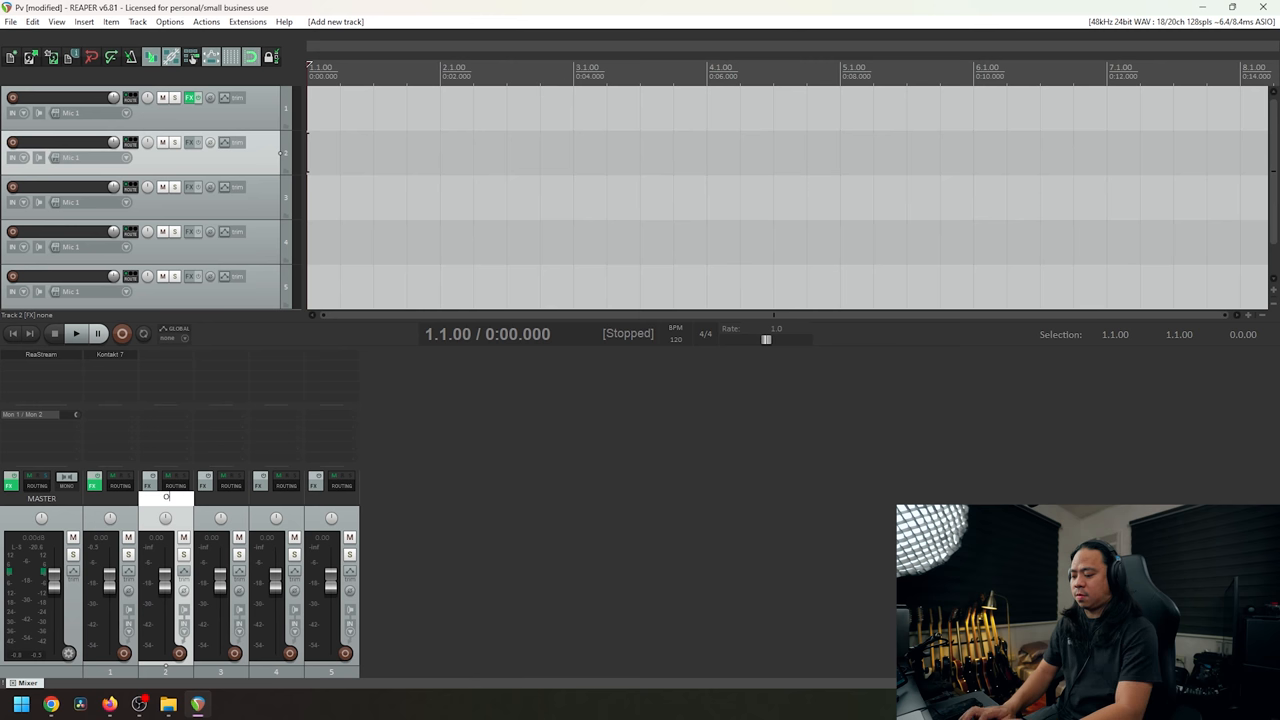
Name the tracks Overheads, Mono, Room 1 and Room 2.
{"action": "type", "text": "Overheads"}
{"action": "left_click", "coordinate": [220, 498]}
{"action": "type", "text": "Mono"}
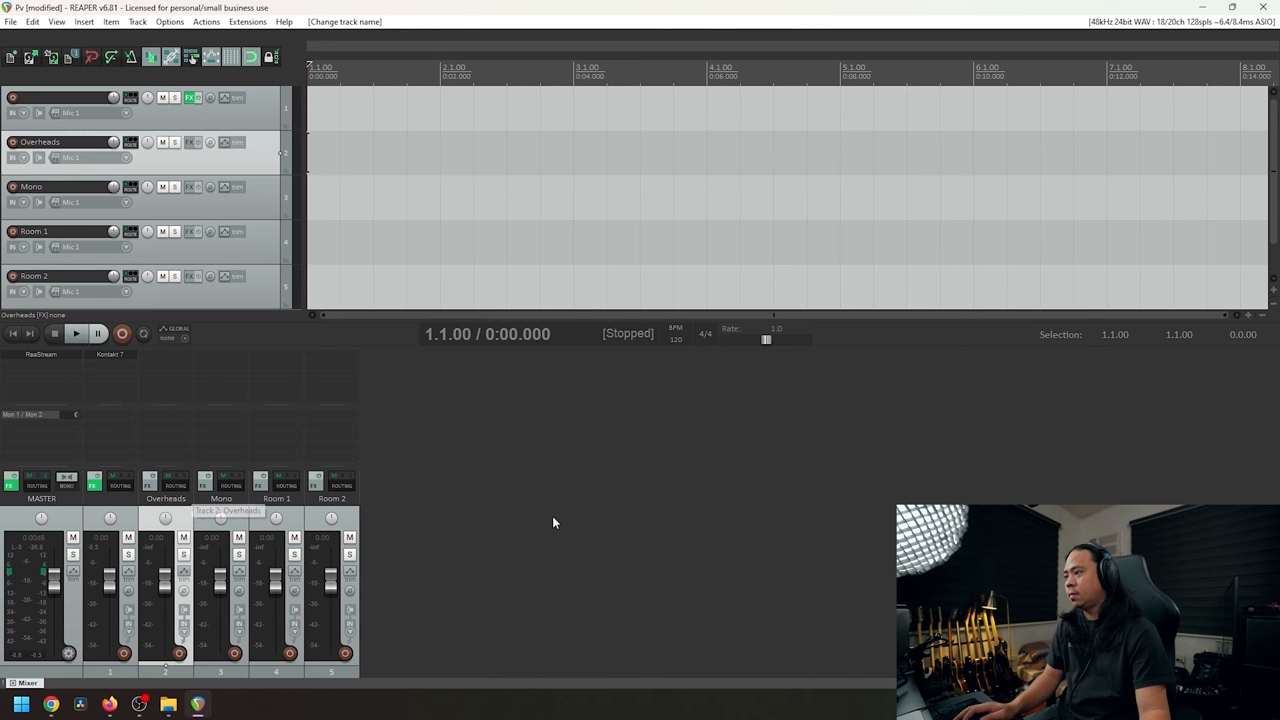
{"action": "mouse_move", "coordinate": [754, 518]}
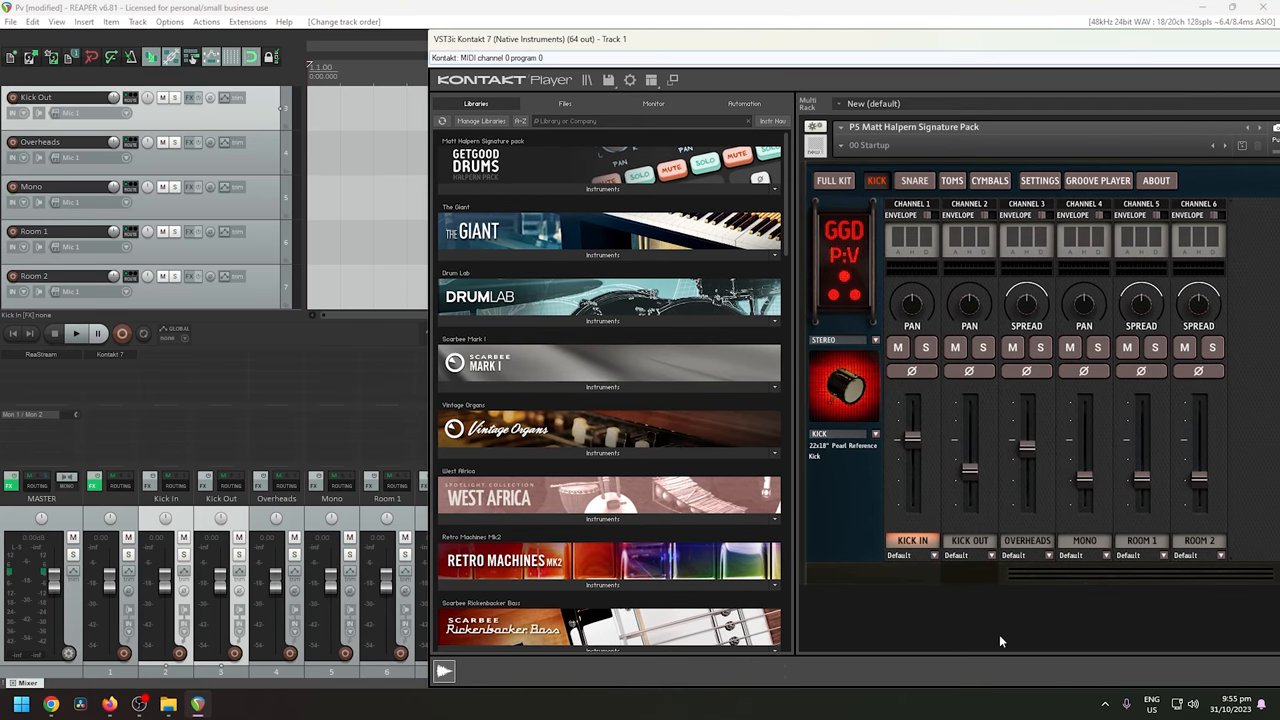
Check Kontakt's Snare and Toms output names and create the Rack Tom track.
{"action": "left_click", "coordinate": [912, 180]}
{"action": "type", "text": "Snare Btm"}
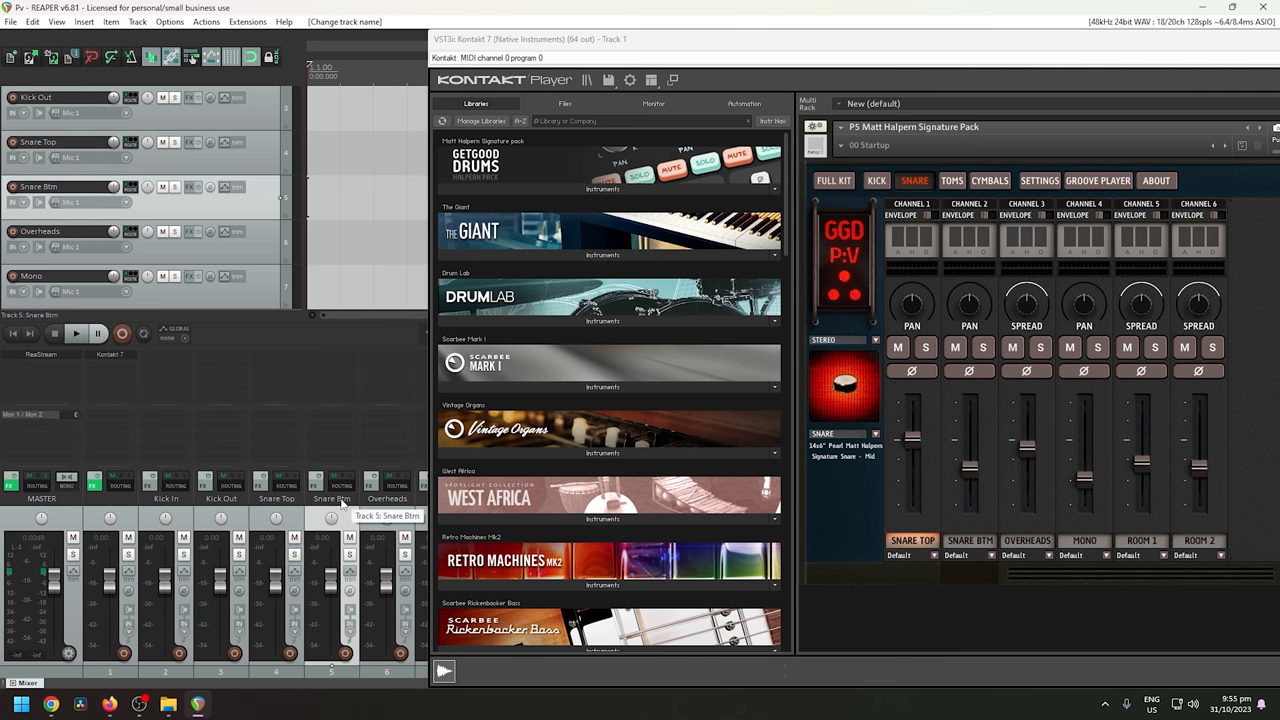
{"action": "left_click", "coordinate": [952, 180]}
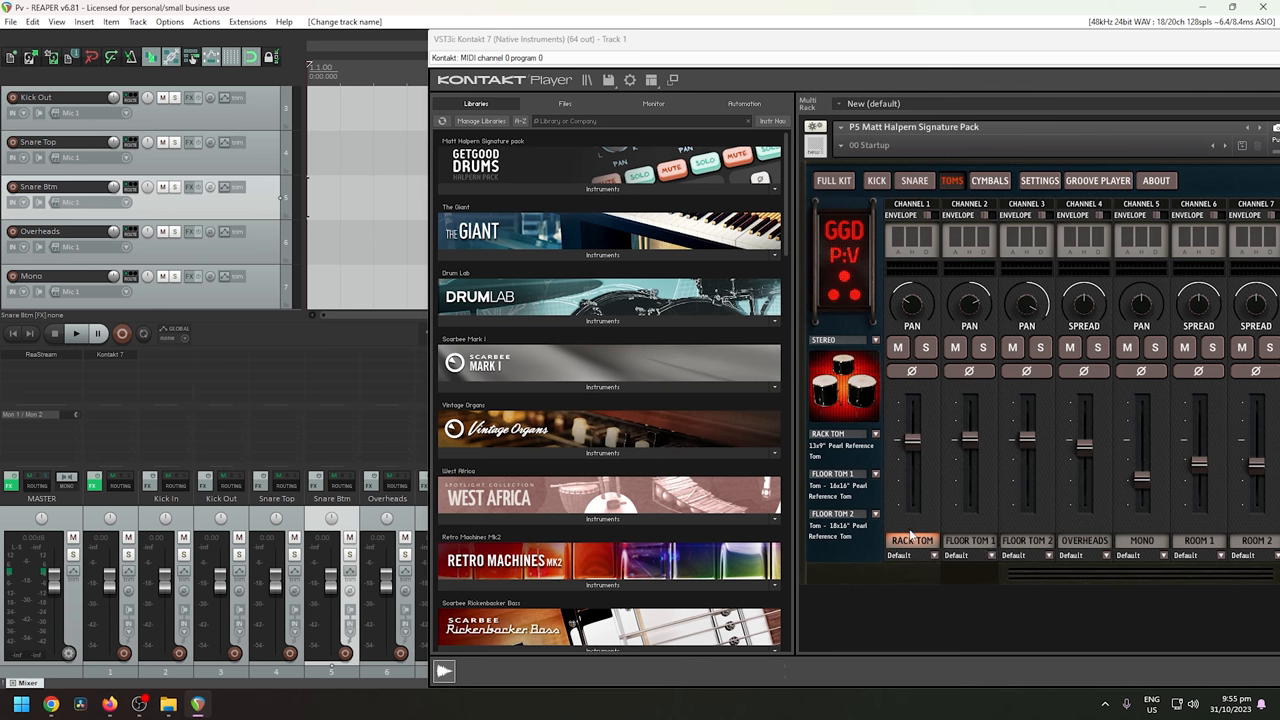
{"action": "left_click", "coordinate": [650, 80]}
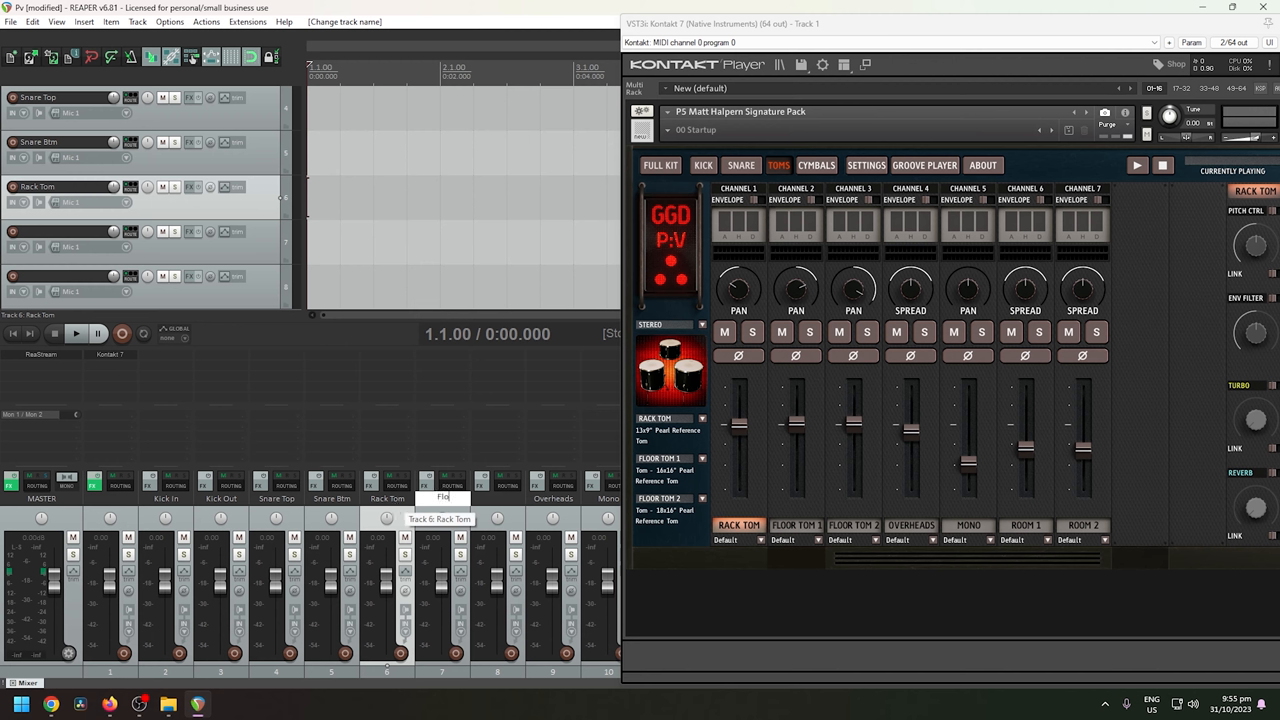
Name the new tracks Floor Tom 1, Floor Tom 2, Hats and Splash, checking the Cymbals page.
{"action": "type", "text": "Floor Tom 1"}
{"action": "left_click", "coordinate": [498, 498]}
{"action": "type", "text": "Floor Tom 2"}
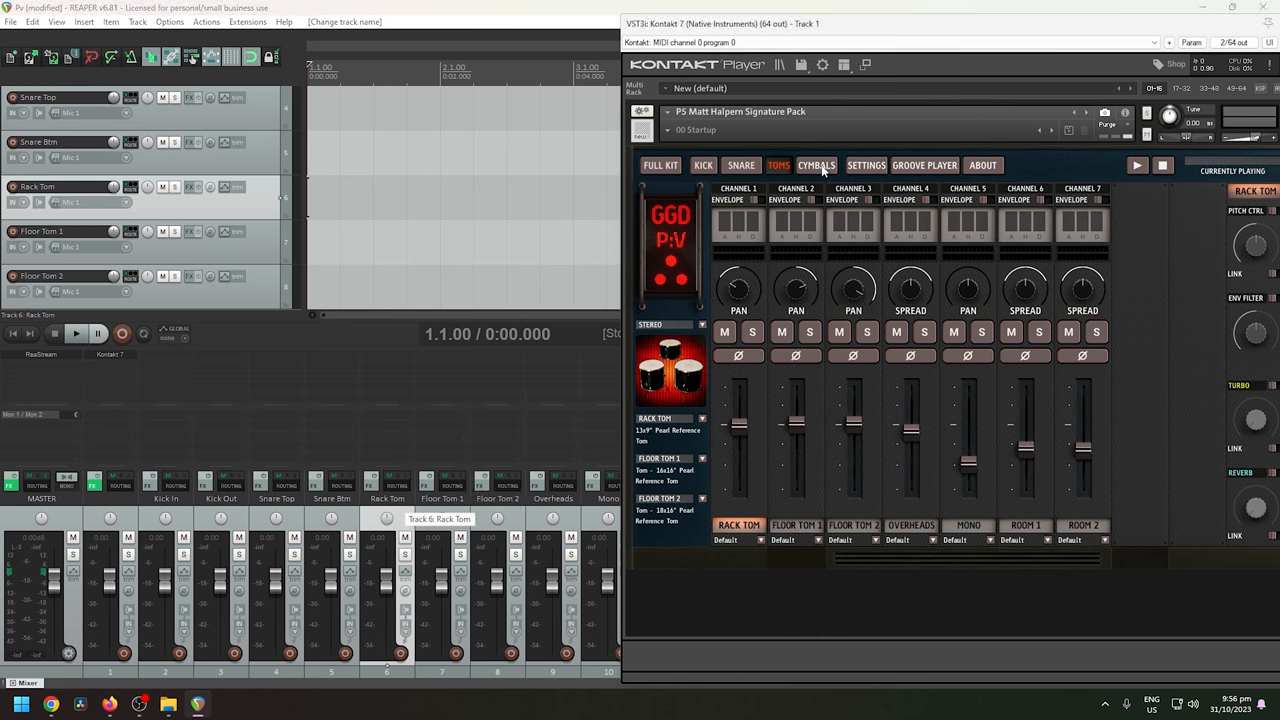
{"action": "left_click", "coordinate": [816, 164]}
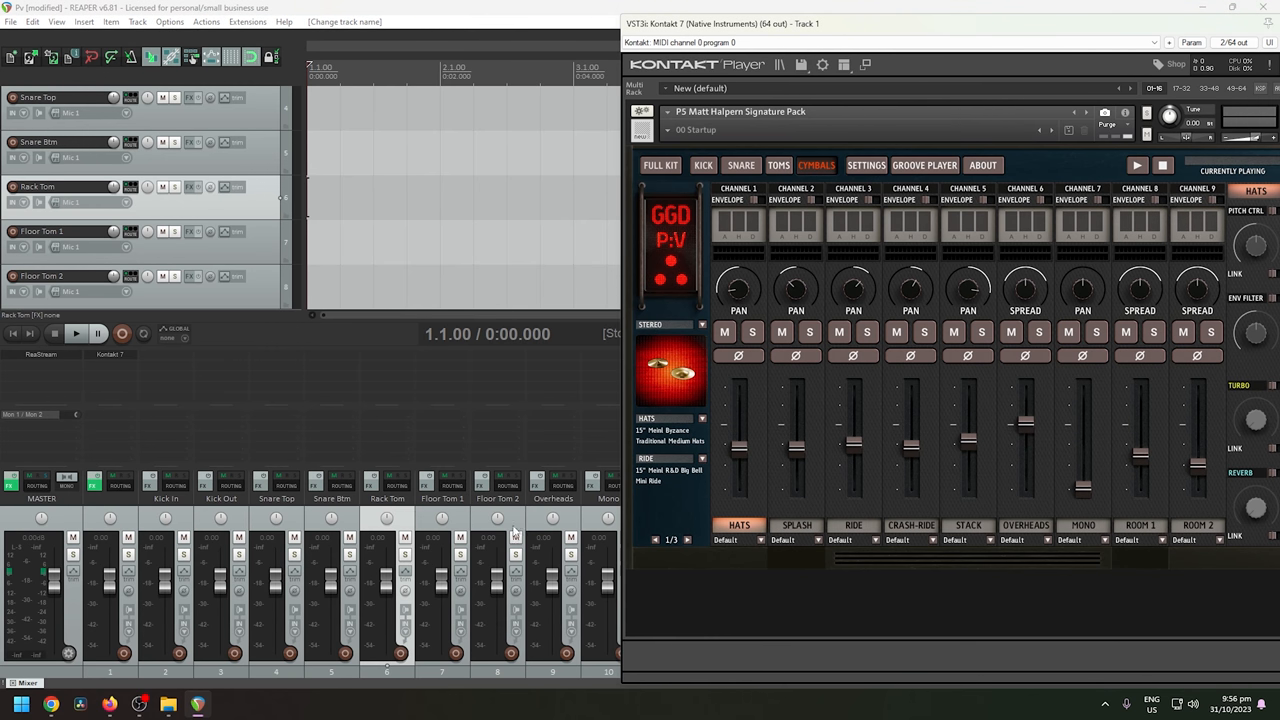
{"action": "mouse_move", "coordinate": [438, 532]}
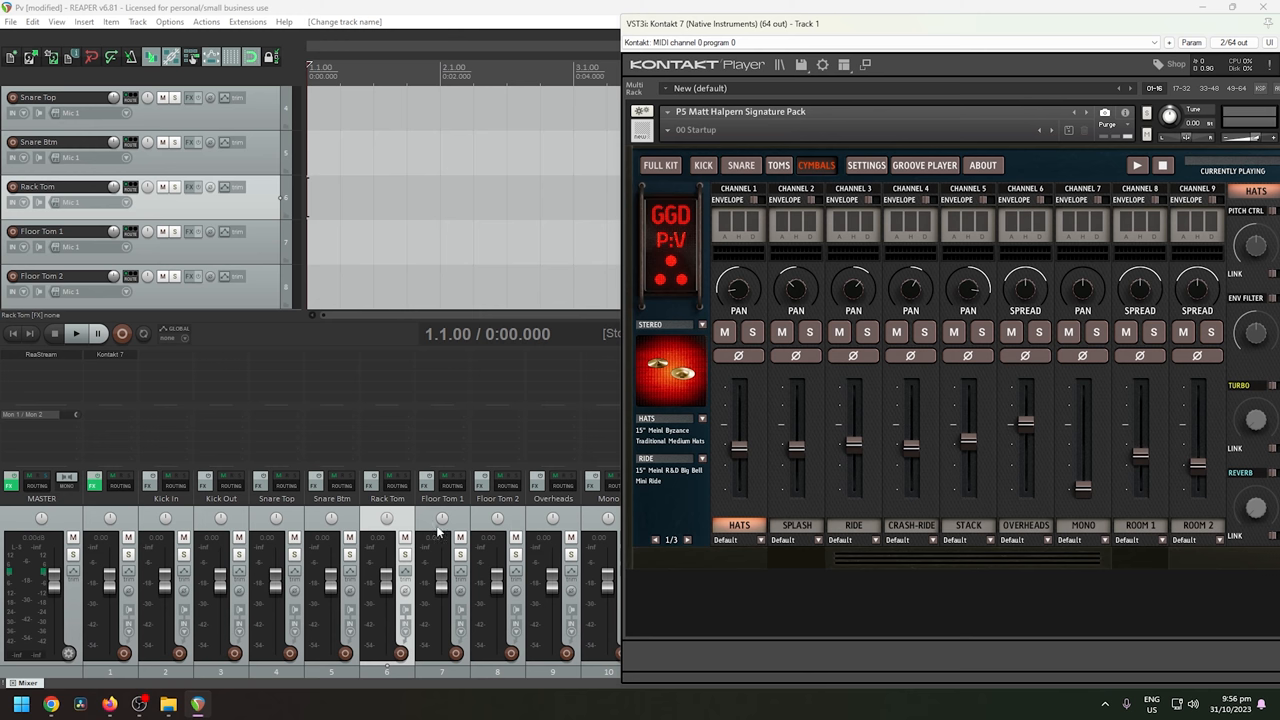
{"action": "mouse_move", "coordinate": [412, 524]}
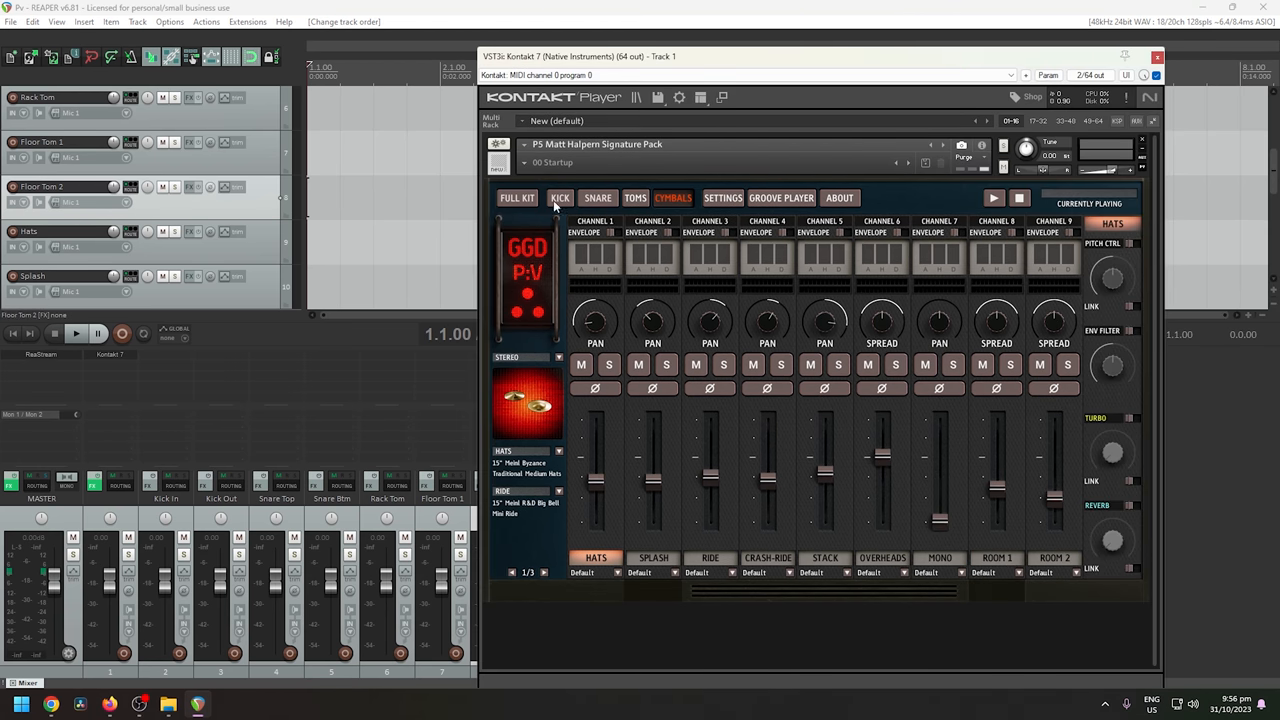
{"action": "left_click", "coordinate": [636, 198]}
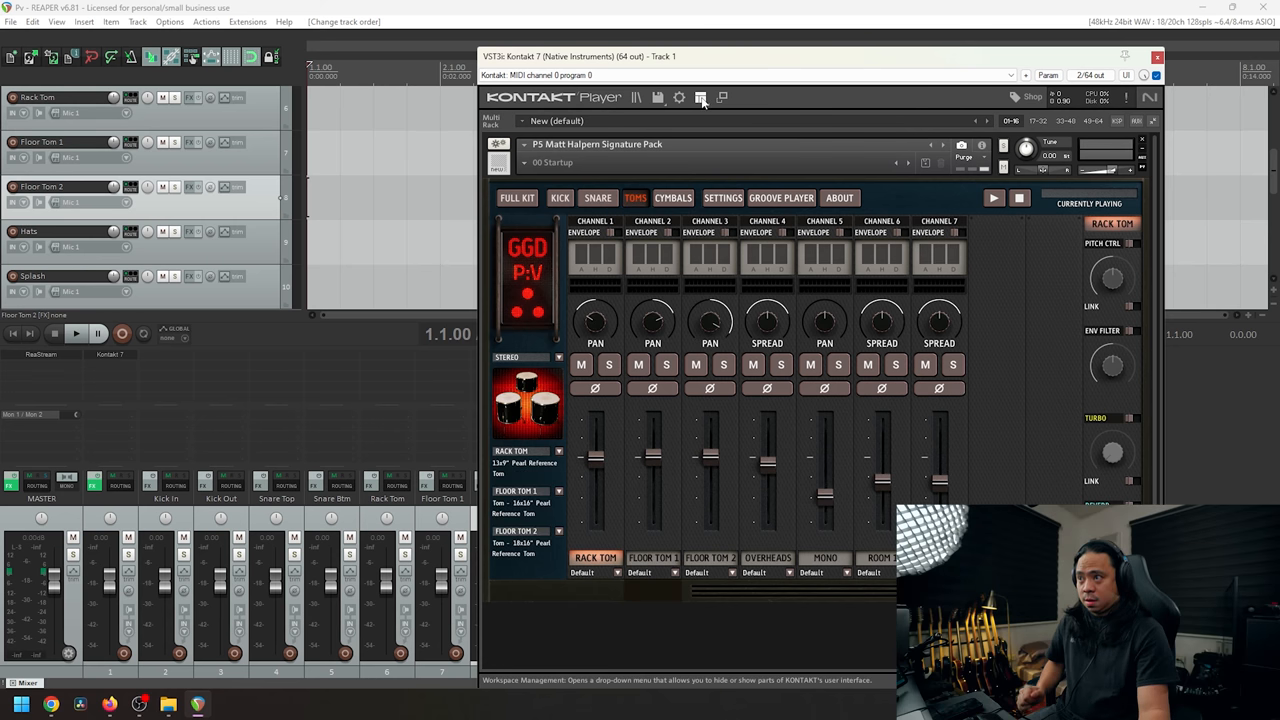
Show Kontakt's Outputs panel and bring up the Add Channels dialog.
{"action": "left_click", "coordinate": [700, 96]}
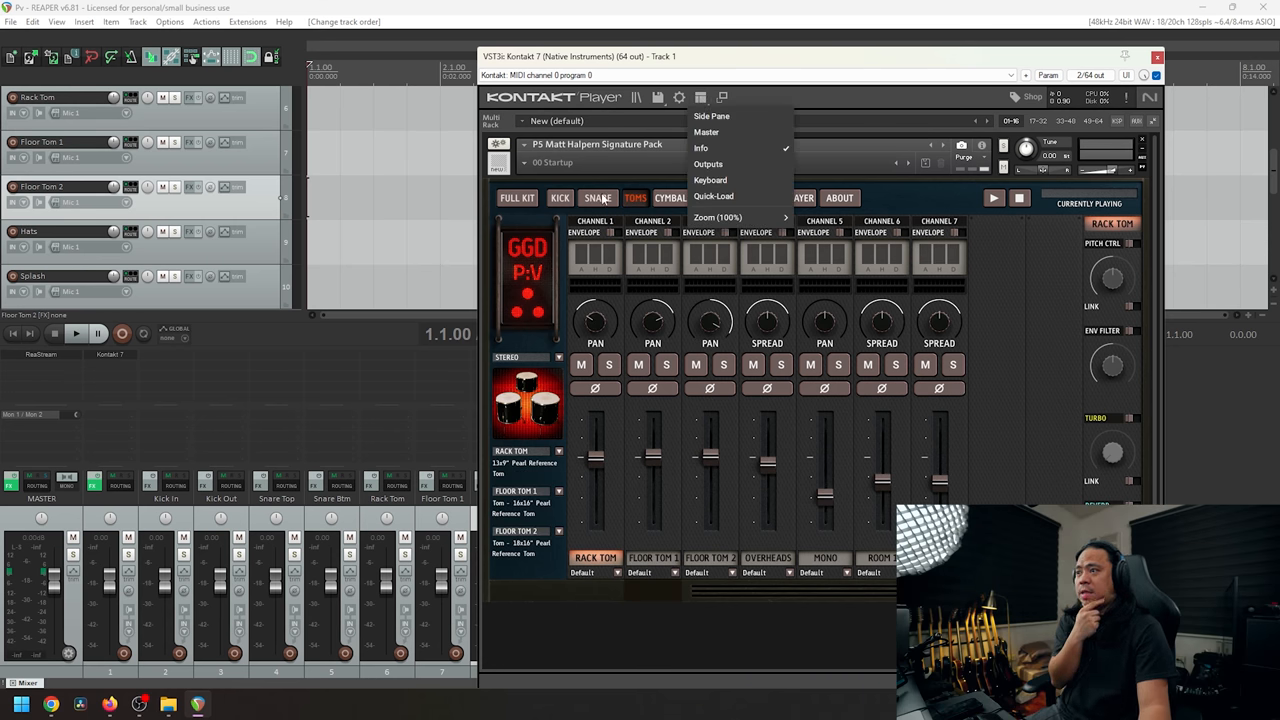
{"action": "left_click", "coordinate": [708, 164]}
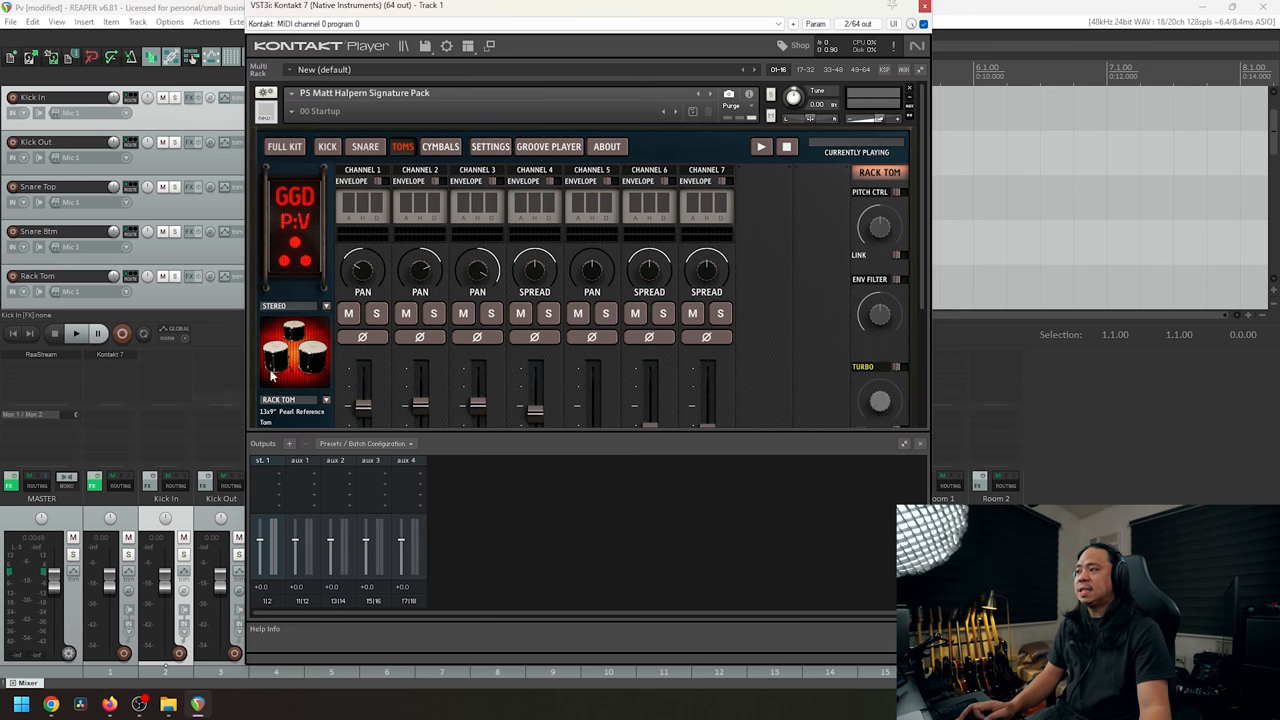
{"action": "mouse_move", "coordinate": [288, 444]}
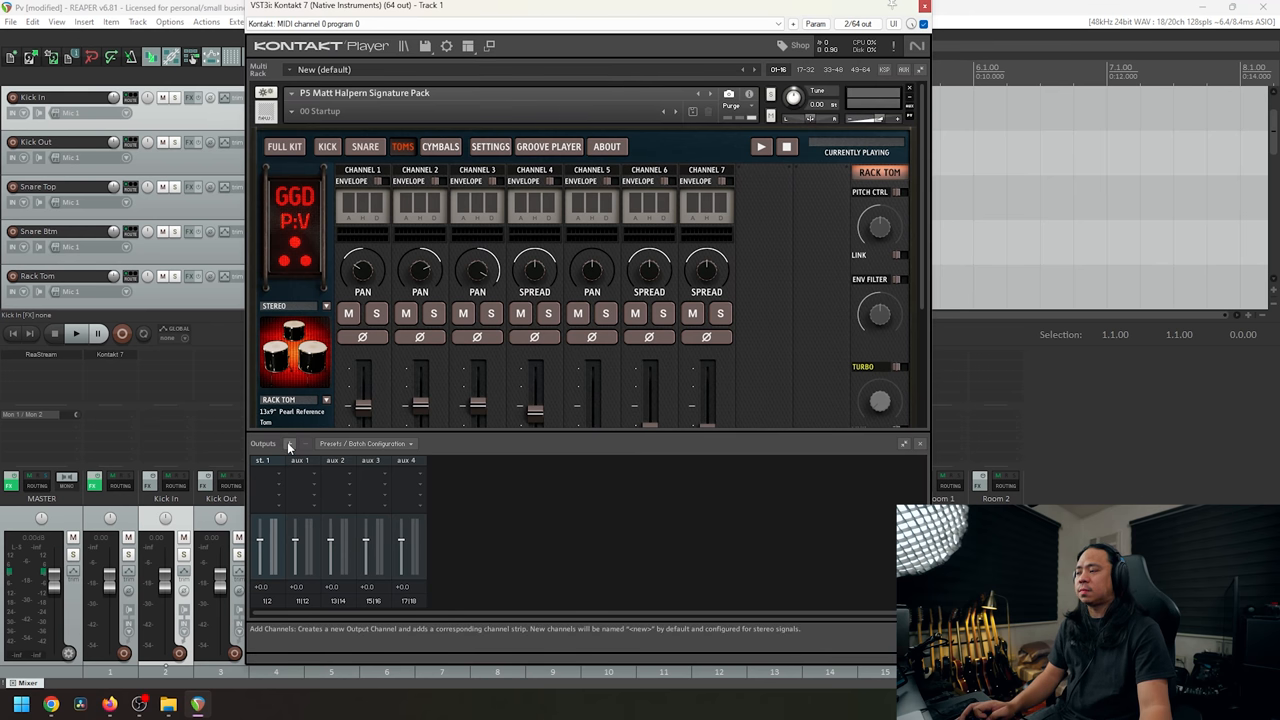
{"action": "left_click", "coordinate": [288, 444]}
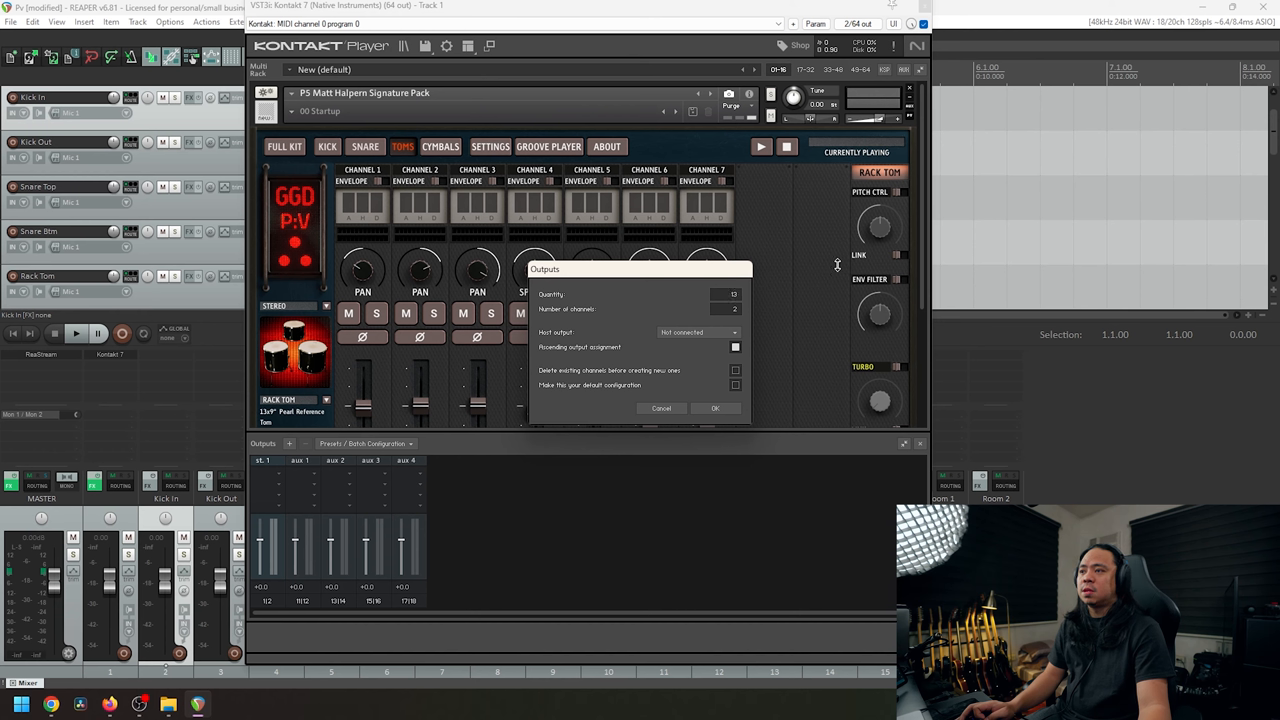
{"action": "mouse_move", "coordinate": [830, 264]}
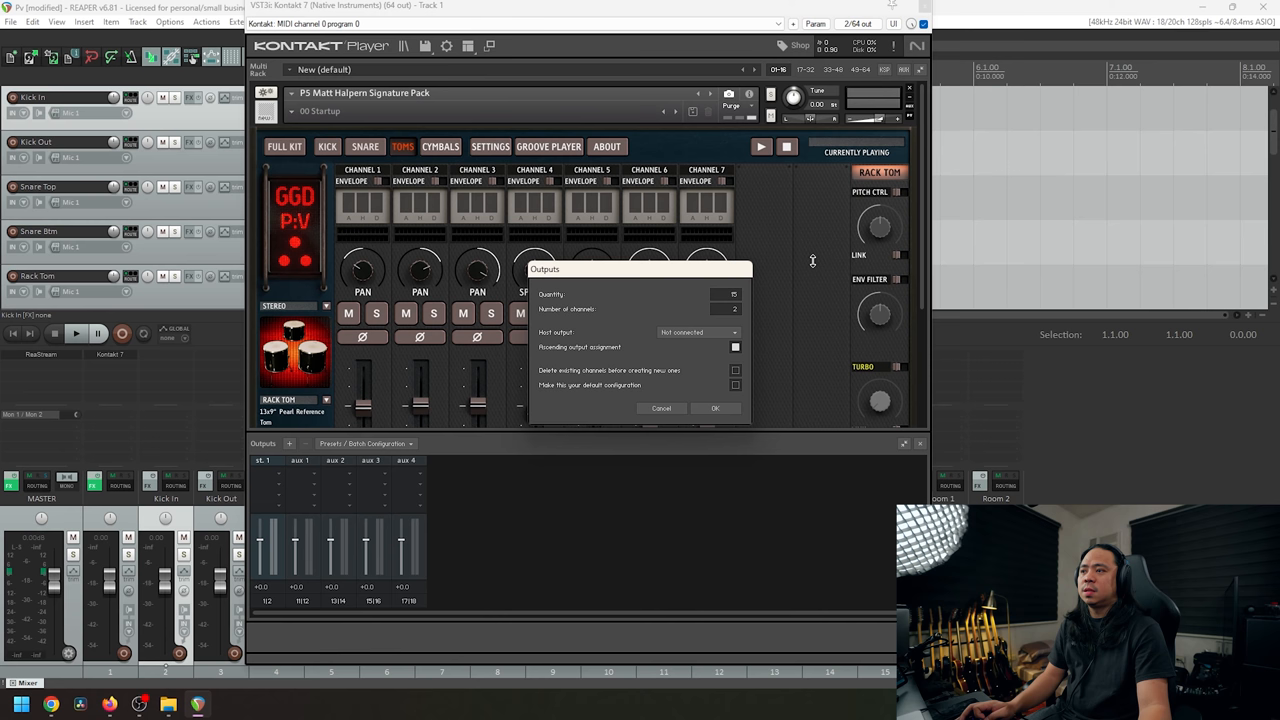
Choose the host output pair the new channels connect to.
{"action": "left_click", "coordinate": [696, 332]}
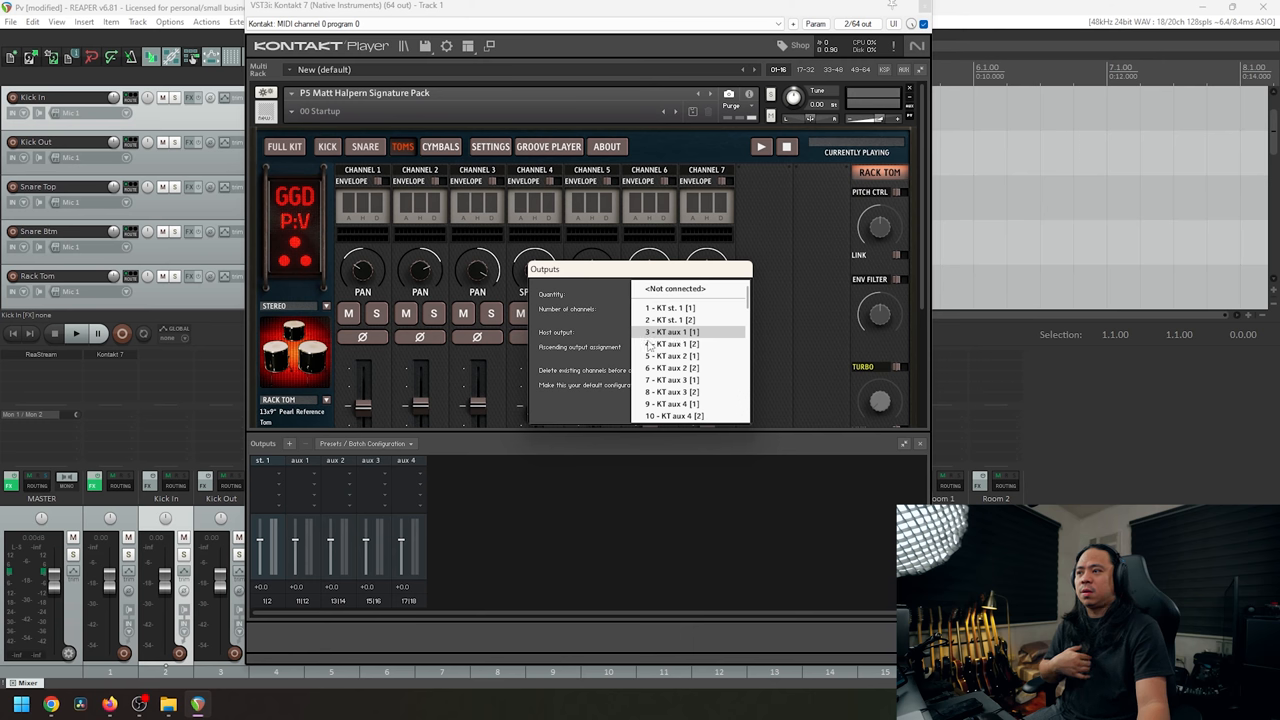
{"action": "left_click", "coordinate": [670, 308]}
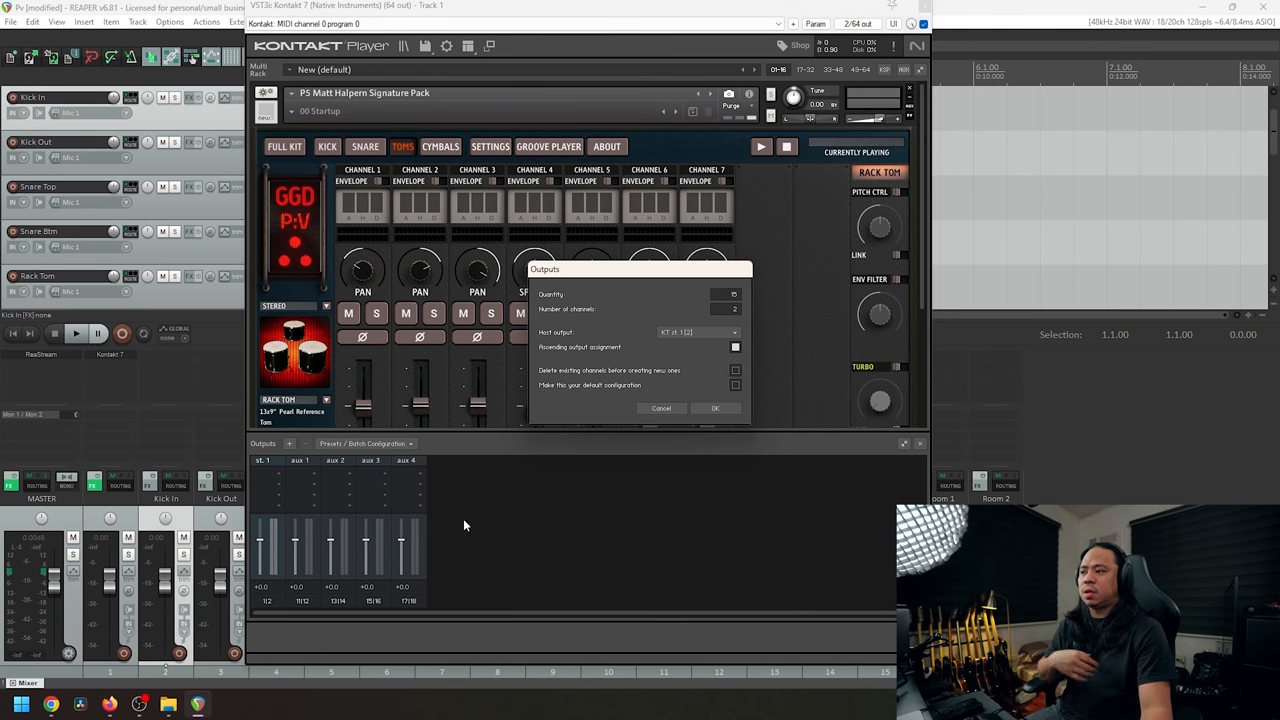
{"action": "left_click", "coordinate": [696, 332]}
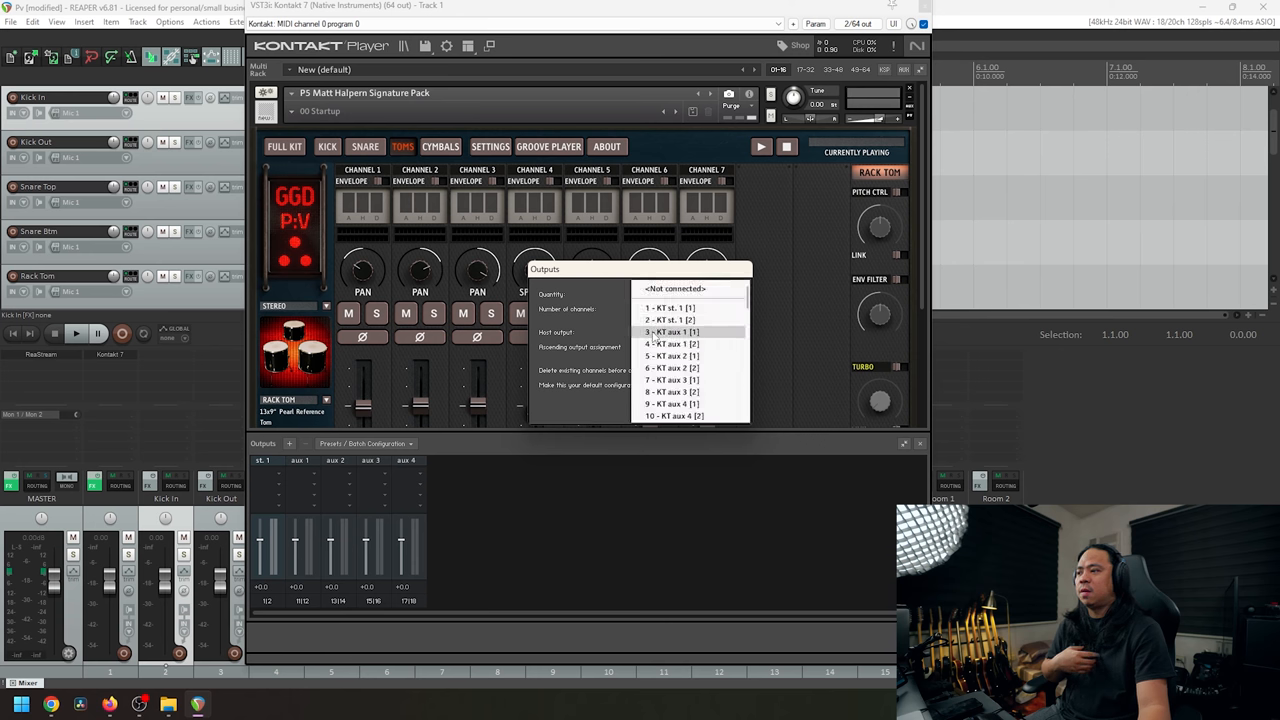
{"action": "left_click", "coordinate": [670, 332]}
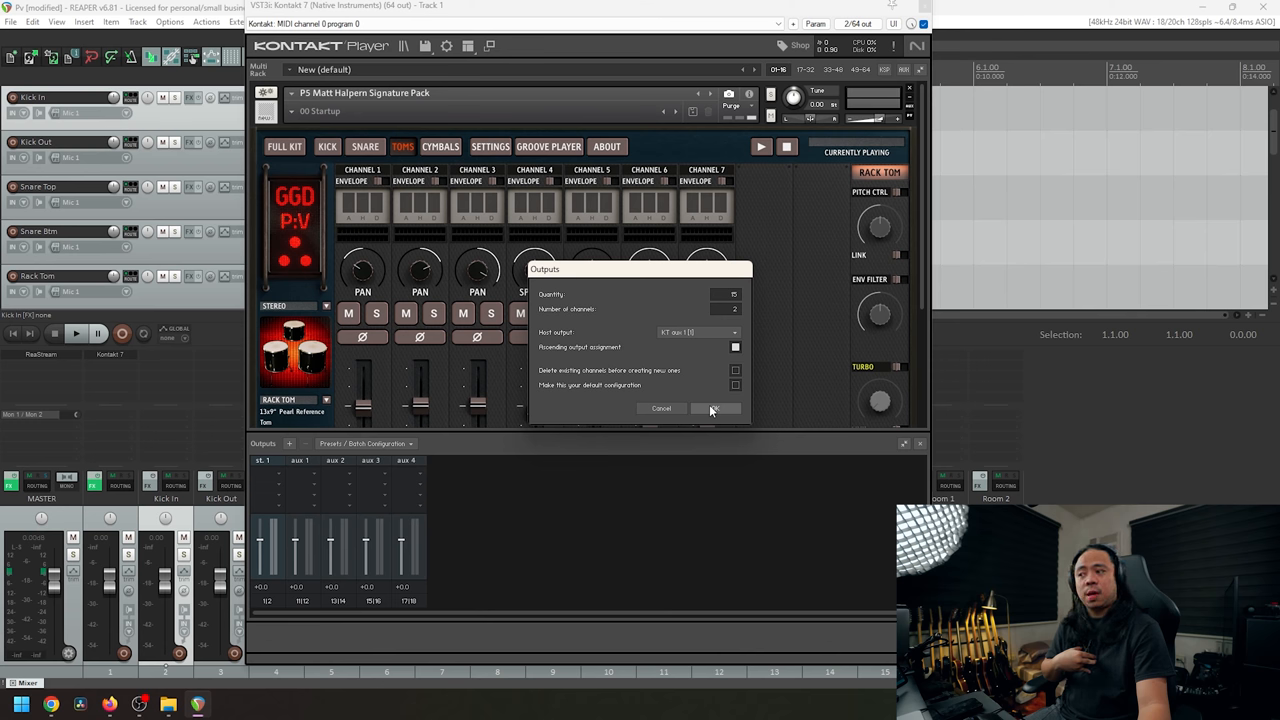
Confirm creating stereo channels st.1–st.16 on host pairs 1/2 through 31/32.
{"action": "left_click", "coordinate": [714, 408]}
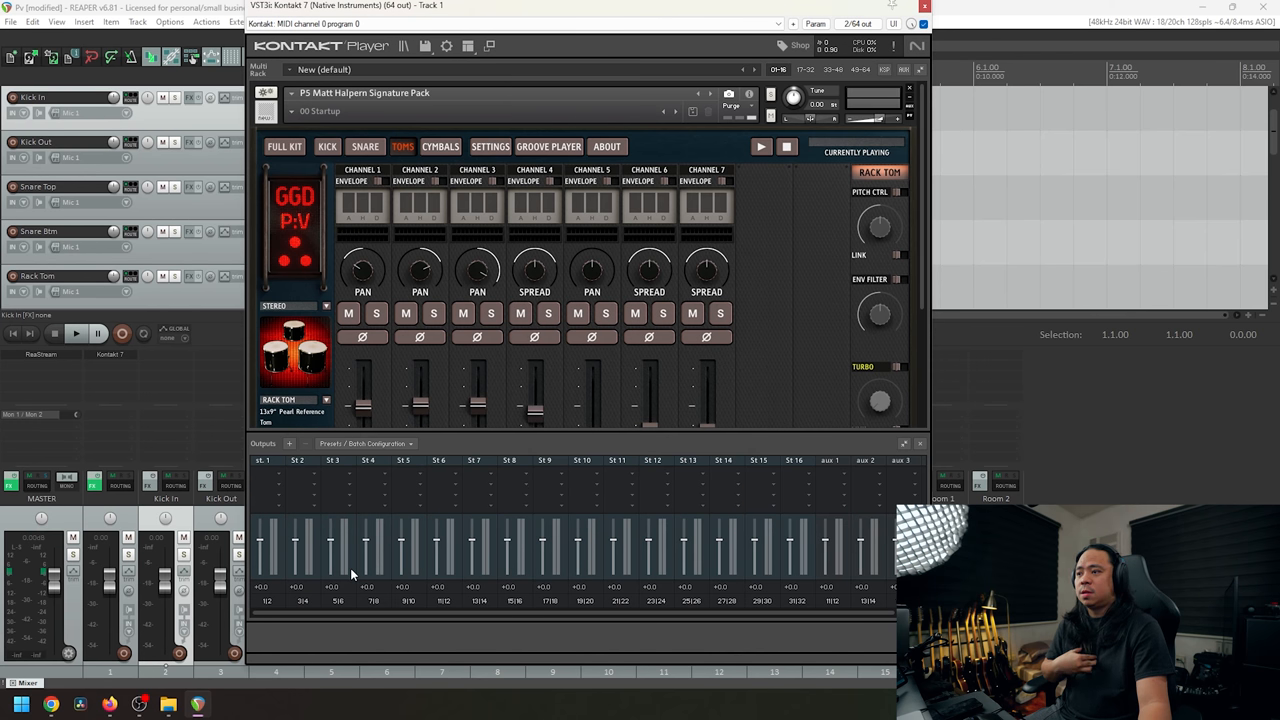
{"action": "mouse_move", "coordinate": [630, 460]}
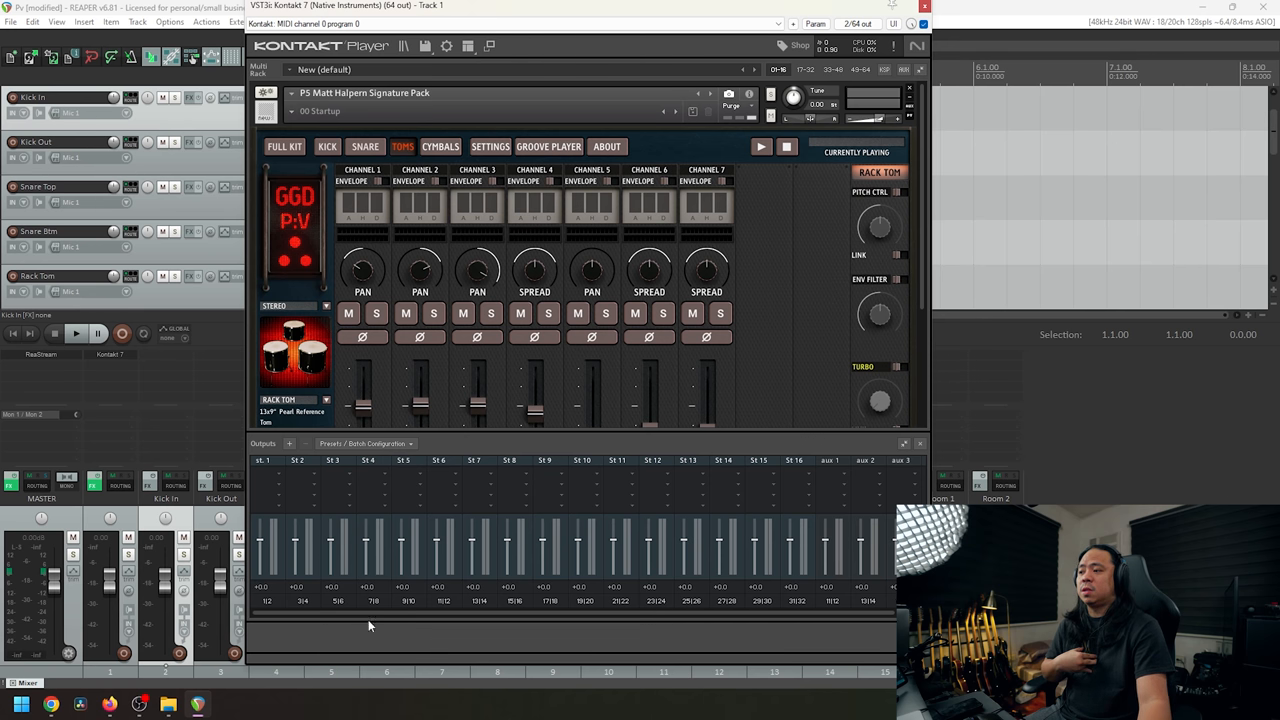
{"action": "mouse_move", "coordinate": [742, 604]}
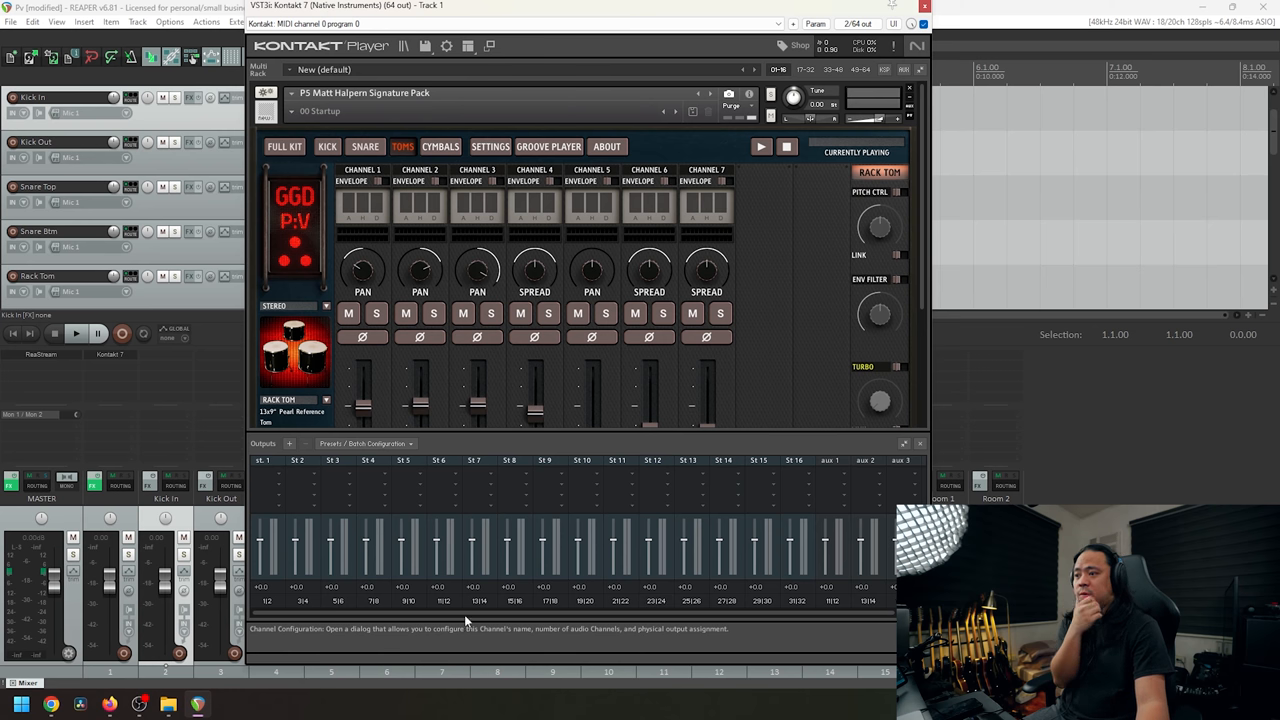
{"action": "mouse_move", "coordinate": [764, 350]}
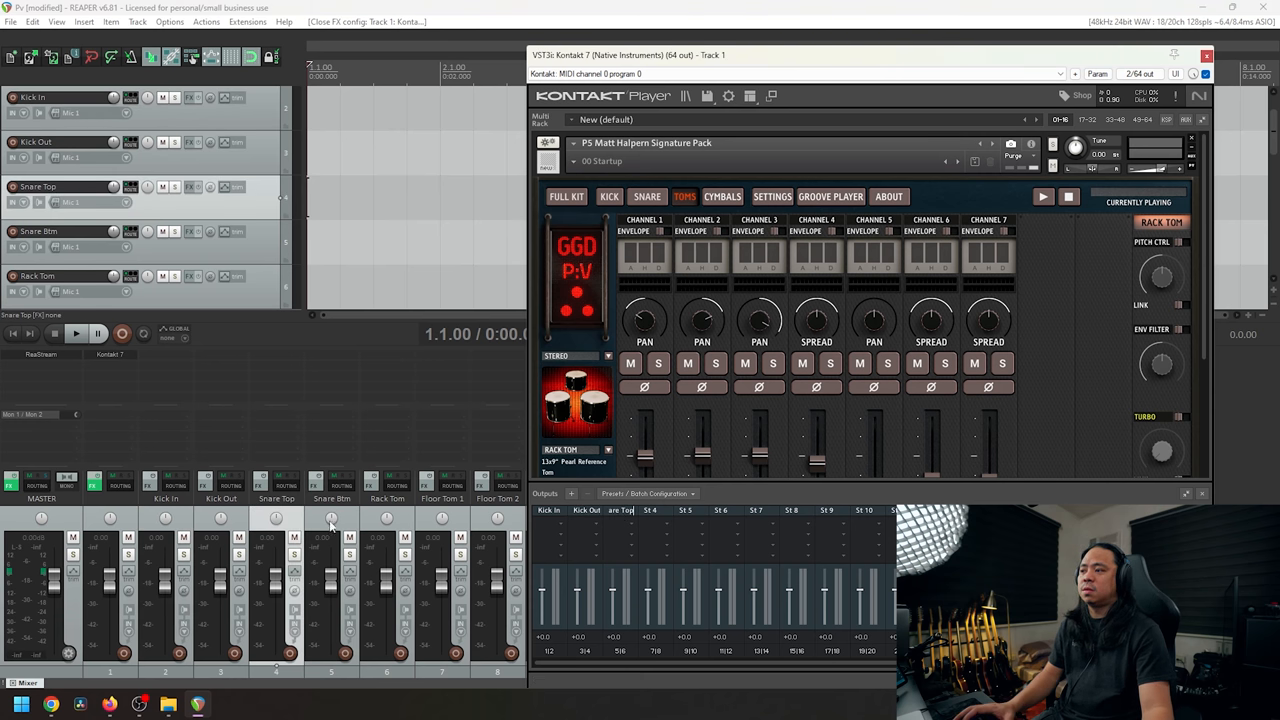
Rename Kontakt's output channels to the drum track names from Kick In through Stack.
{"action": "left_click", "coordinate": [332, 516]}
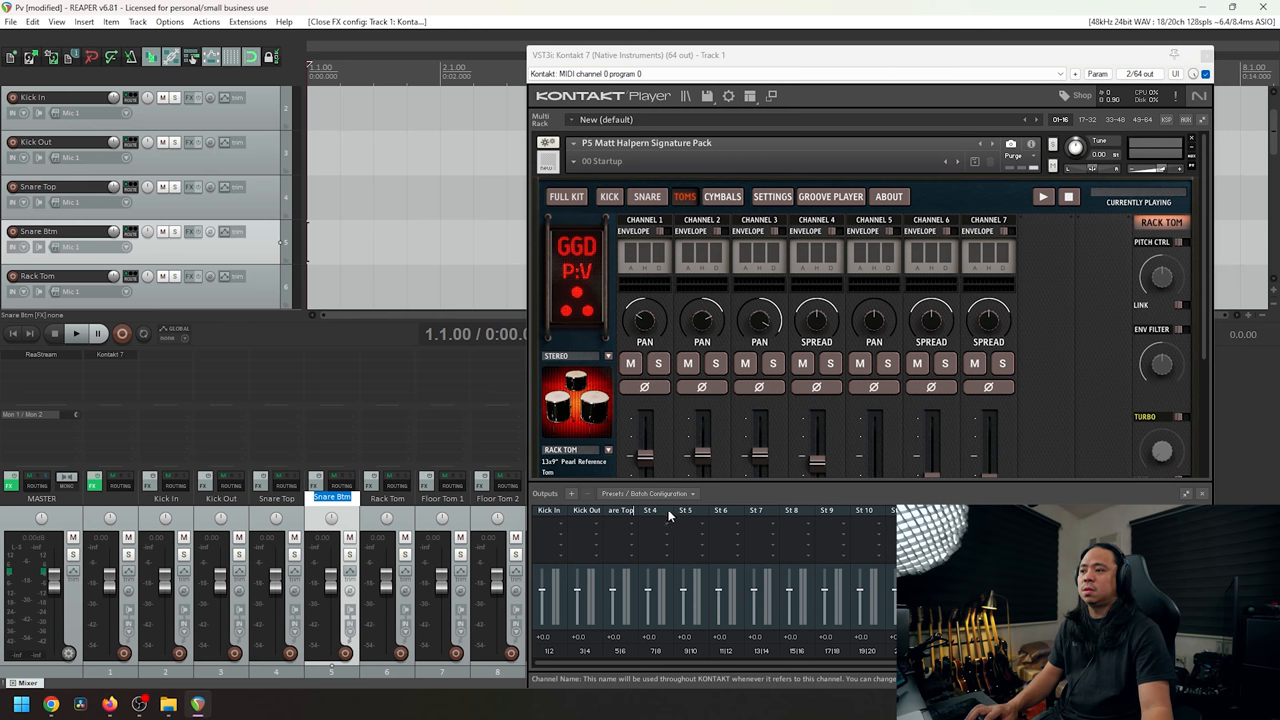
{"action": "left_click", "coordinate": [388, 498]}
{"action": "type", "text": "Stack"}
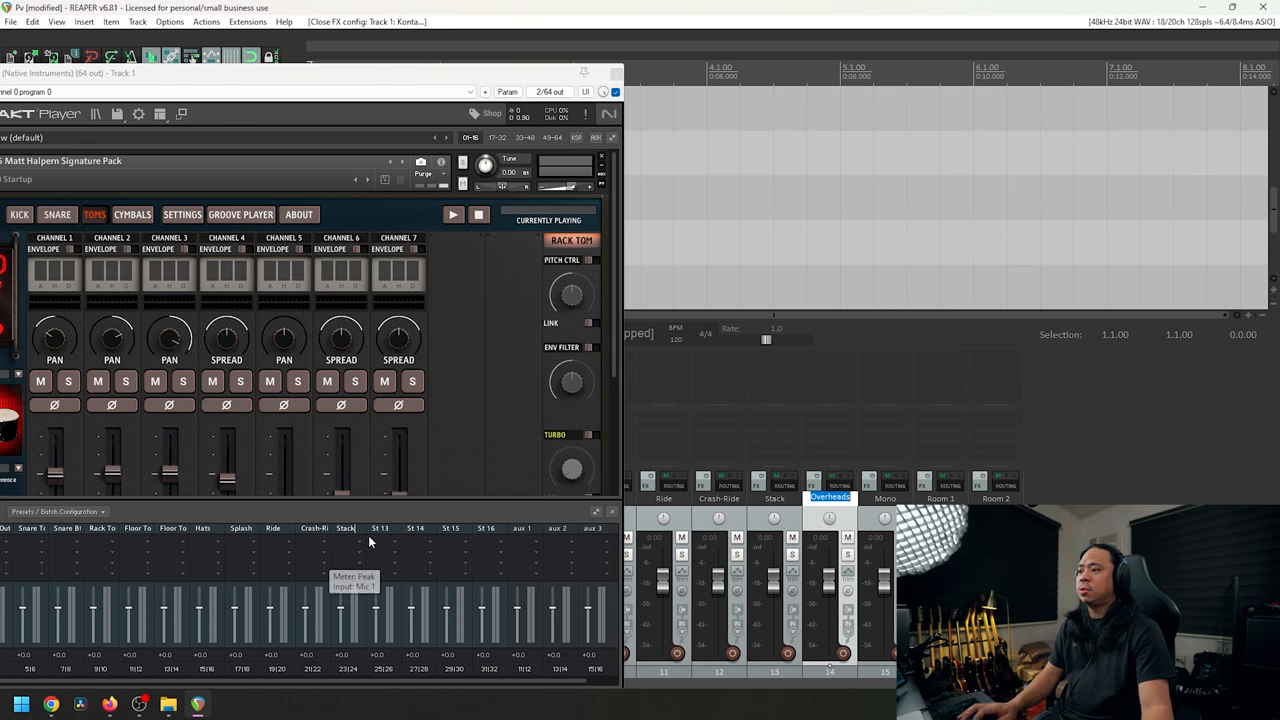
Reconfigure the aux 1 and aux 2 outputs and dismiss Kontakt's restart warning.
{"action": "left_click", "coordinate": [884, 498]}
{"action": "type", "text": "Room 2"}
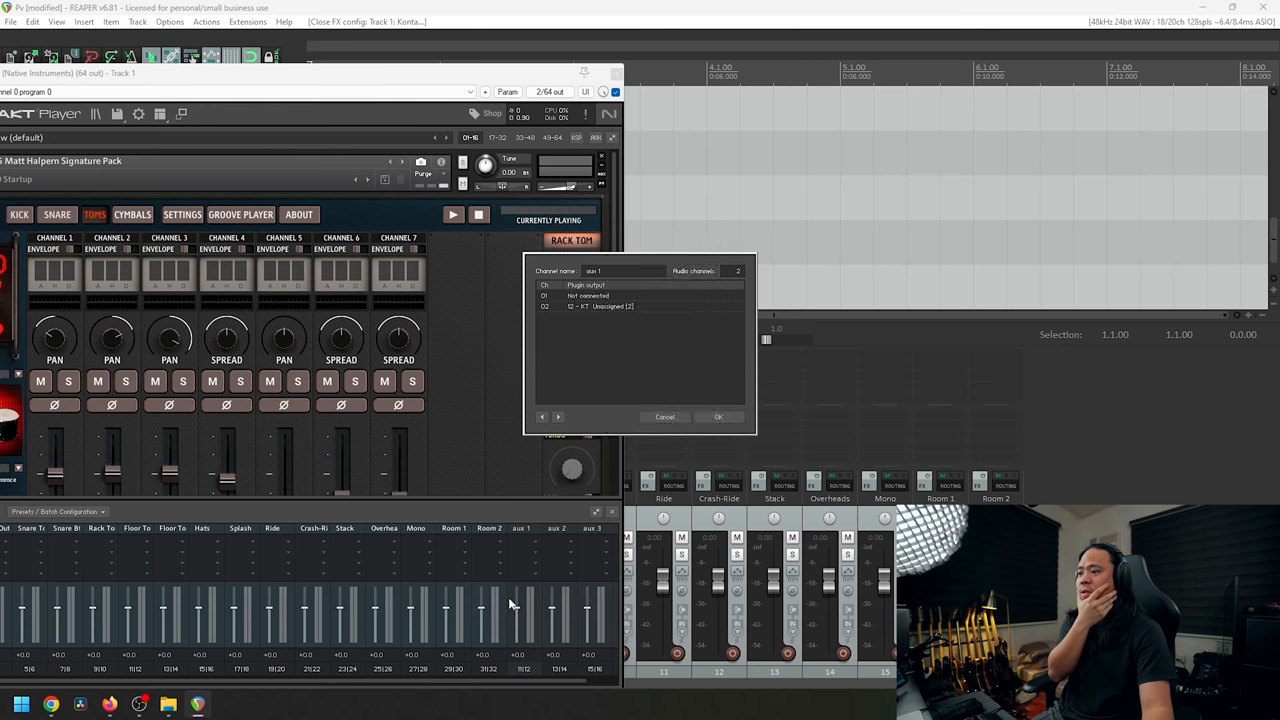
{"action": "left_click", "coordinate": [718, 418]}
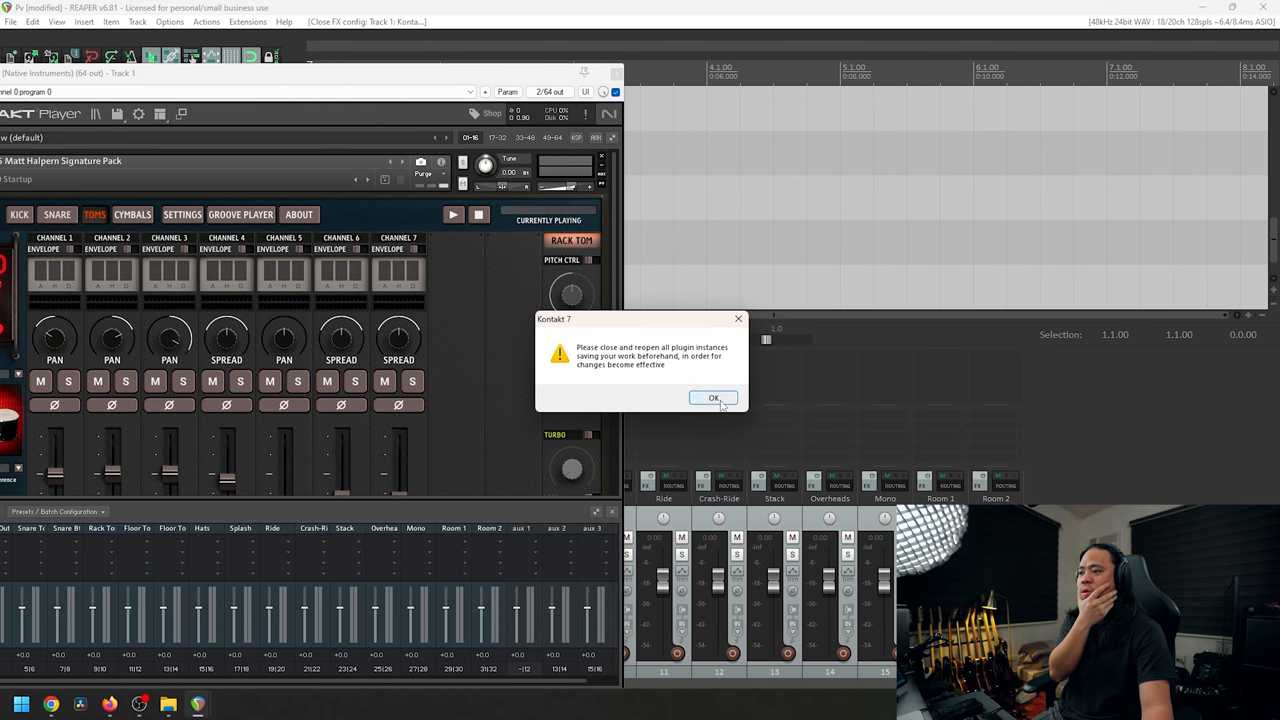
{"action": "left_click", "coordinate": [712, 398]}
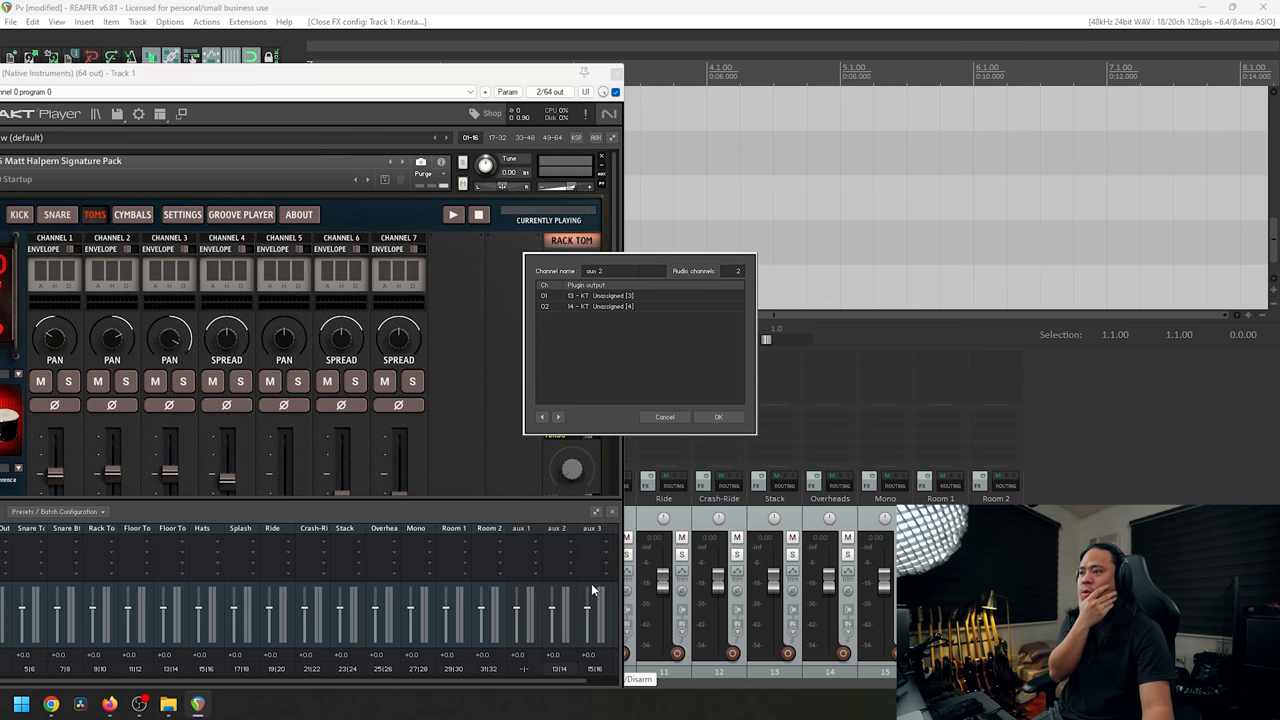
{"action": "left_click", "coordinate": [600, 308]}
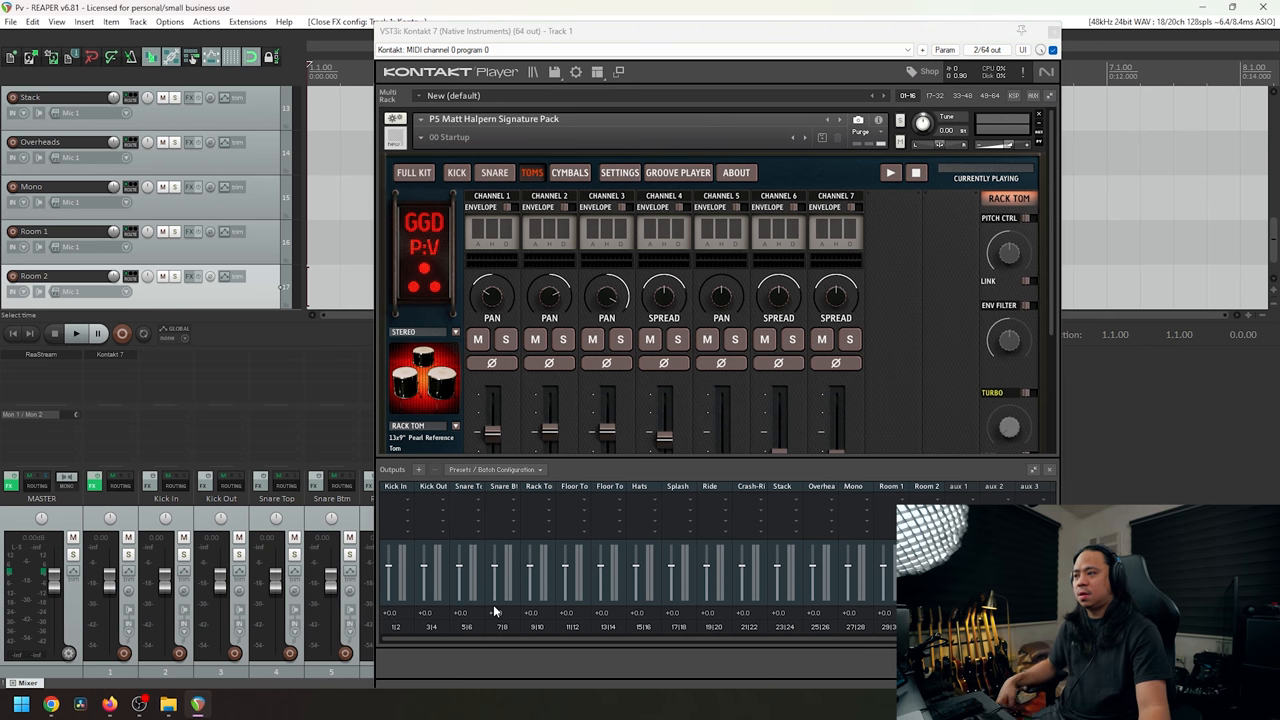
{"action": "scroll", "scroll_direction": "down", "scroll_amount": 3}
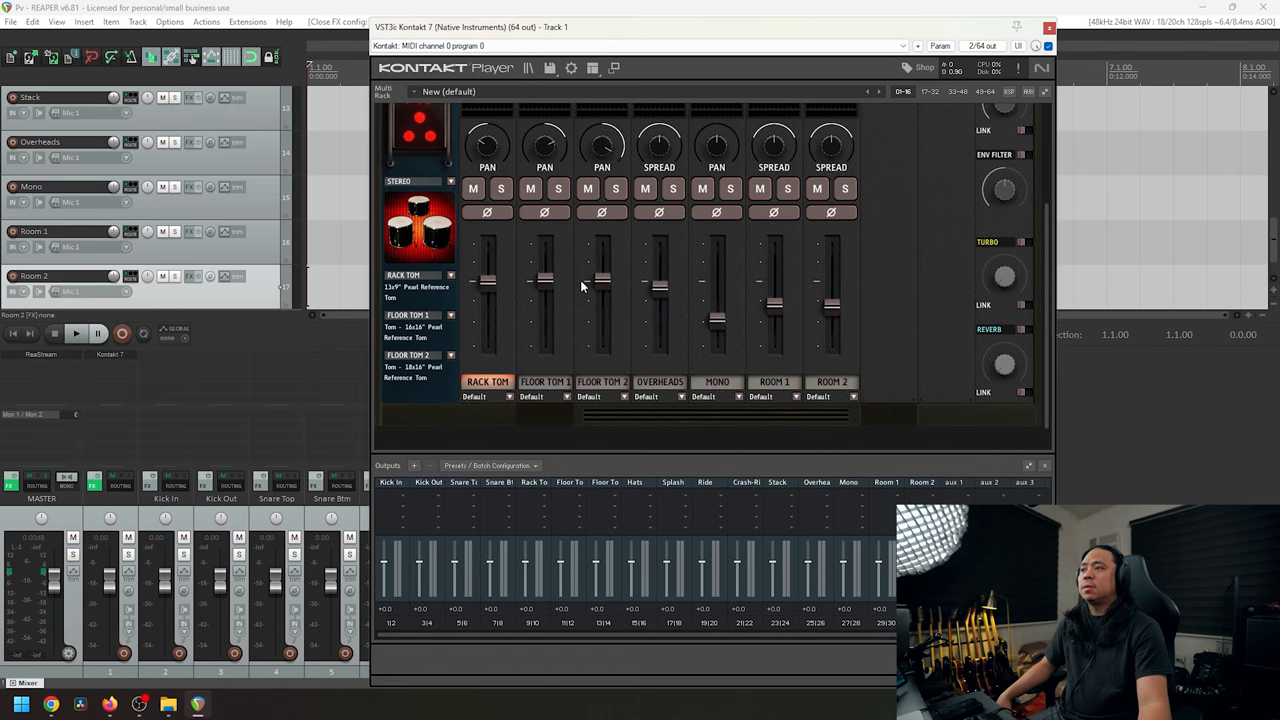
{"action": "mouse_move", "coordinate": [498, 236]}
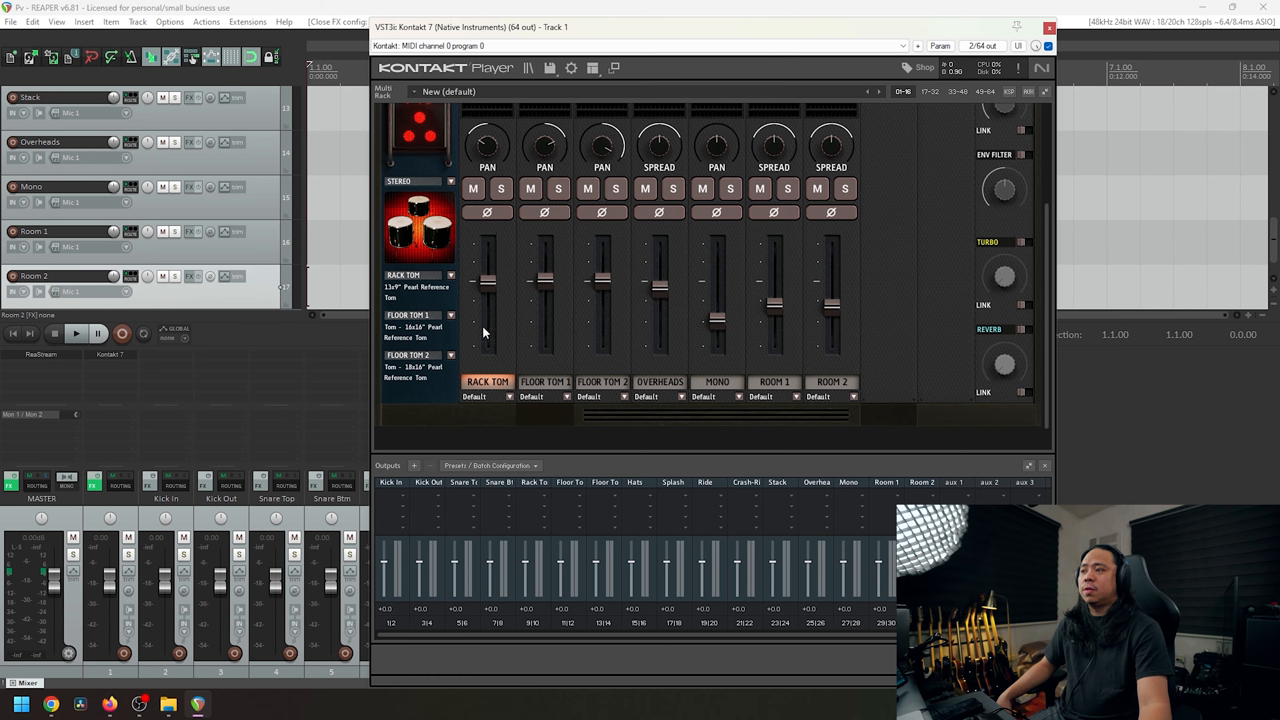
{"action": "mouse_move", "coordinate": [402, 562]}
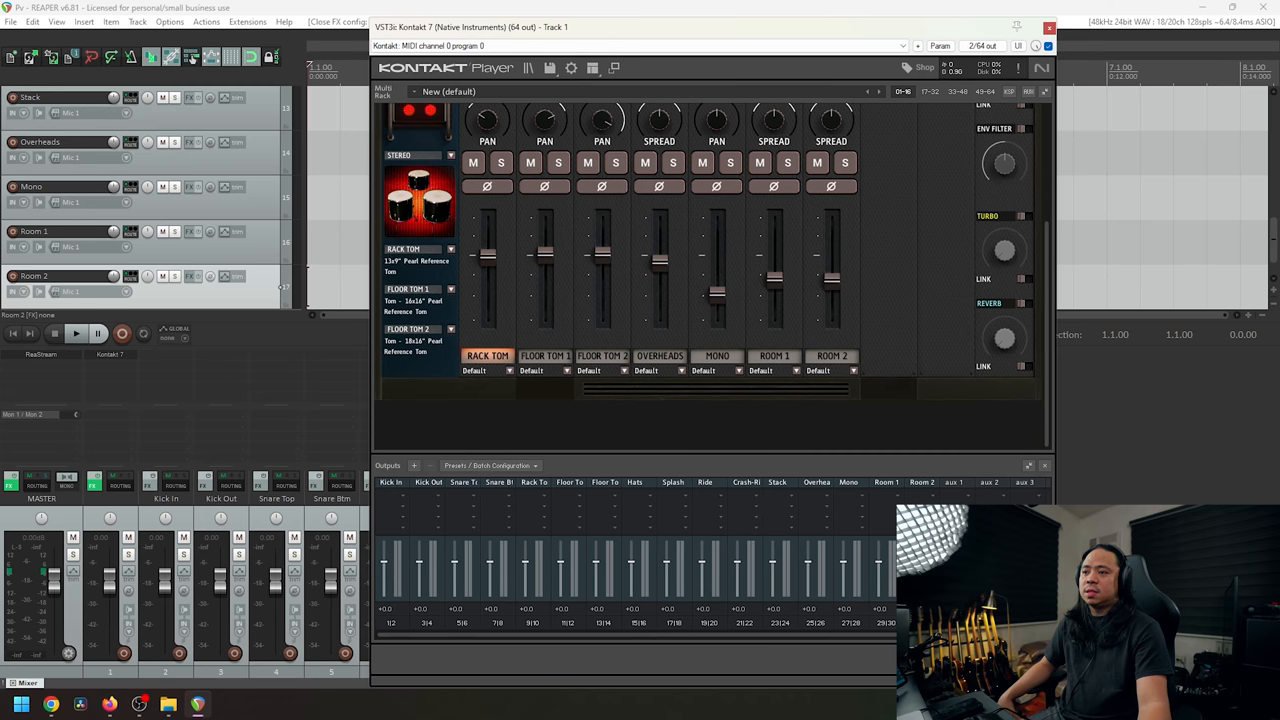
{"action": "left_click", "coordinate": [510, 370]}
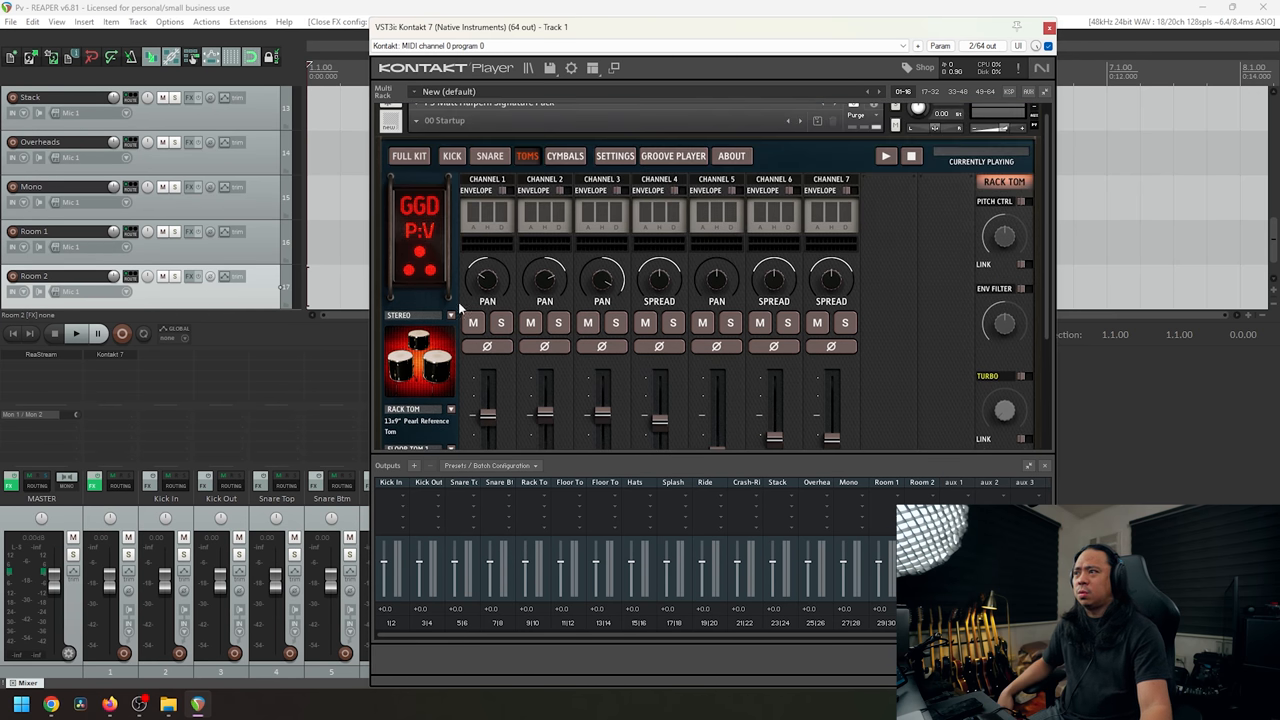
Route the GGD Kick In and Kick Out mixer channels to the Kick In and Kick Out outputs.
{"action": "left_click", "coordinate": [452, 156]}
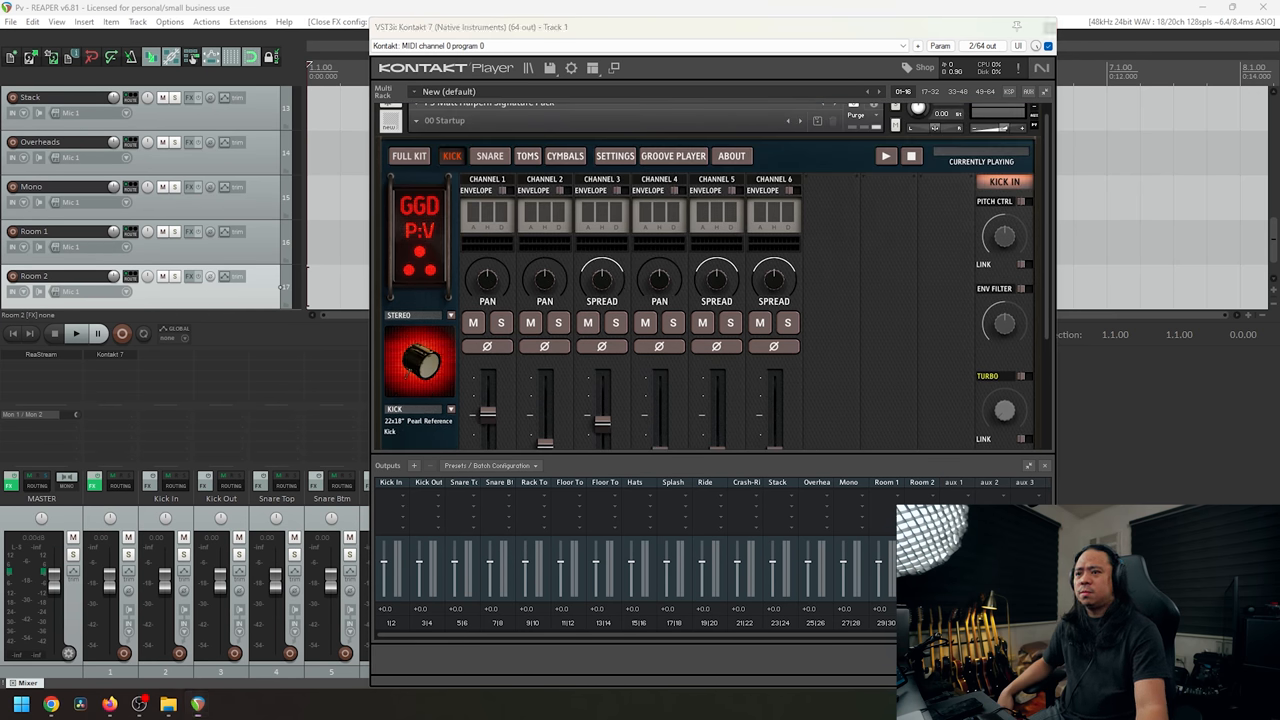
{"action": "scroll", "scroll_direction": "down", "scroll_amount": 3}
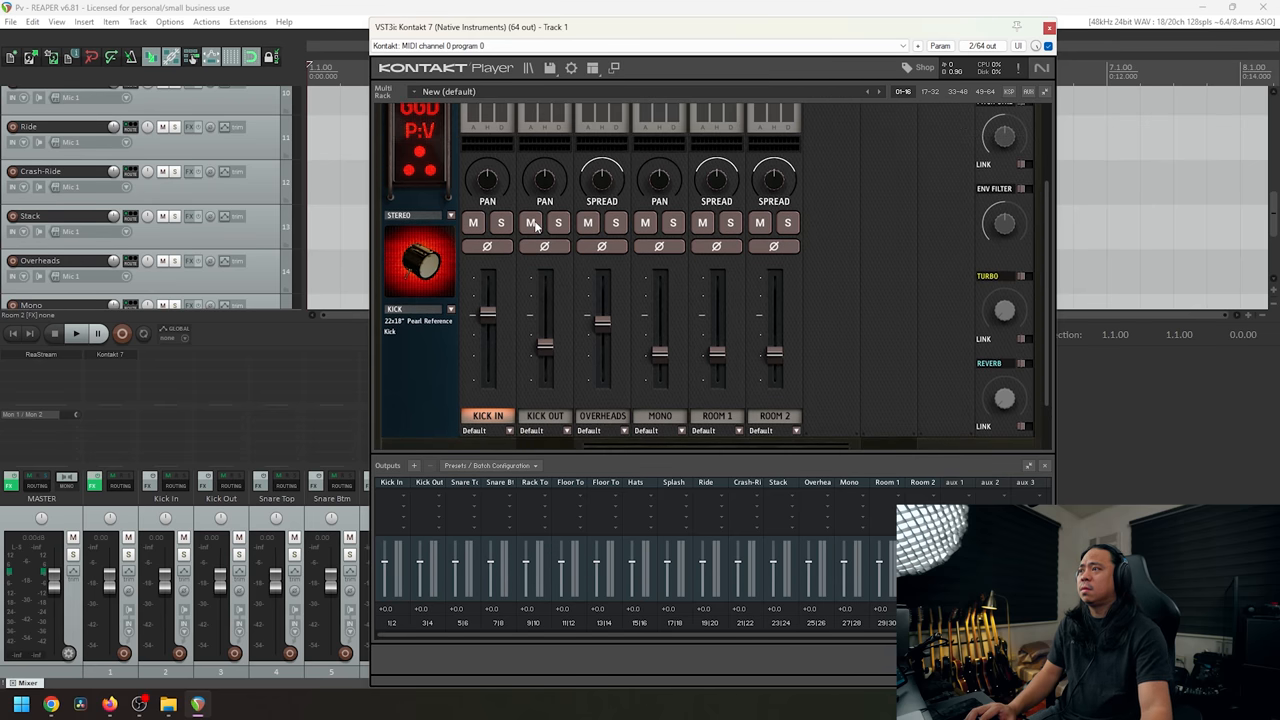
{"action": "scroll", "scroll_direction": "down", "scroll_amount": 3}
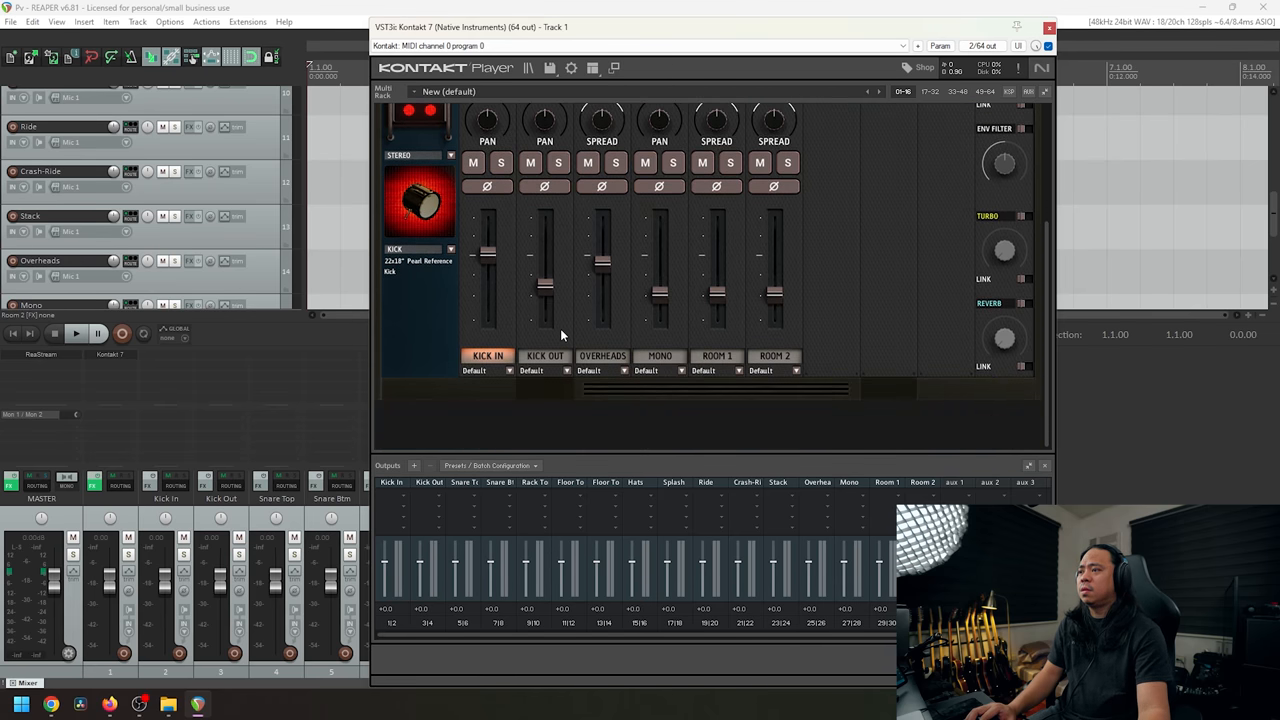
{"action": "left_click", "coordinate": [488, 370]}
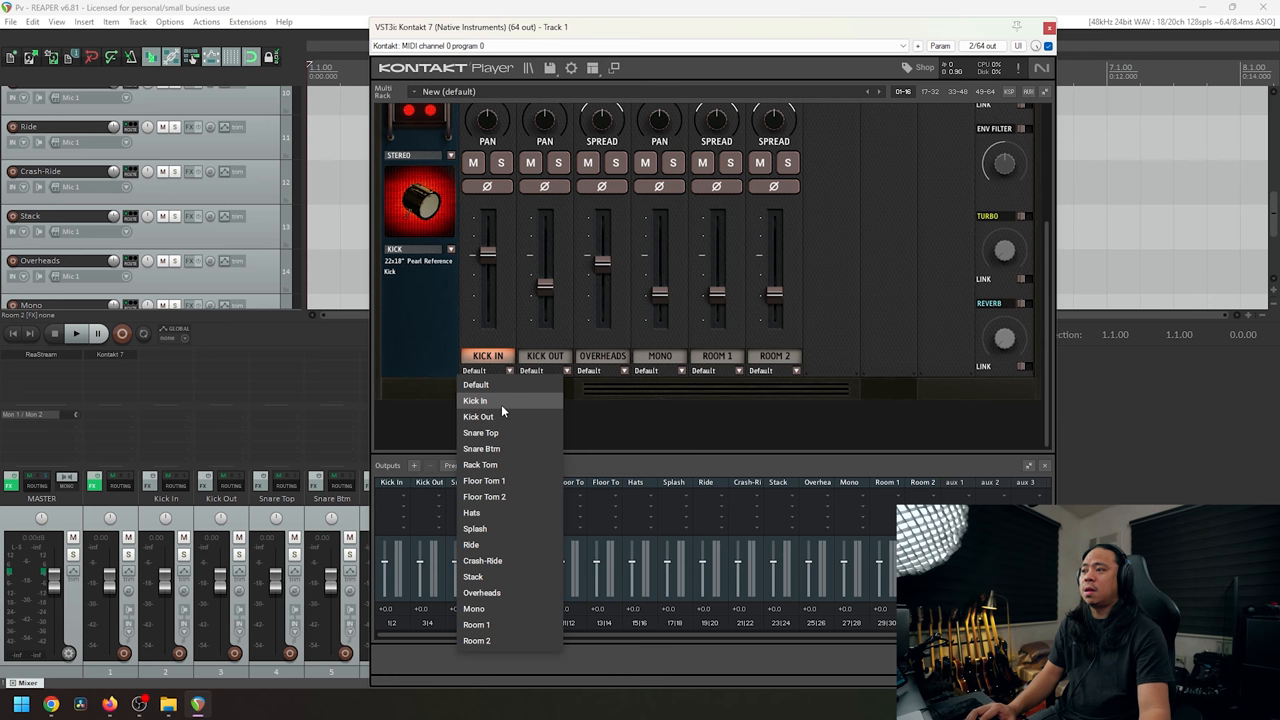
{"action": "left_click", "coordinate": [476, 400]}
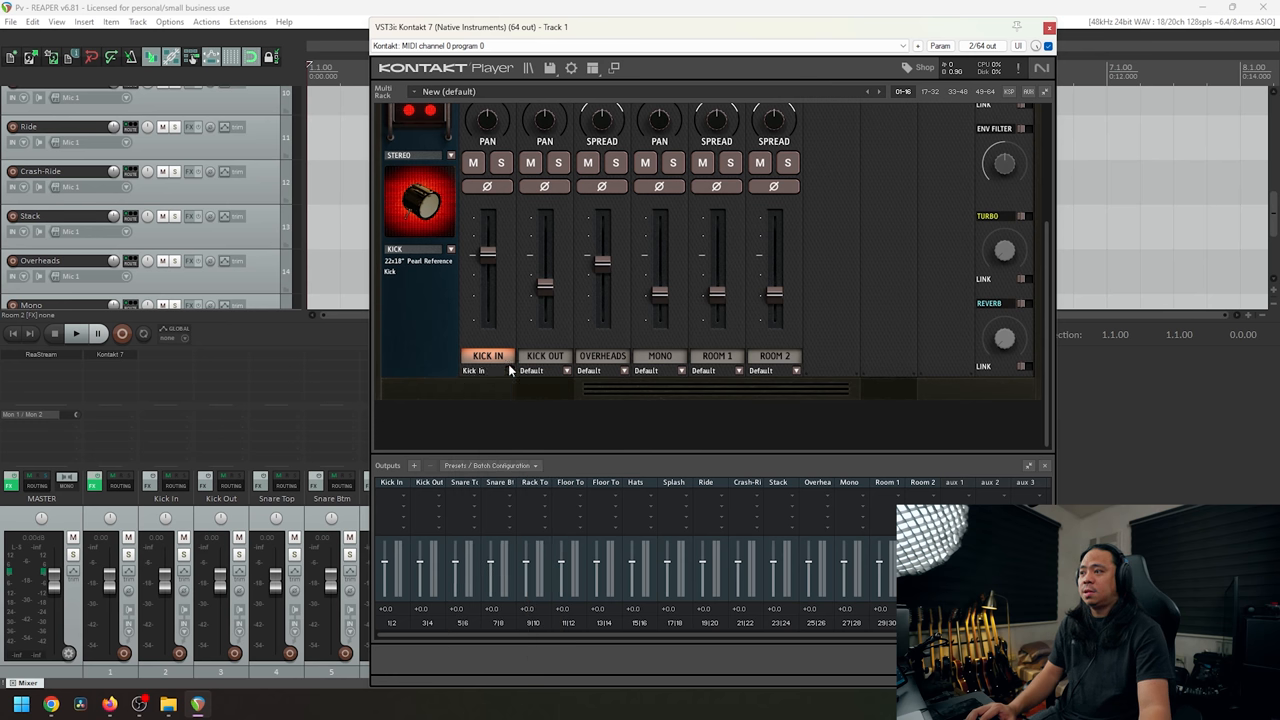
{"action": "left_click", "coordinate": [544, 370]}
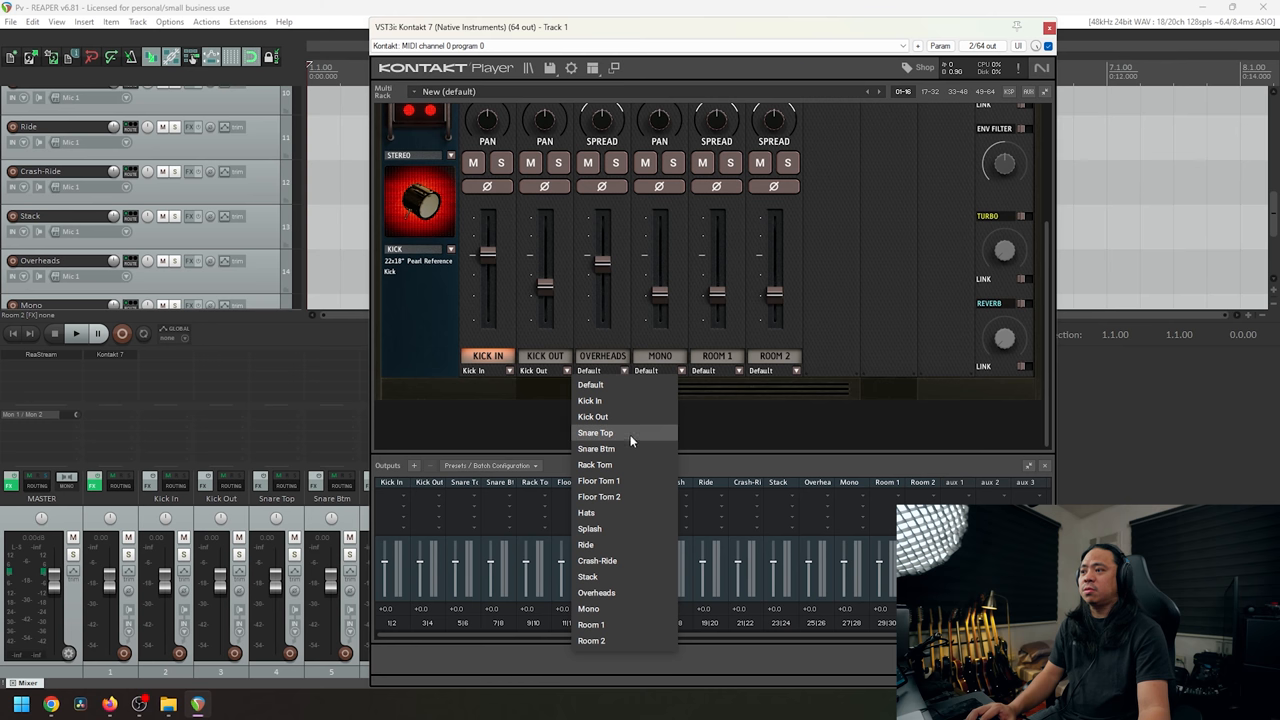
{"action": "mouse_move", "coordinate": [620, 588]}
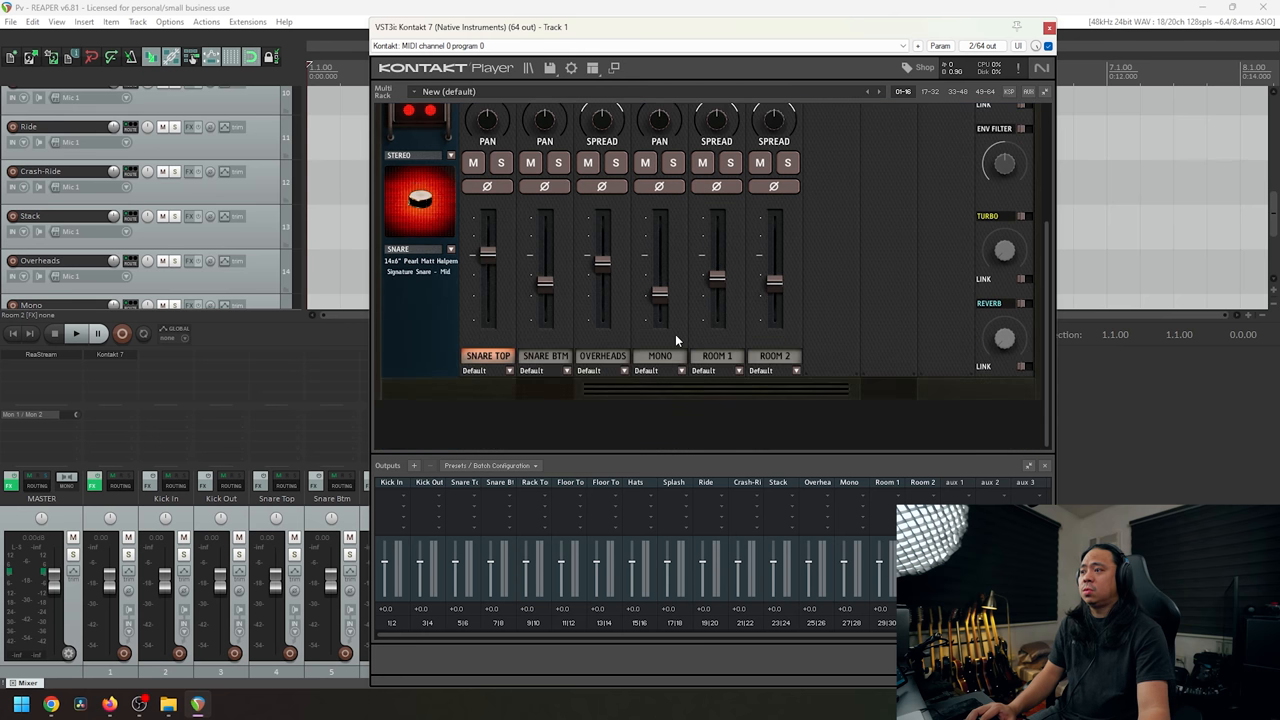
Route the Snare Top and Overheads channels to their matching outputs and bring up the tom channels.
{"action": "left_click", "coordinate": [488, 370]}
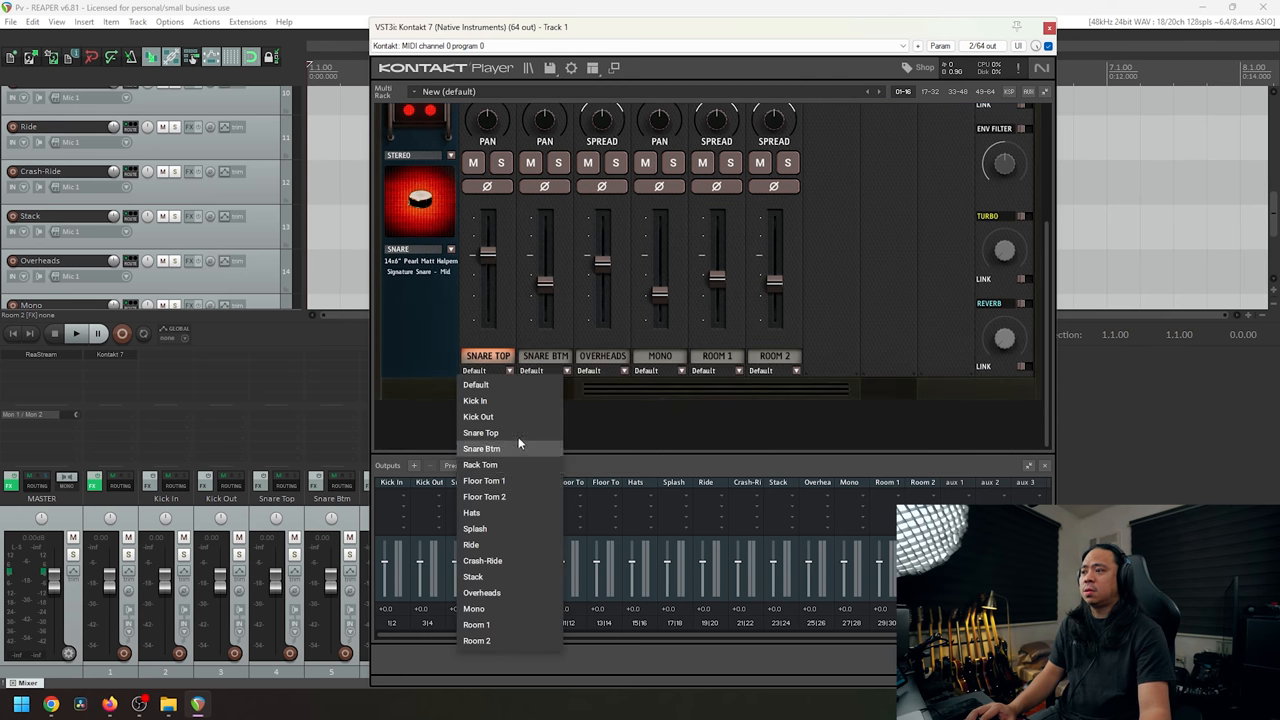
{"action": "left_click", "coordinate": [480, 432]}
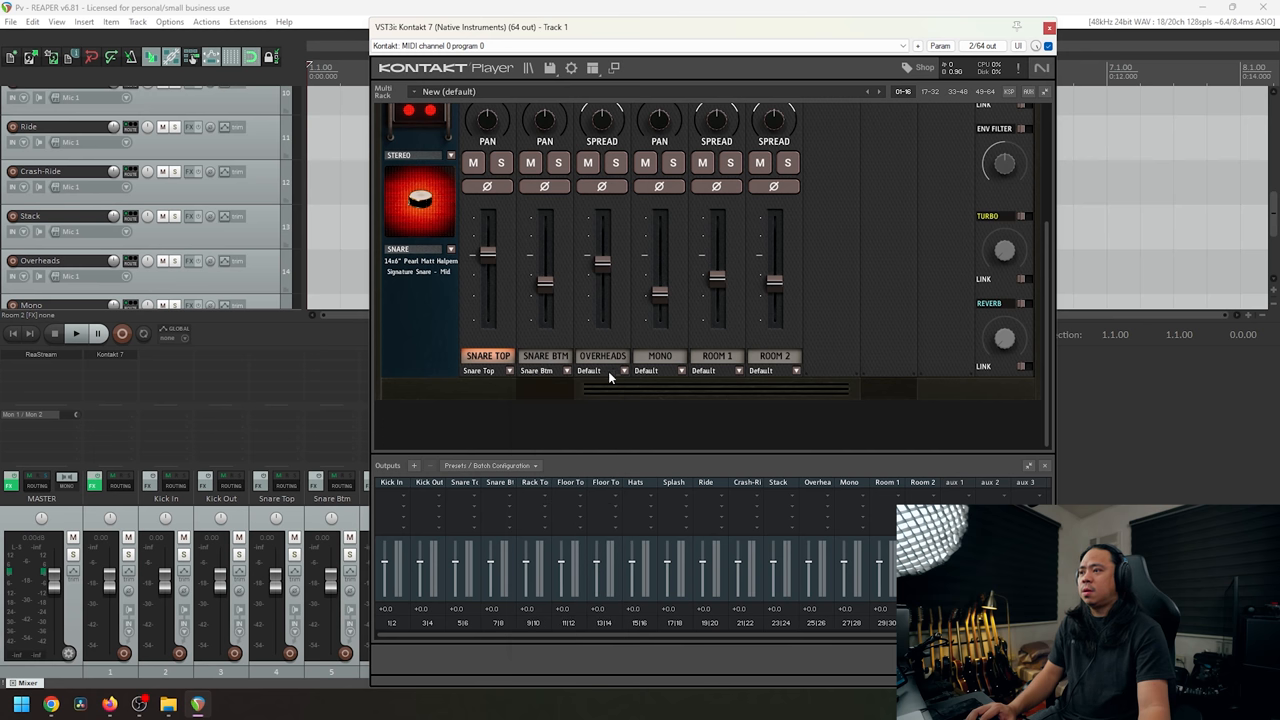
{"action": "left_click", "coordinate": [602, 370]}
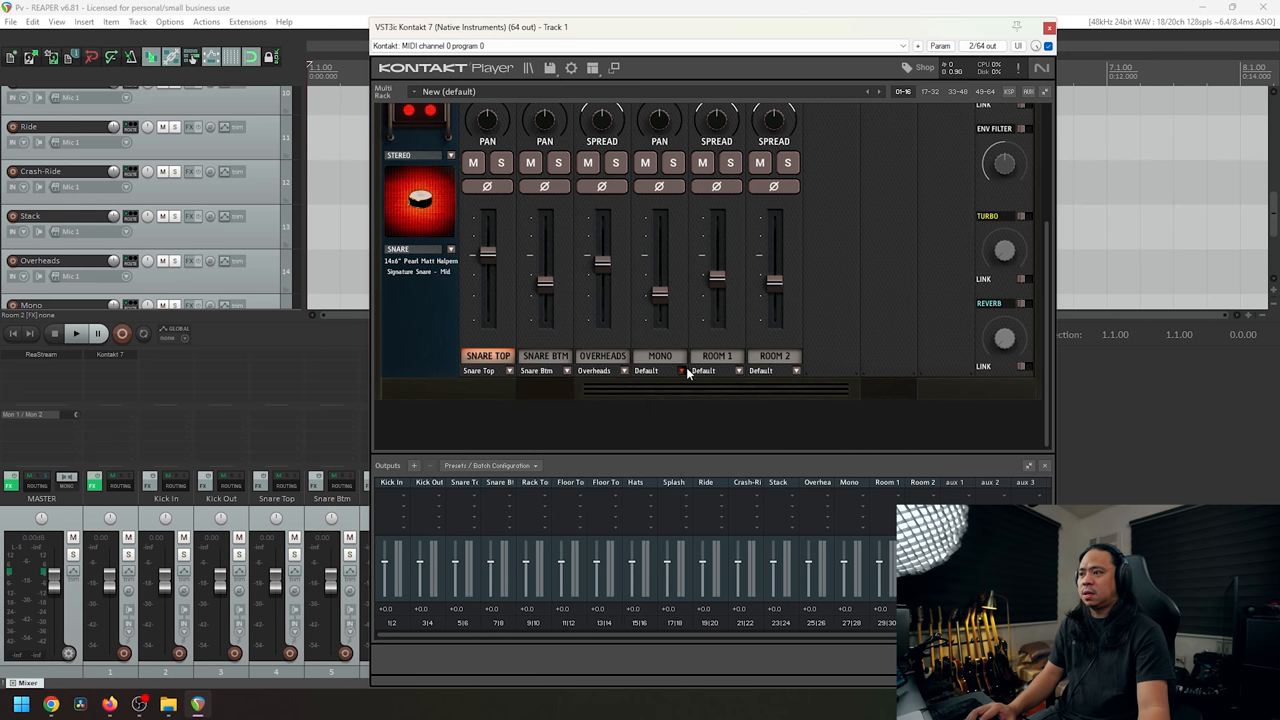
{"action": "left_click", "coordinate": [646, 370]}
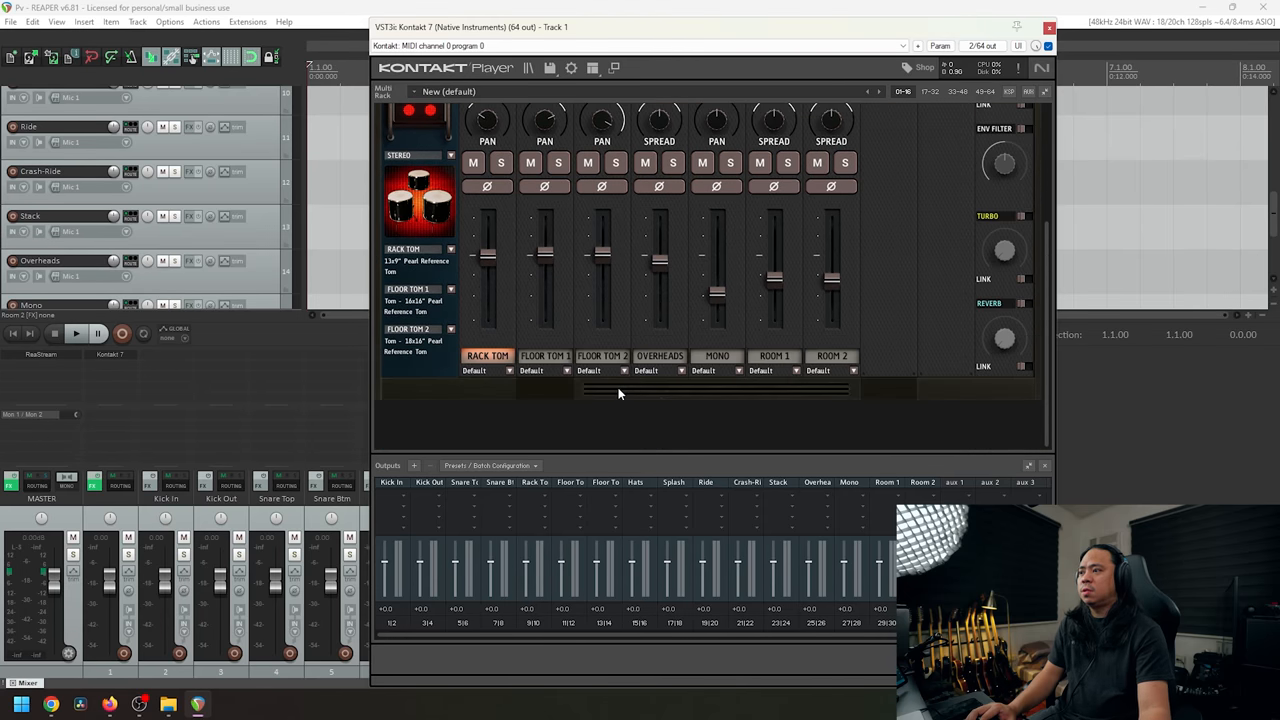
Route Floor Tom 1 and the Mono channel to their matching outputs and bring up the cymbal channels.
{"action": "left_click", "coordinate": [488, 370]}
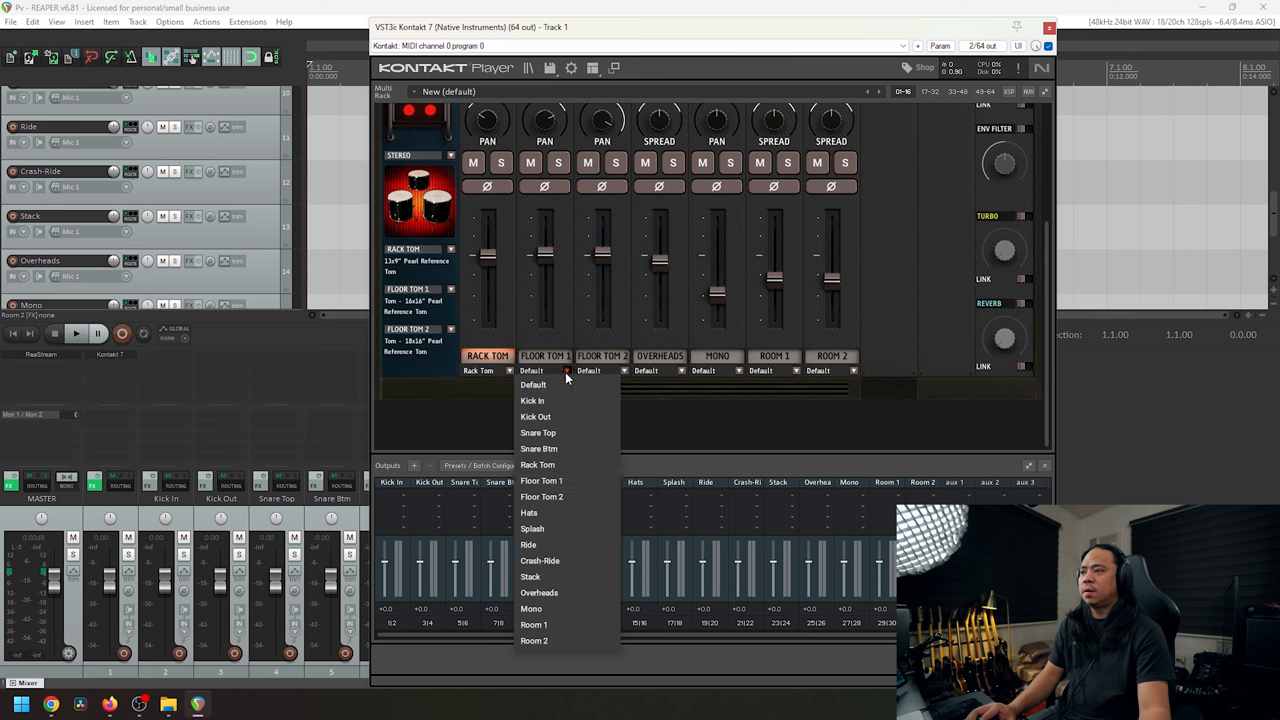
{"action": "left_click", "coordinate": [540, 480]}
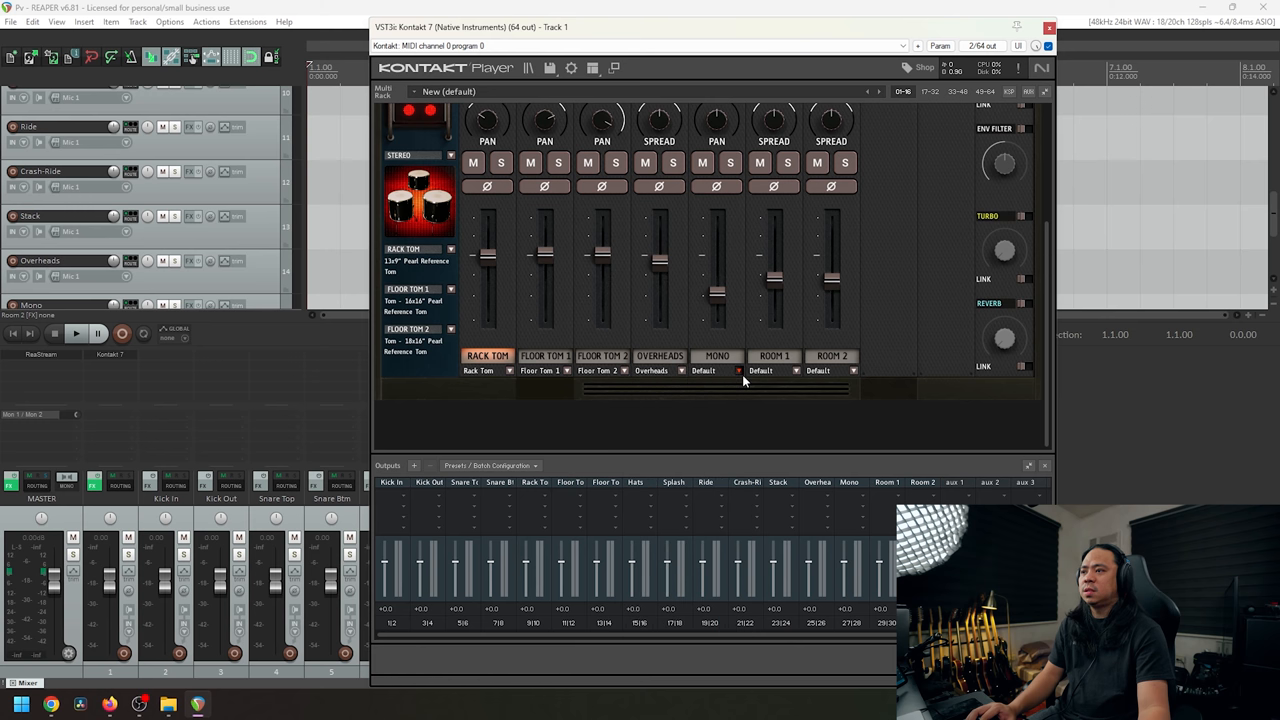
{"action": "left_click", "coordinate": [716, 370]}
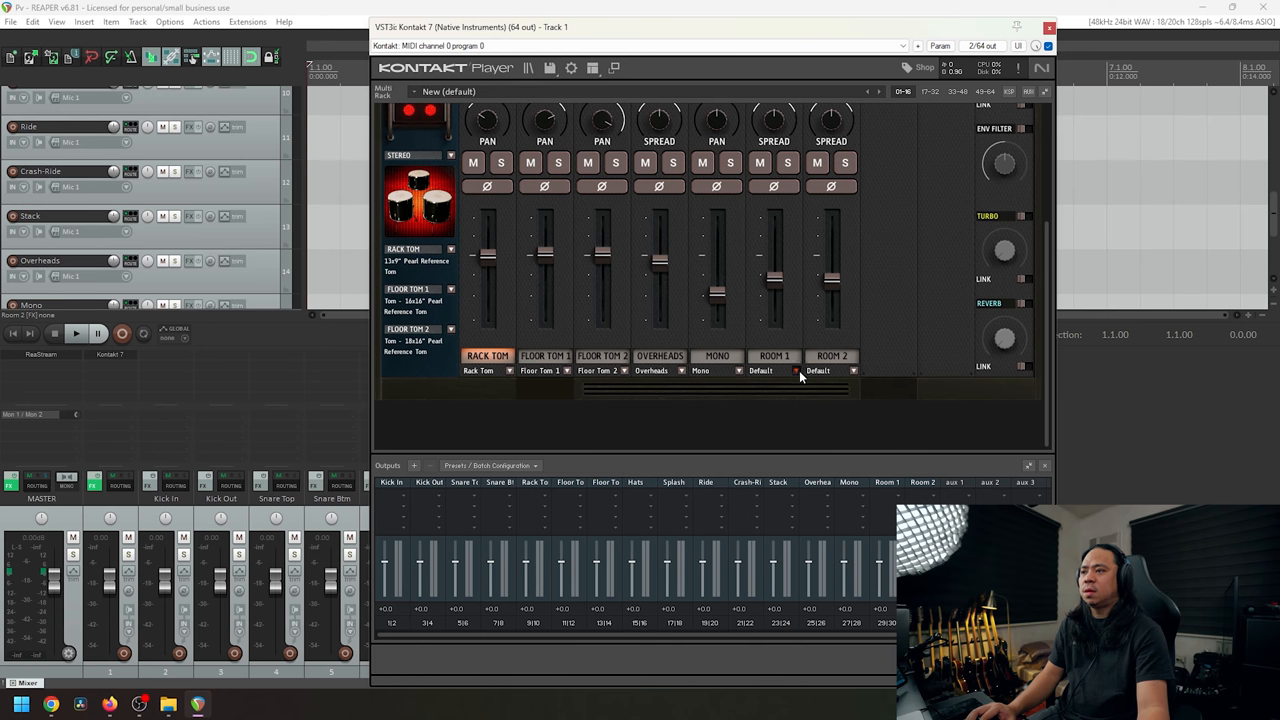
{"action": "left_click", "coordinate": [830, 370]}
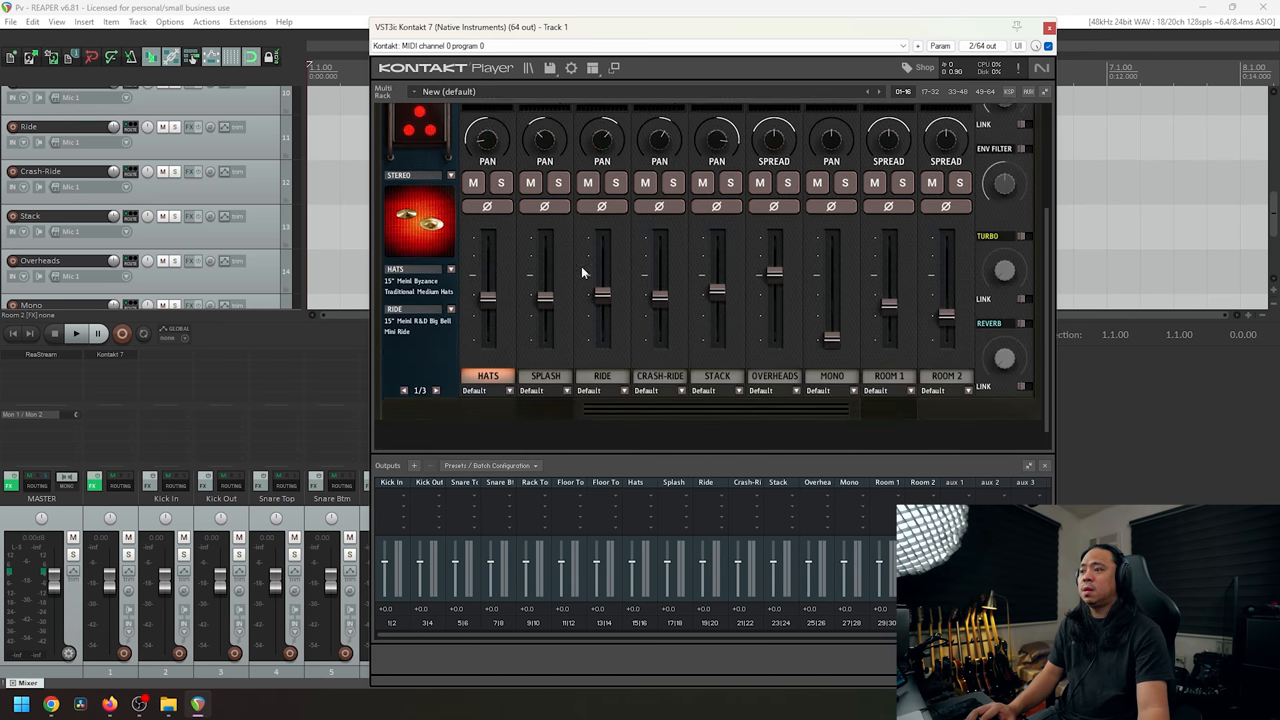
Route the Hats and Stack cymbal channels to their matching named outputs.
{"action": "left_click", "coordinate": [488, 390]}
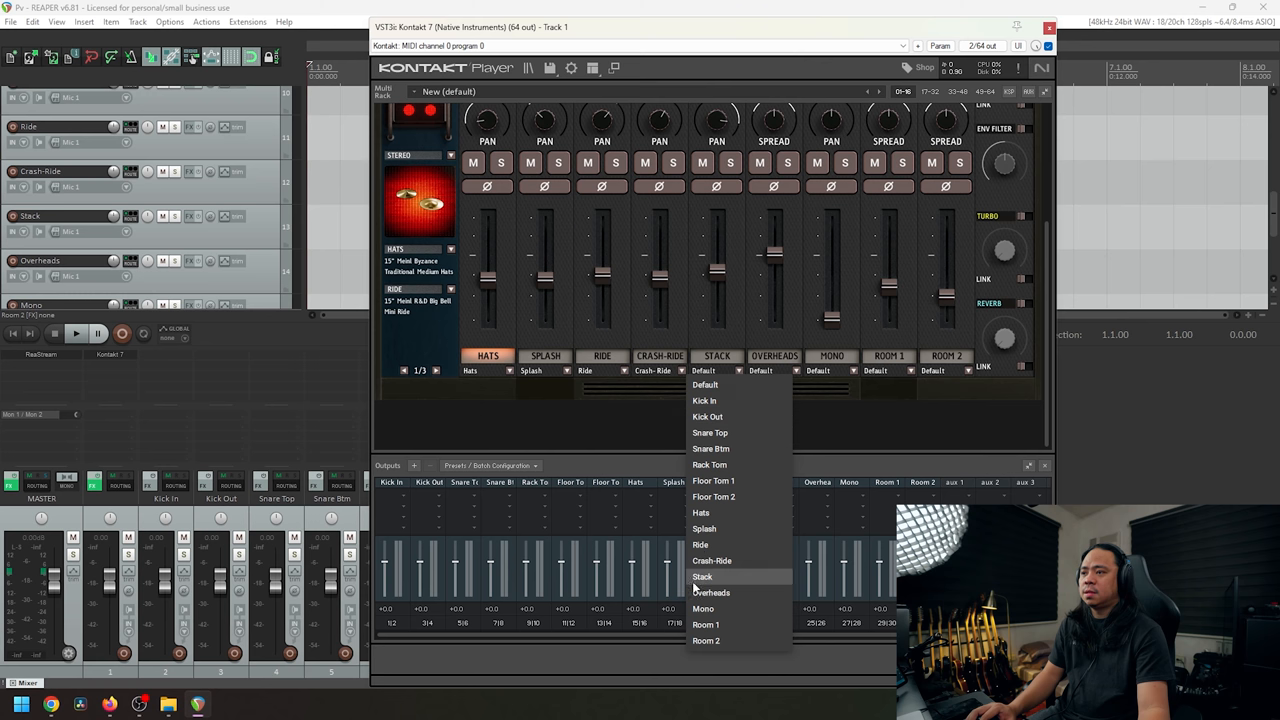
{"action": "left_click", "coordinate": [702, 576]}
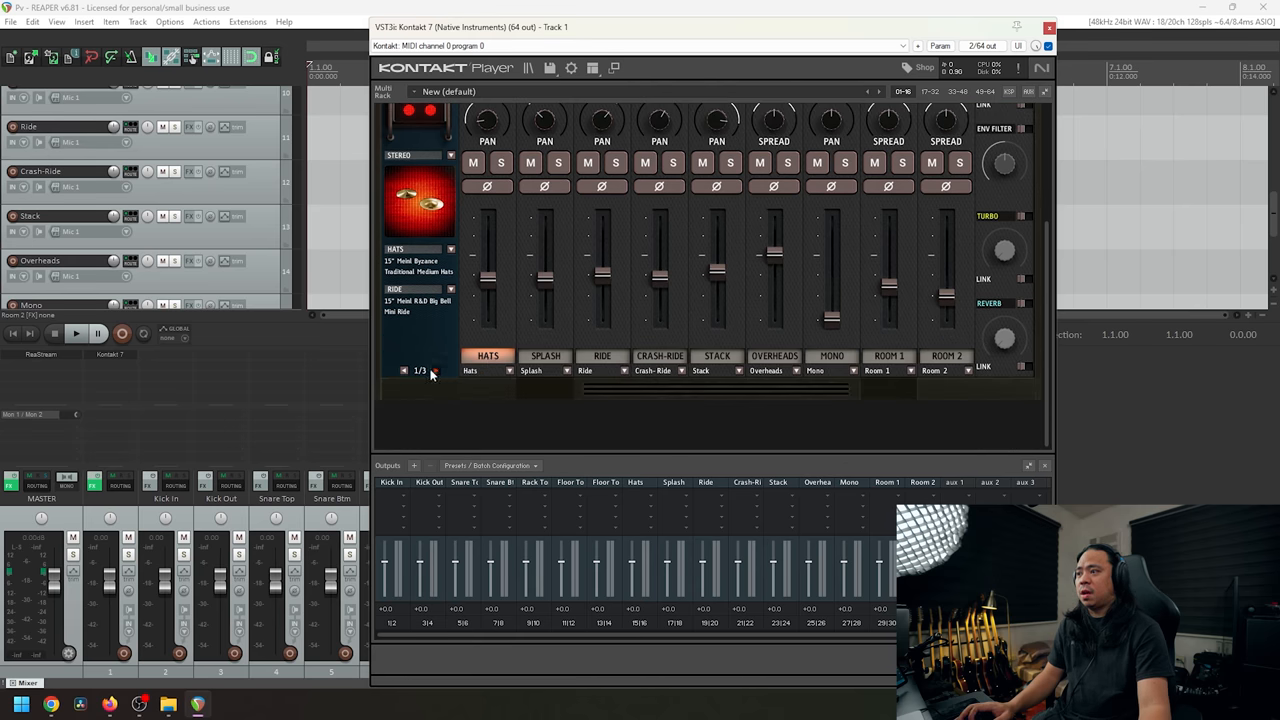
{"action": "mouse_move", "coordinate": [770, 530]}
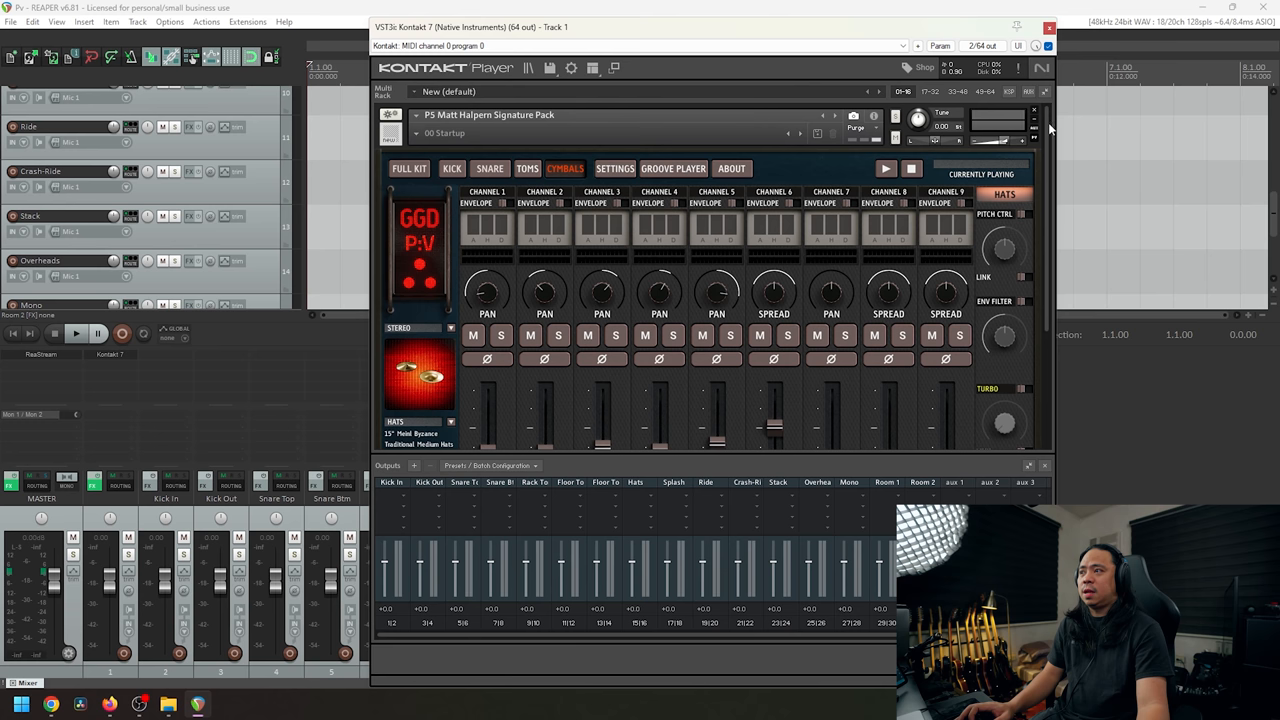
Show the GGD full kit overview page in Kontakt.
{"action": "left_click", "coordinate": [408, 140]}
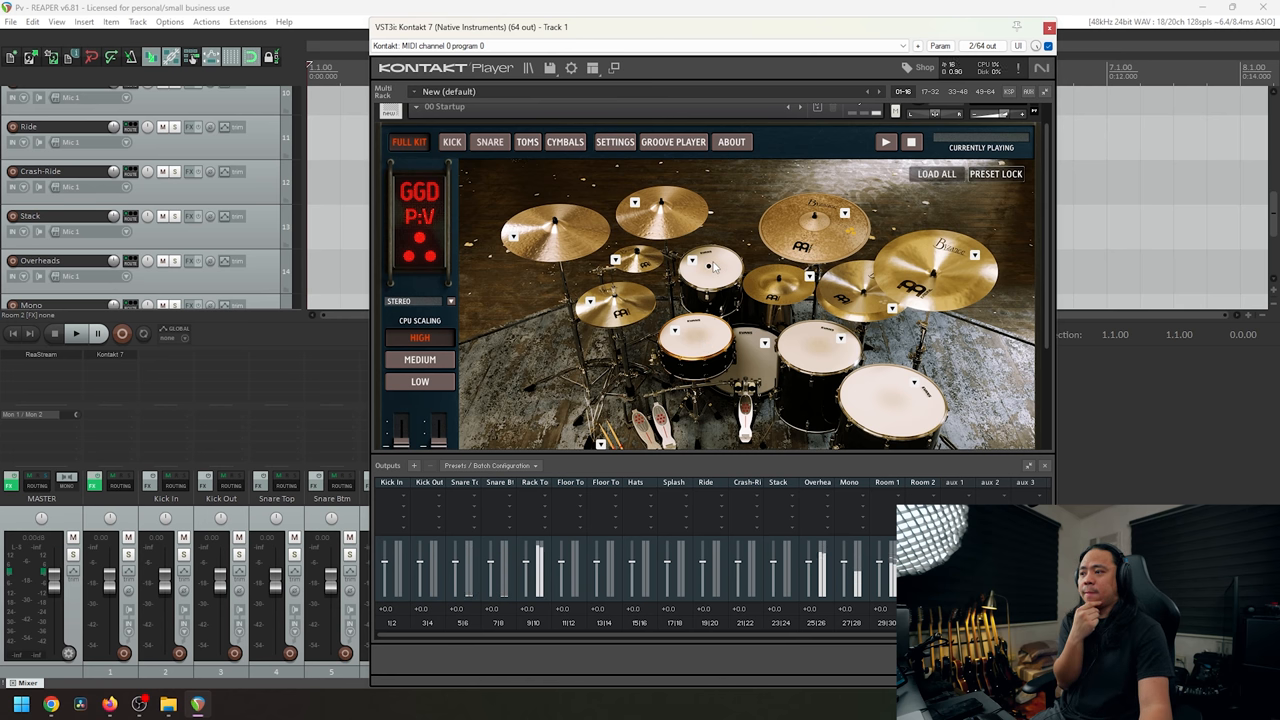
{"action": "mouse_move", "coordinate": [856, 392]}
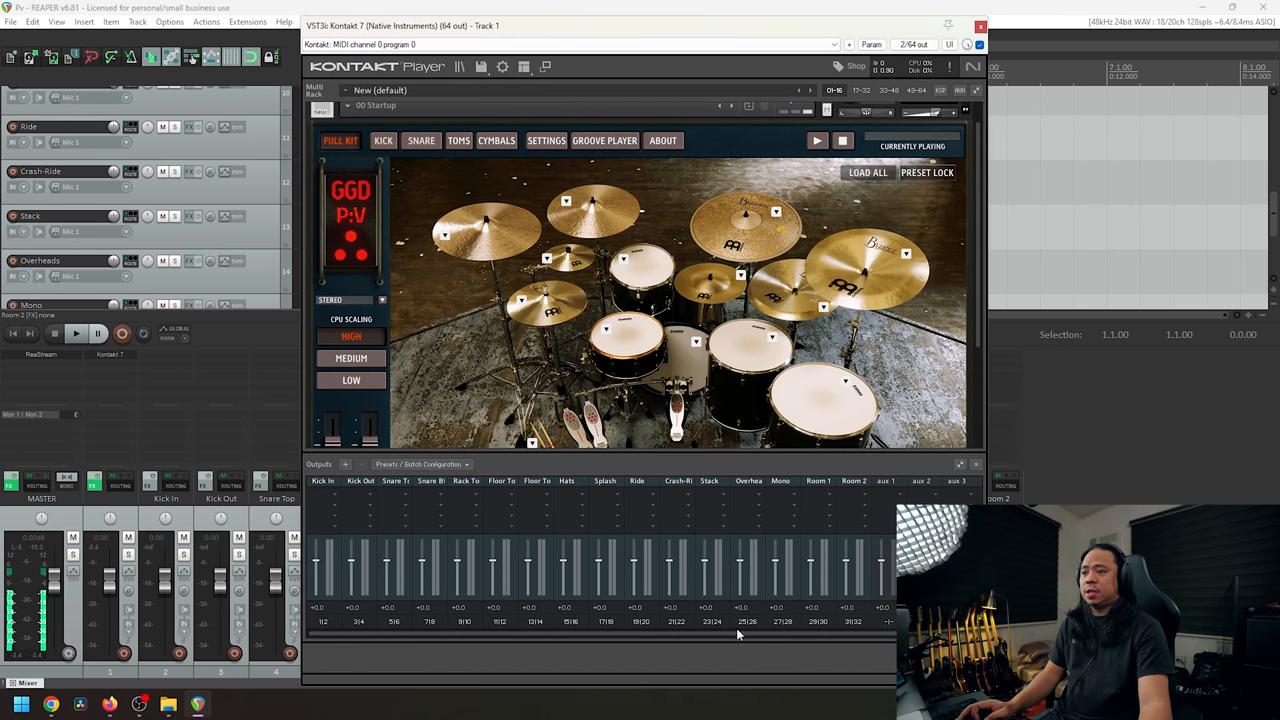
{"action": "mouse_move", "coordinate": [322, 636]}
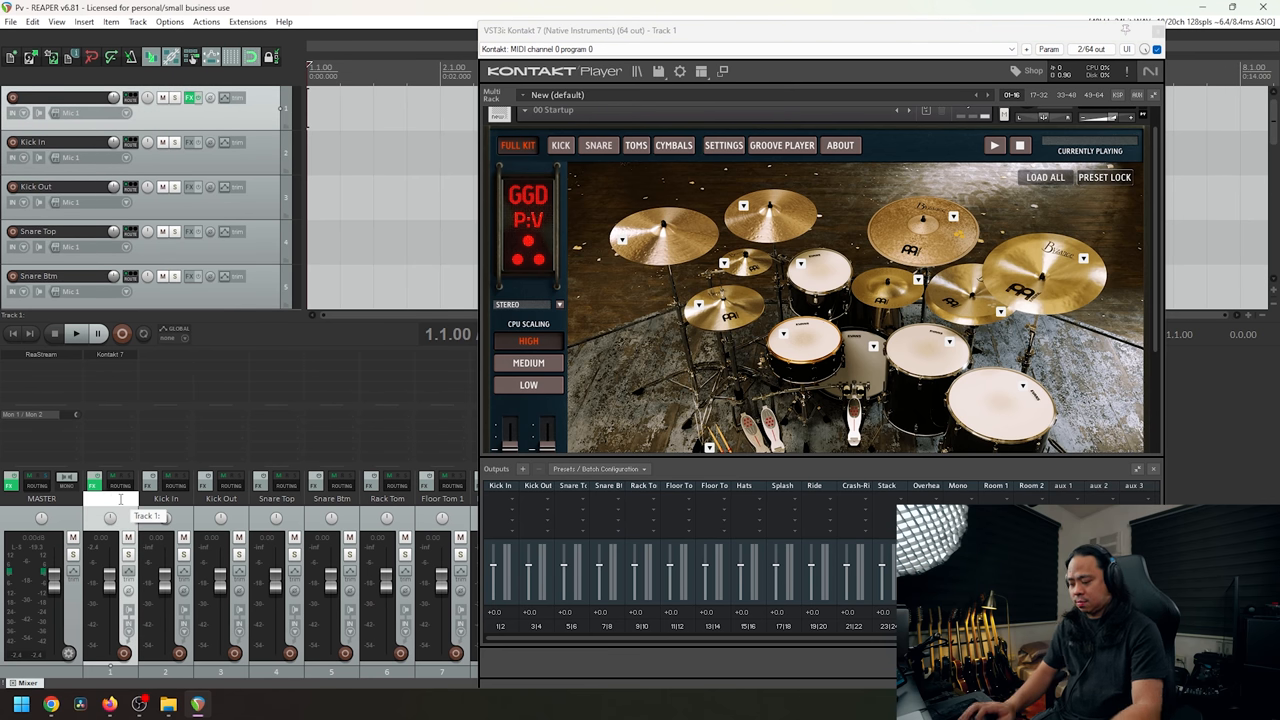
Name track 1 'Kontakt'.
{"action": "type", "text": "Kontakt"}
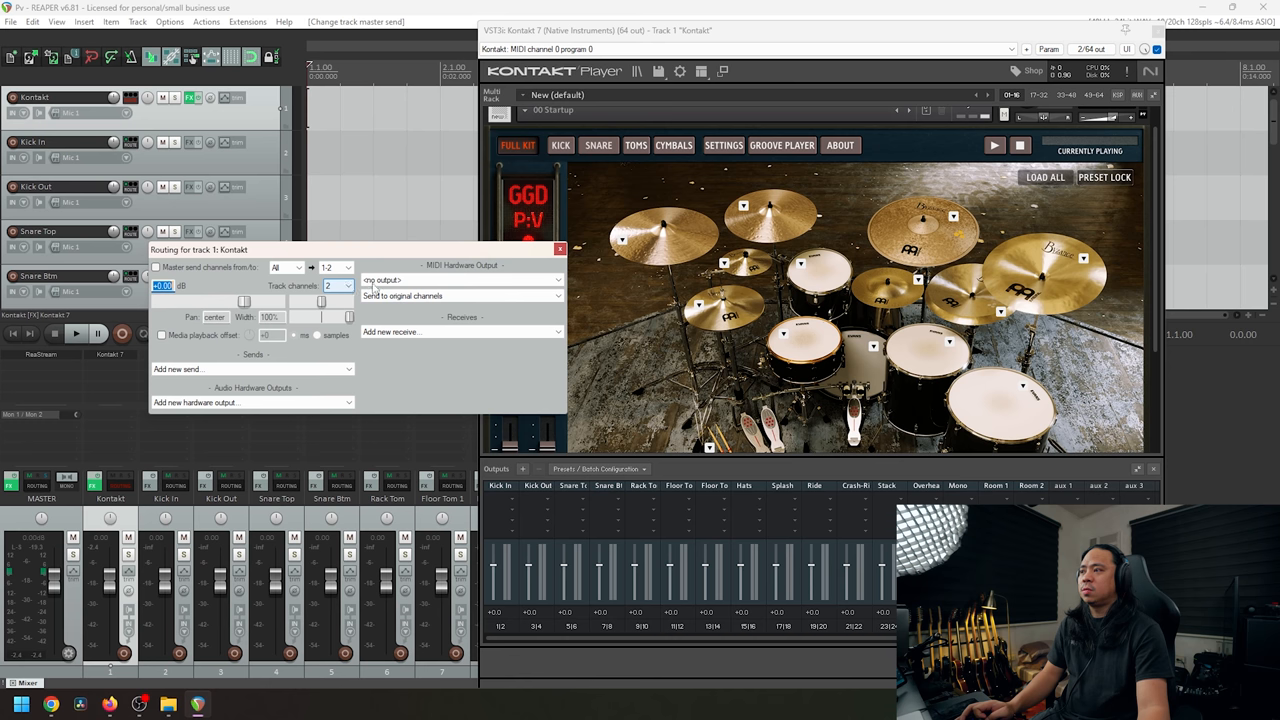
Raise the Kontakt track's track channel count to 34 in its routing window.
{"action": "left_click", "coordinate": [560, 248]}
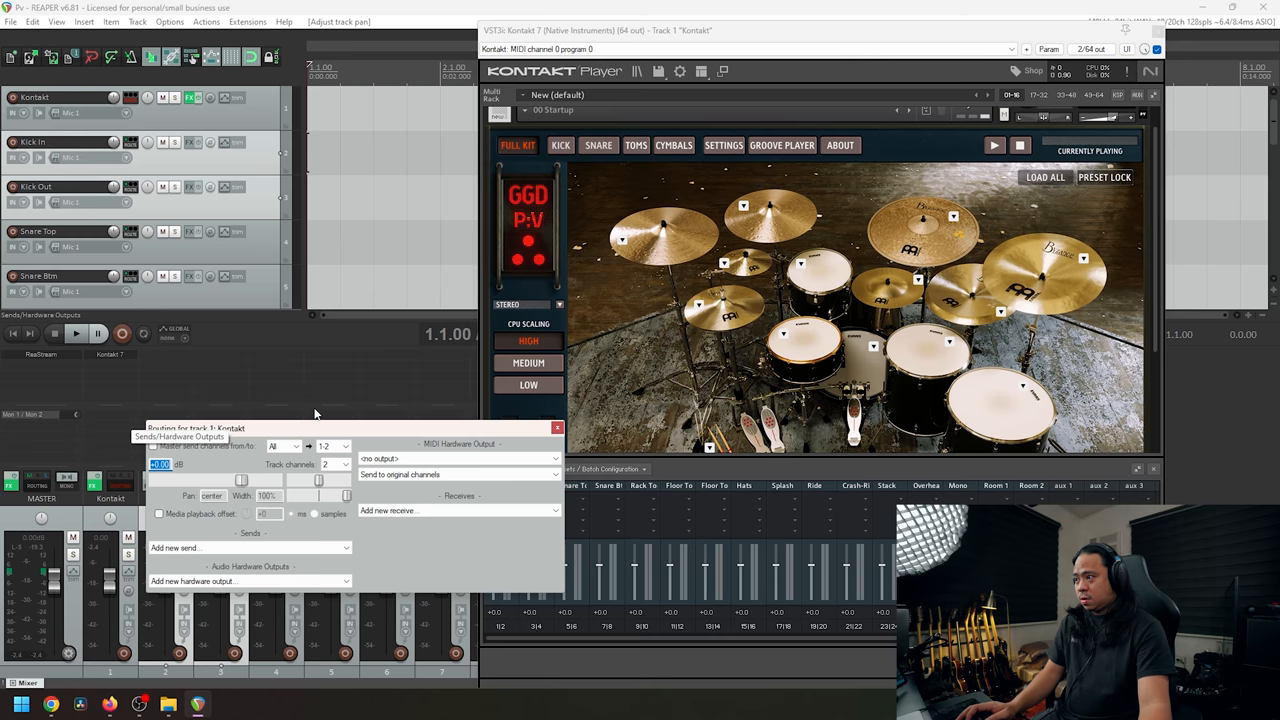
{"action": "left_click", "coordinate": [556, 428]}
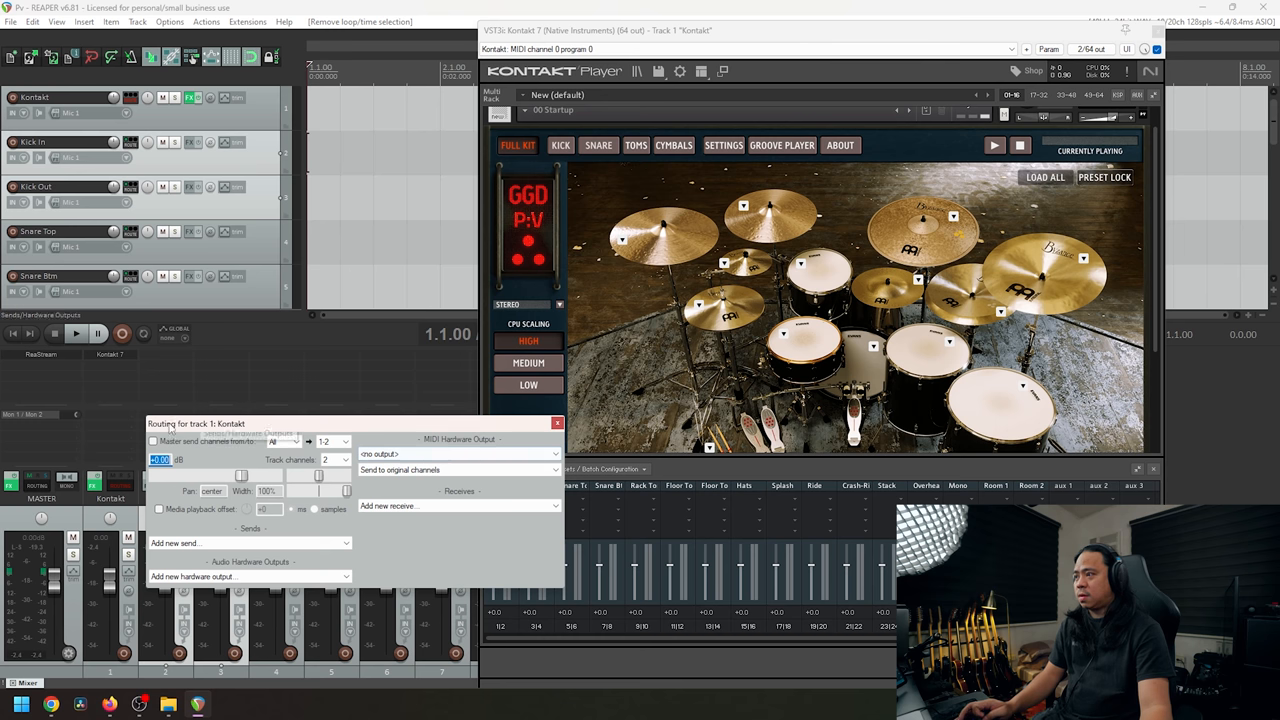
{"action": "left_click", "coordinate": [368, 320]}
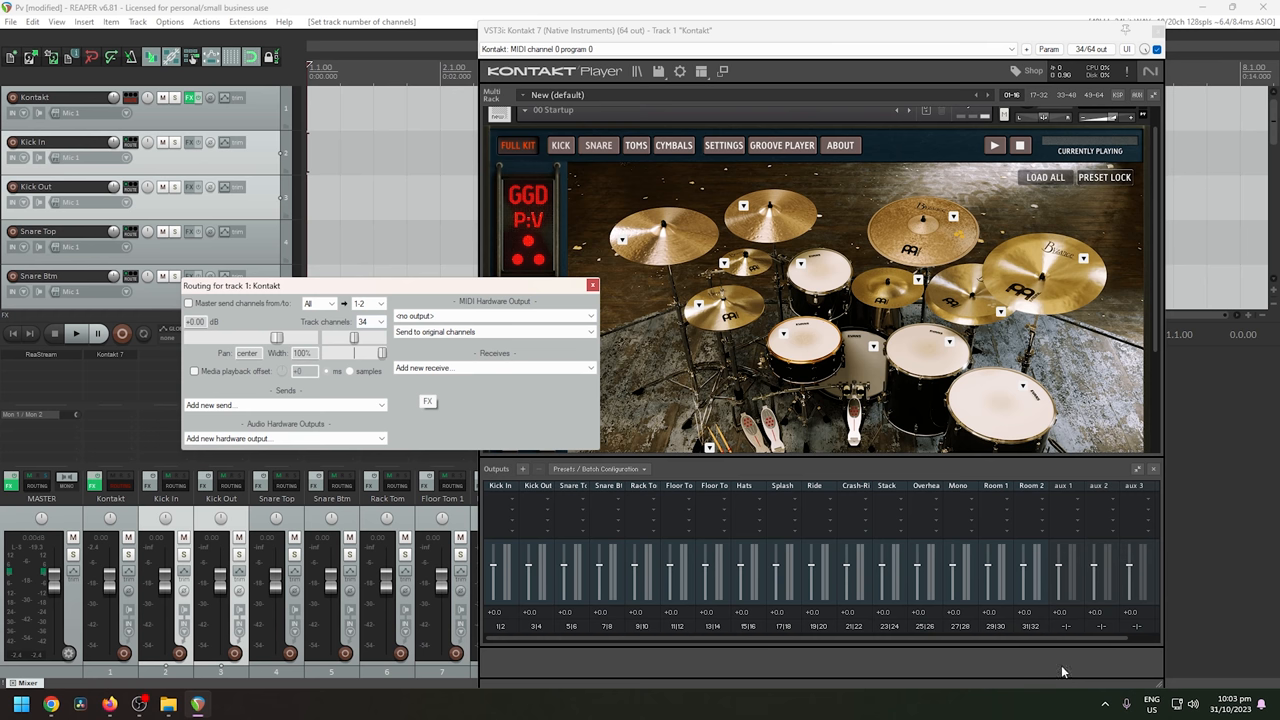
{"action": "mouse_move", "coordinate": [718, 512]}
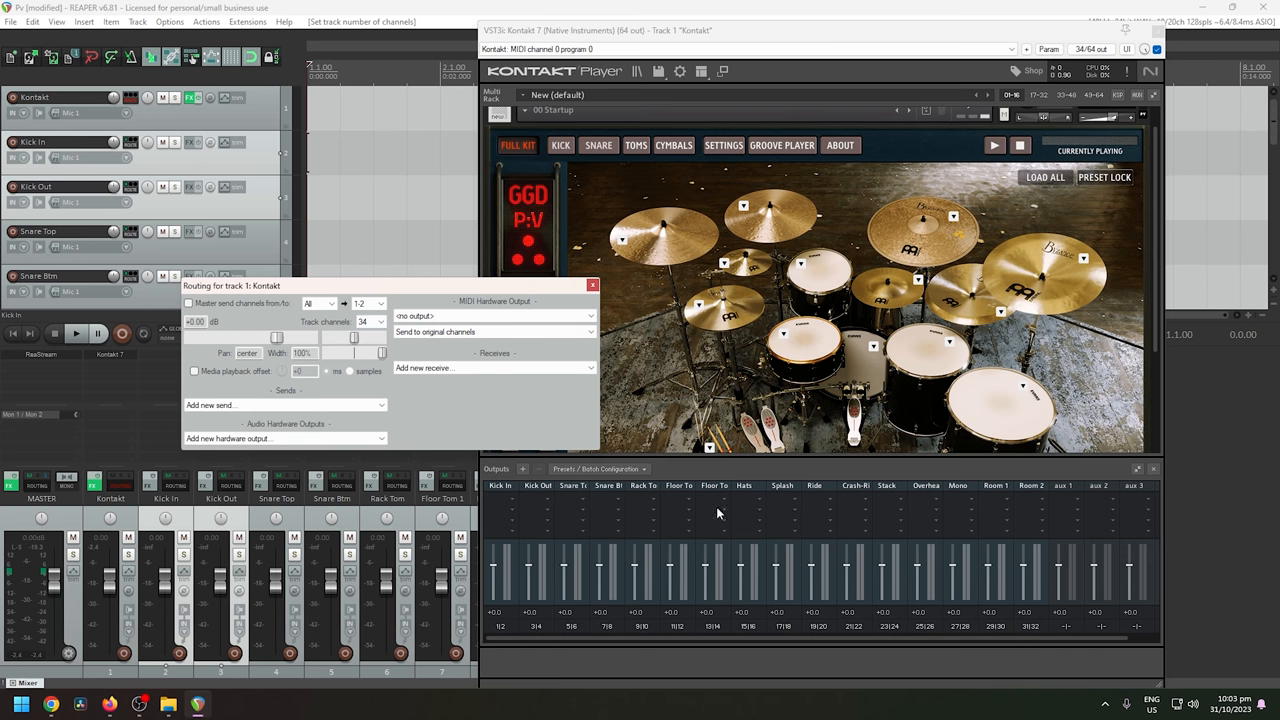
{"action": "mouse_move", "coordinate": [1050, 644]}
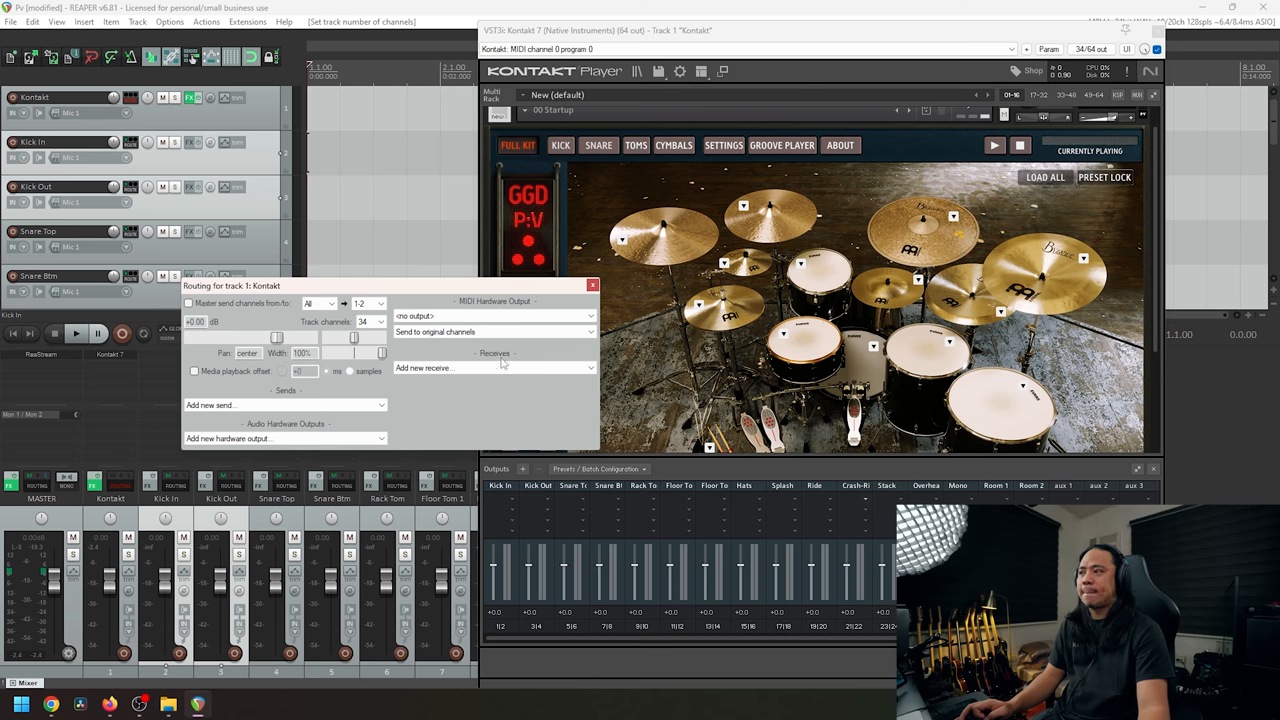
{"action": "left_click", "coordinate": [370, 320]}
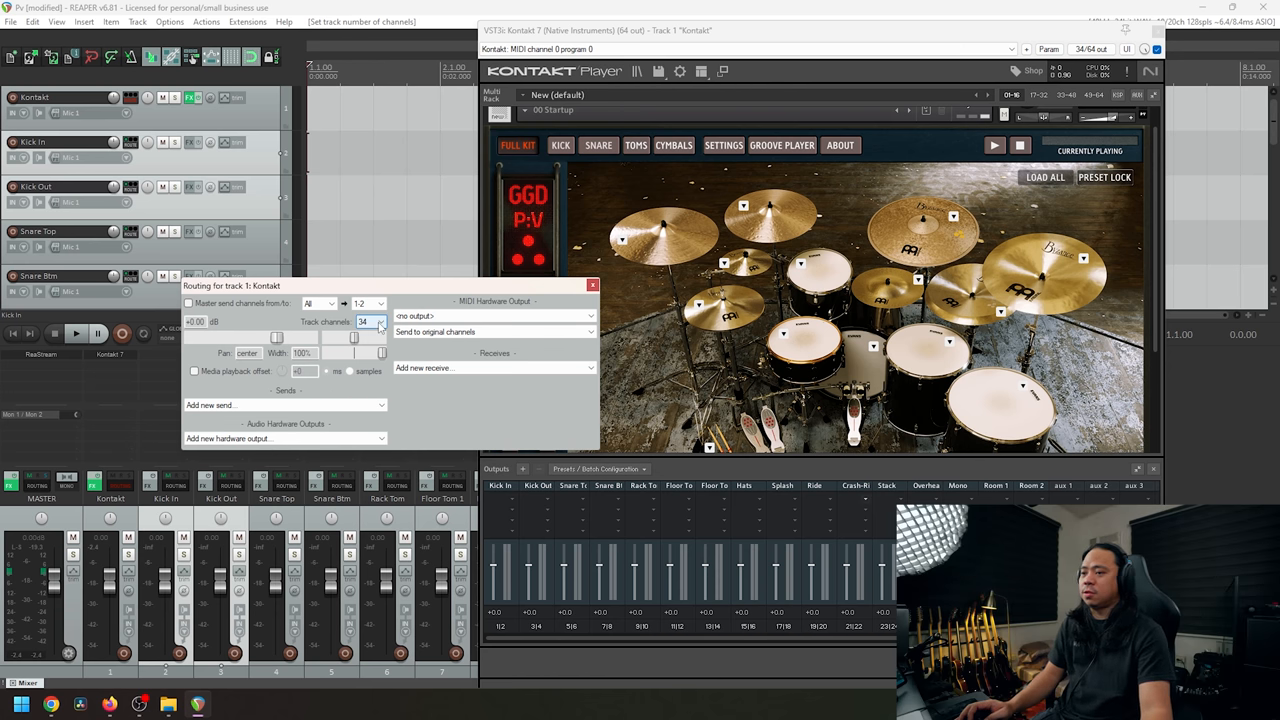
{"action": "mouse_move", "coordinate": [372, 432]}
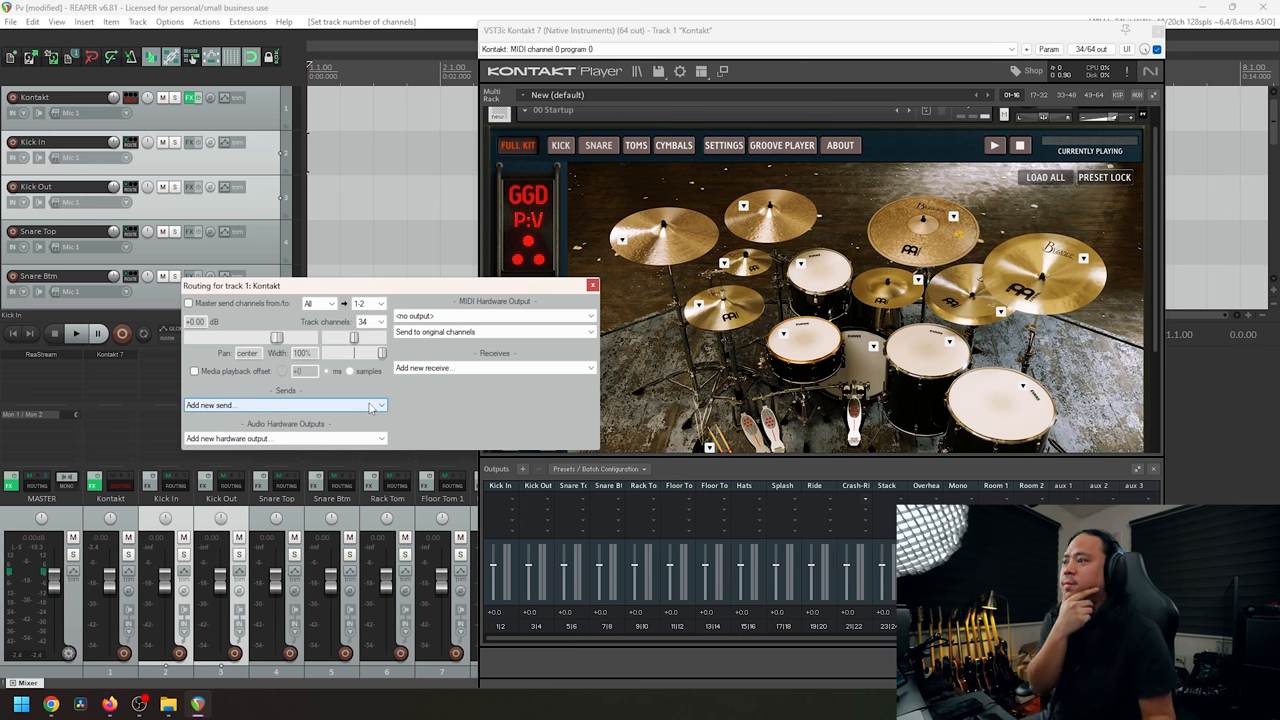
Add a send from the Kontakt track to the Kick In track.
{"action": "left_click", "coordinate": [284, 404]}
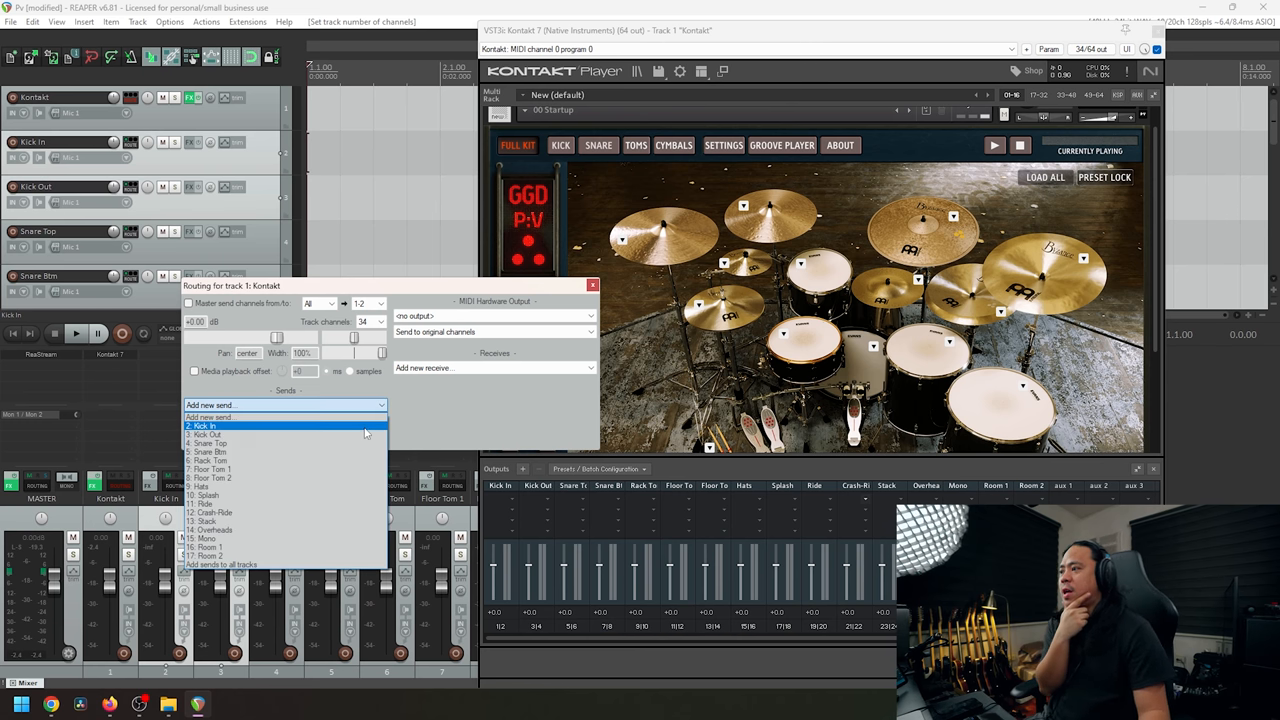
{"action": "left_click", "coordinate": [204, 424]}
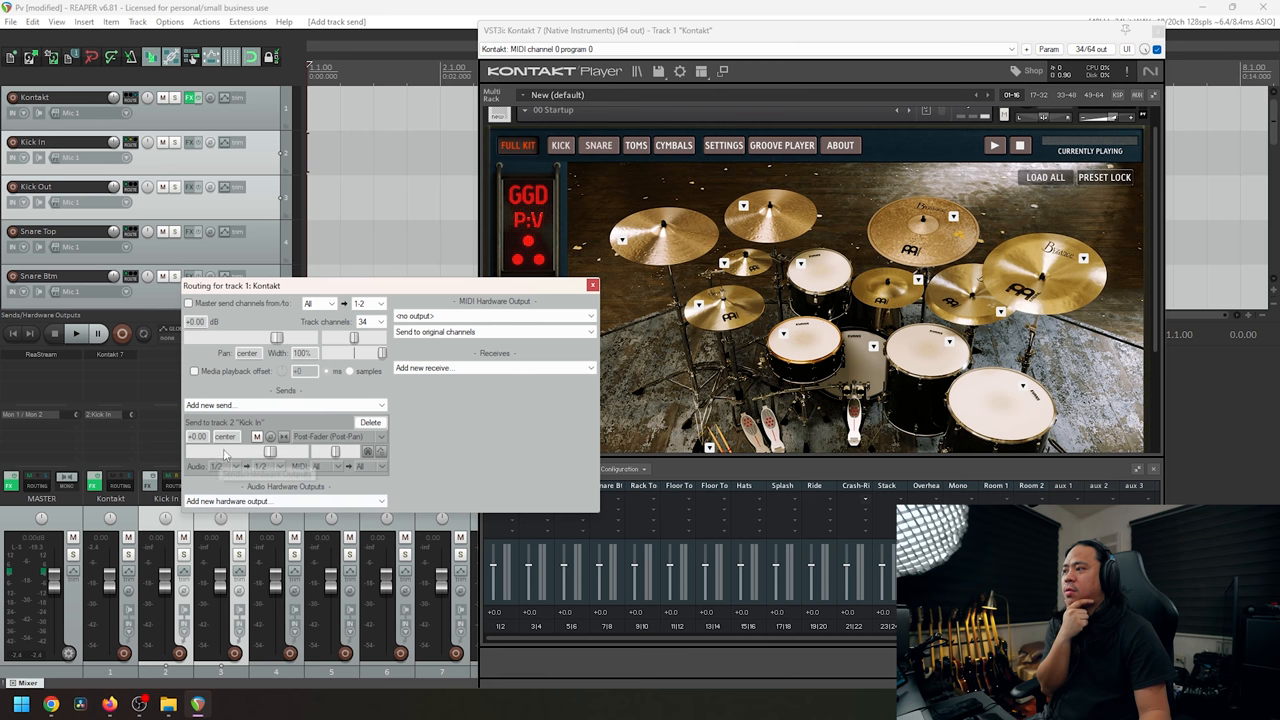
{"action": "mouse_move", "coordinate": [268, 472]}
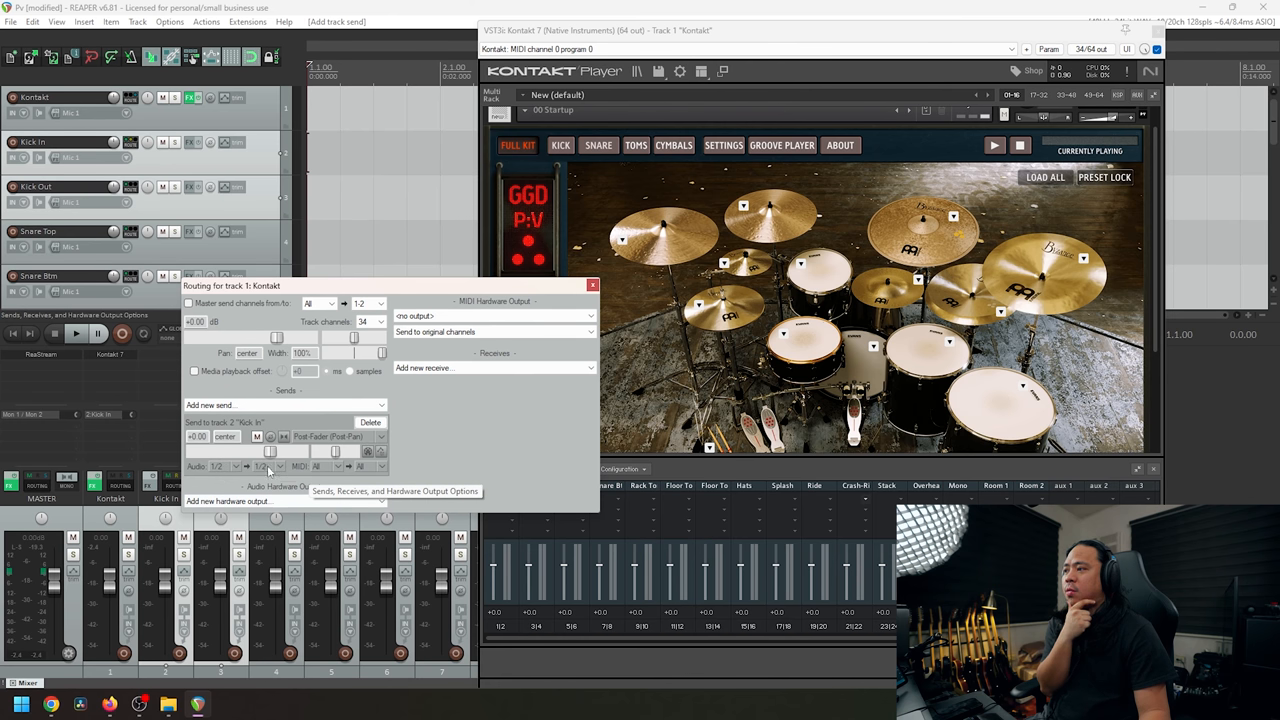
{"action": "mouse_move", "coordinate": [864, 362]}
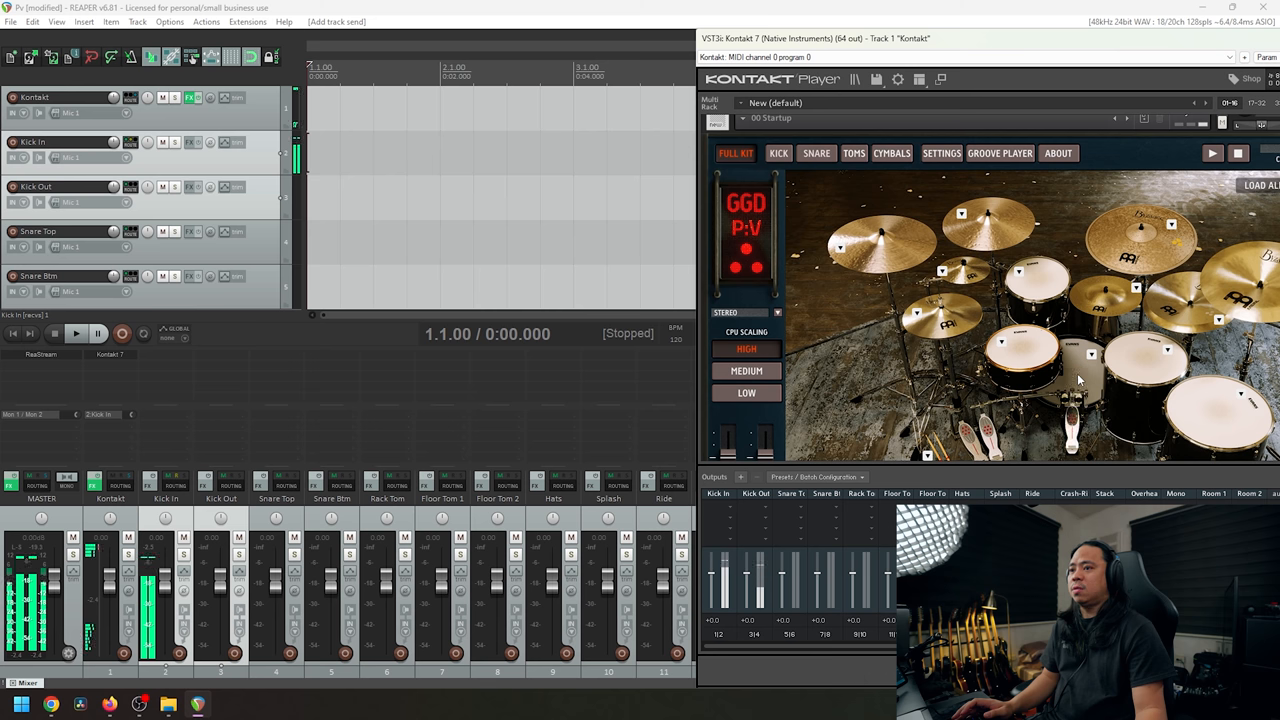
{"action": "mouse_move", "coordinate": [1100, 332]}
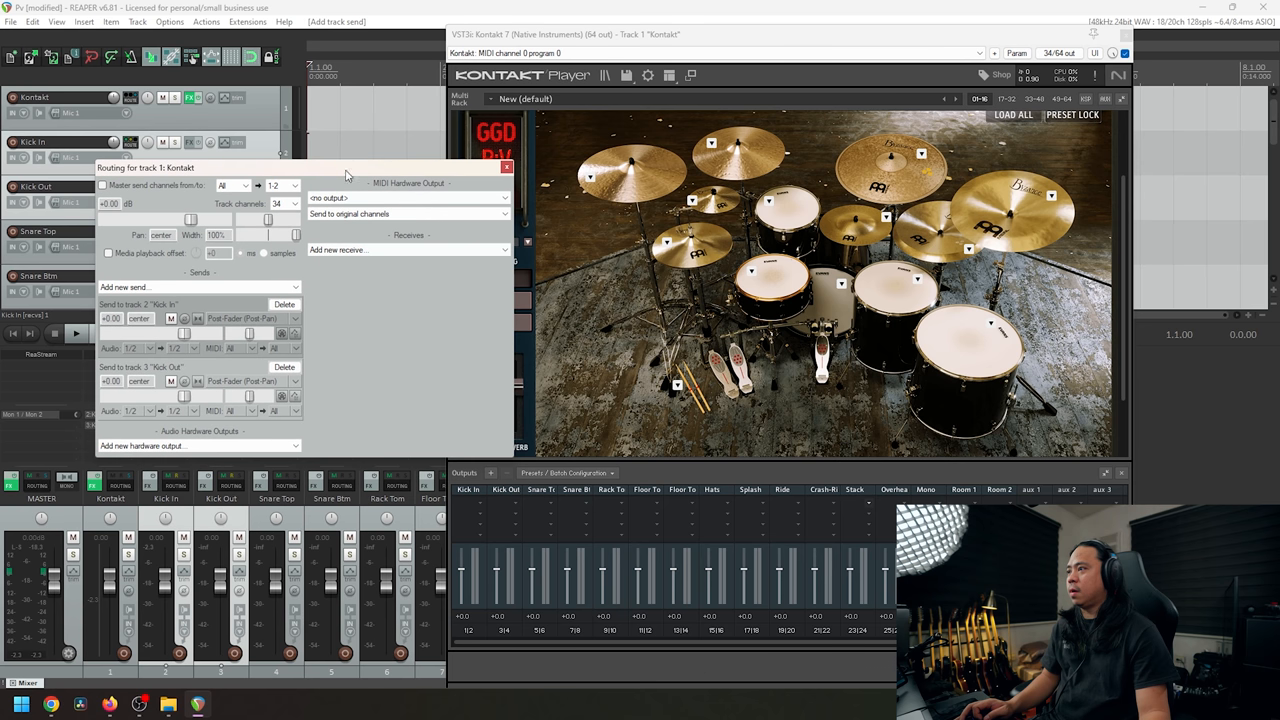
Give the Kick Out send the next stereo pair and add a send to the Snare Btm track.
{"action": "left_click", "coordinate": [148, 412]}
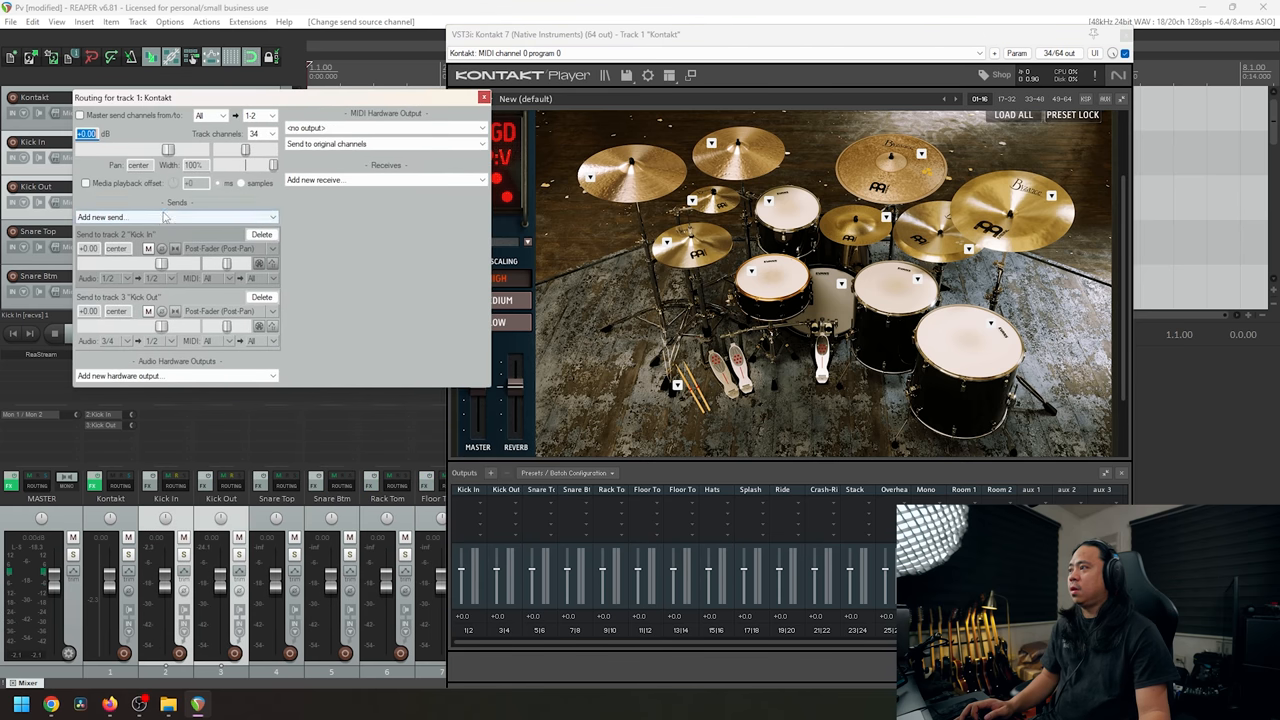
{"action": "left_click", "coordinate": [176, 216]}
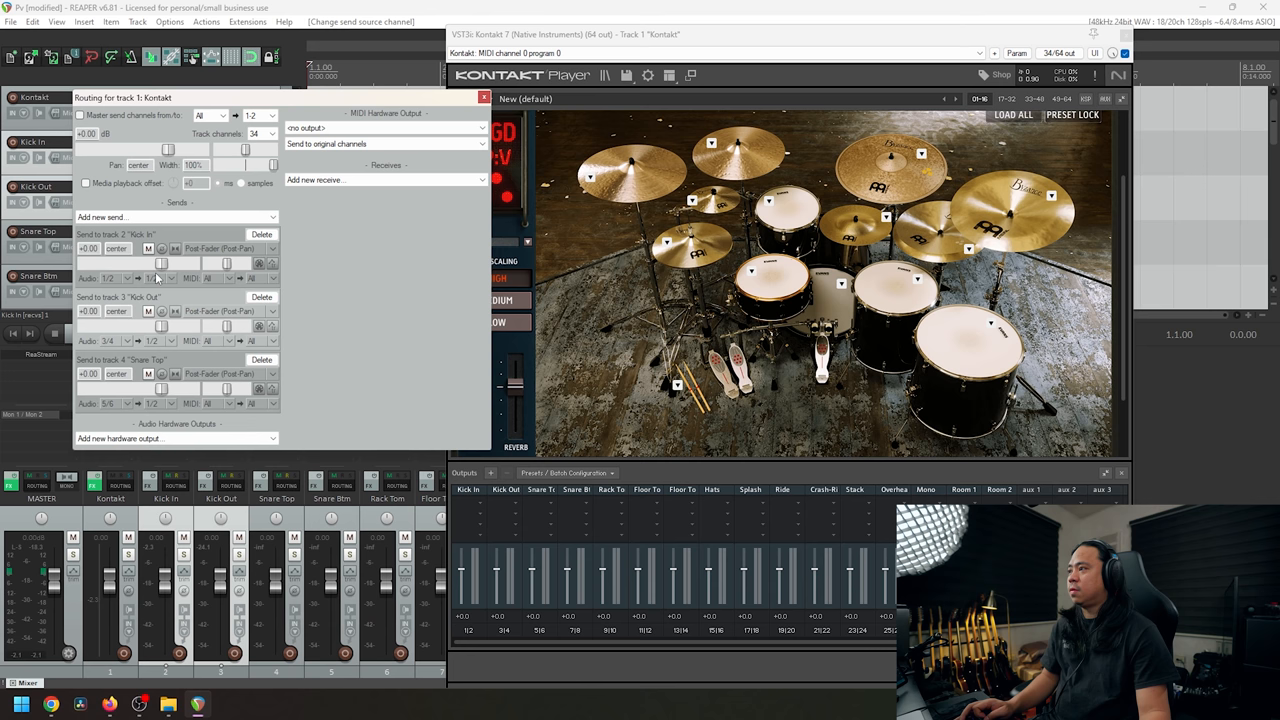
{"action": "left_click", "coordinate": [176, 216]}
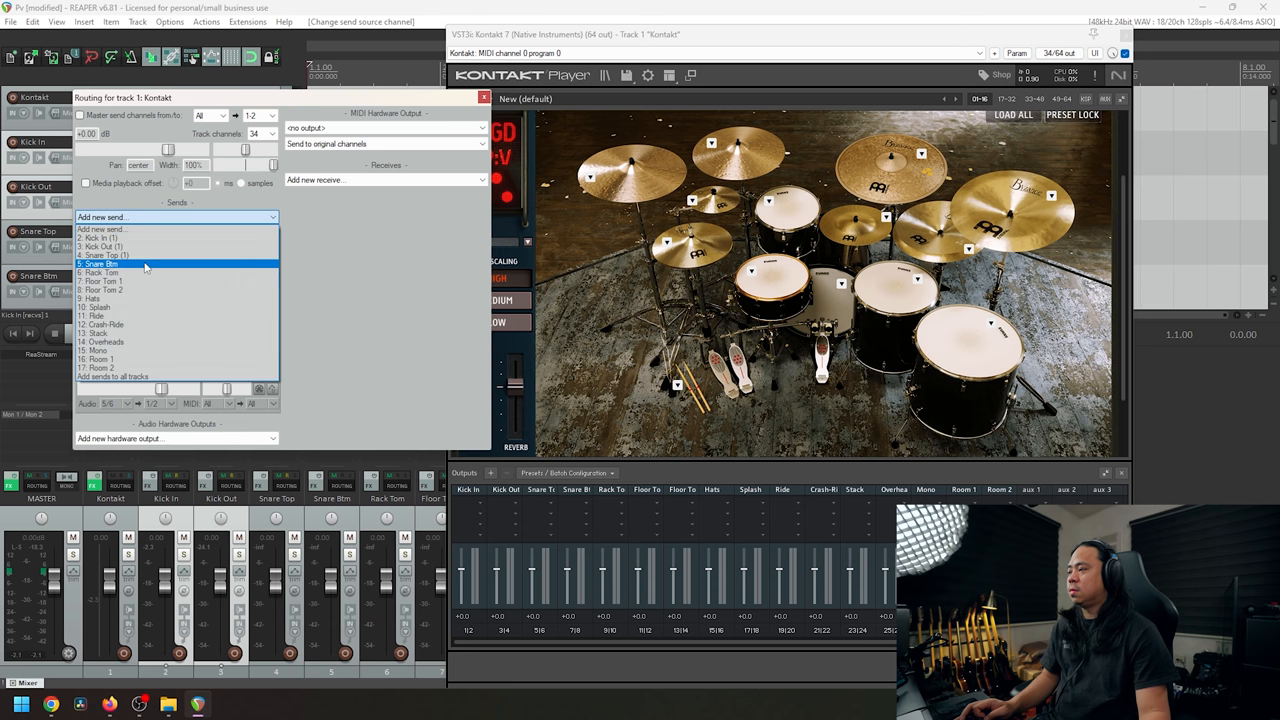
{"action": "left_click", "coordinate": [100, 264]}
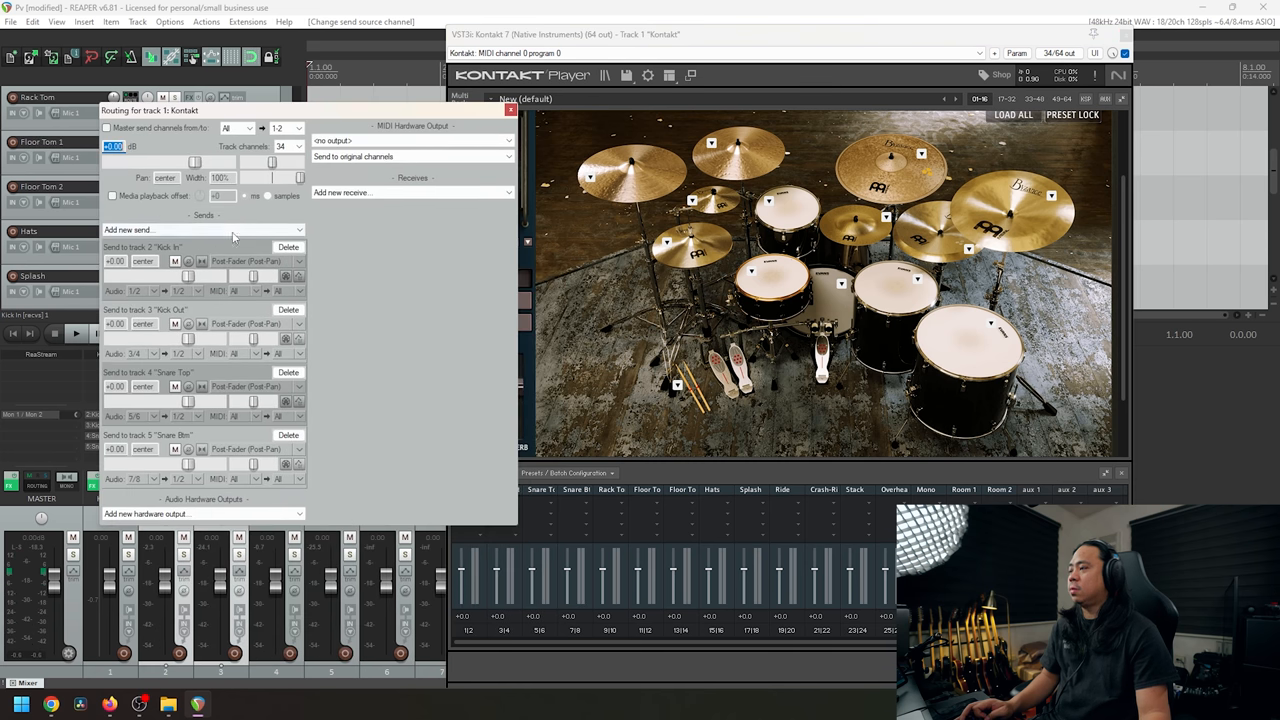
Add further sends to Rack Tom and the next drum tracks with successive stereo pairs.
{"action": "left_click", "coordinate": [200, 230]}
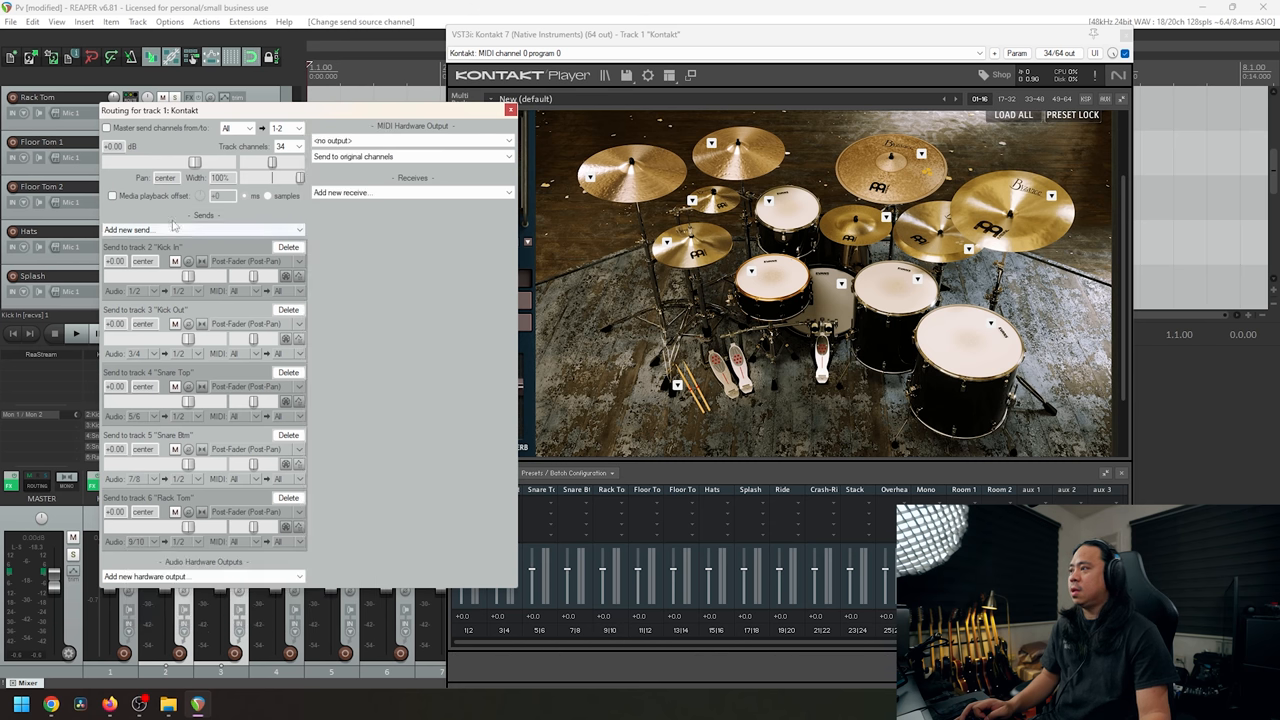
{"action": "left_click", "coordinate": [200, 228]}
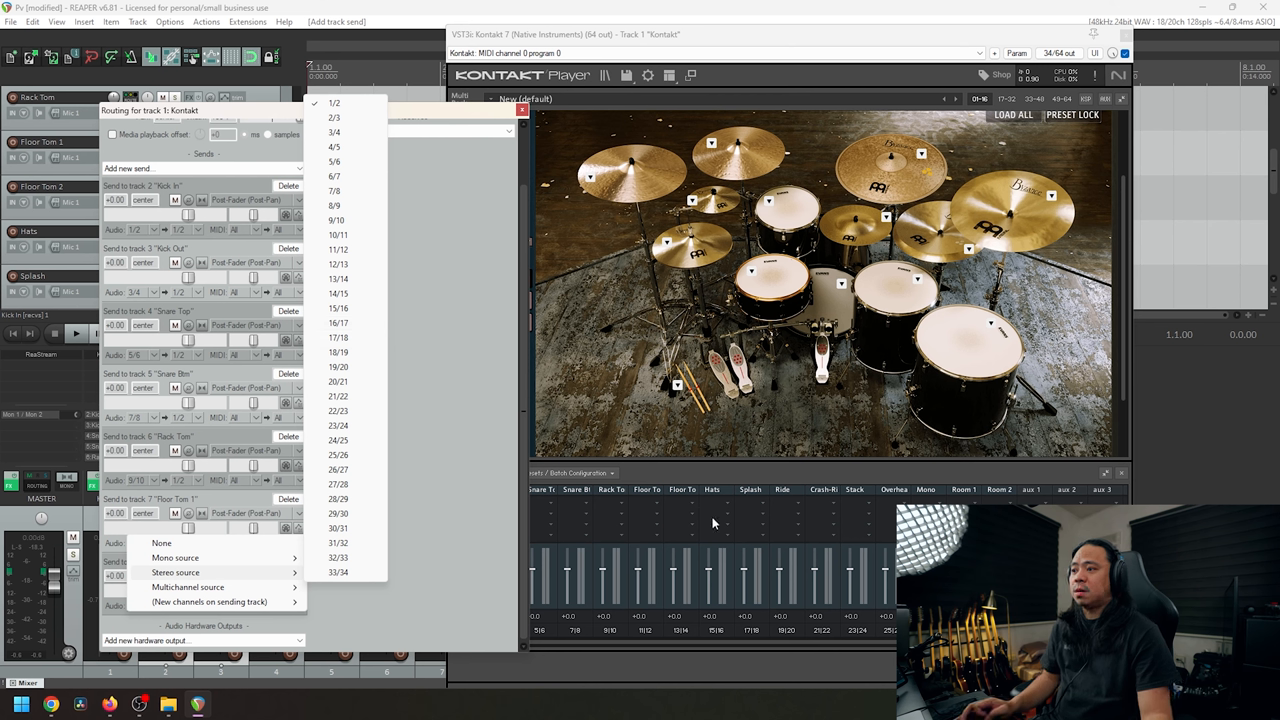
{"action": "mouse_move", "coordinate": [460, 432]}
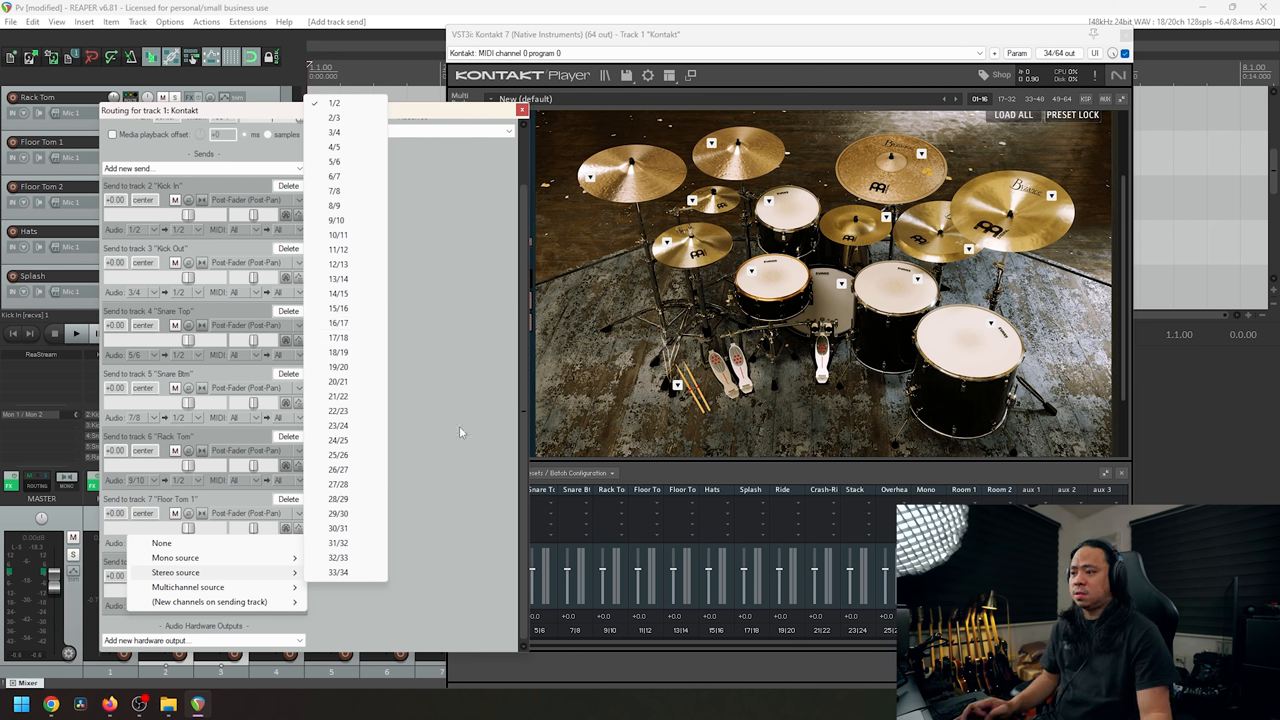
{"action": "mouse_move", "coordinate": [676, 616]}
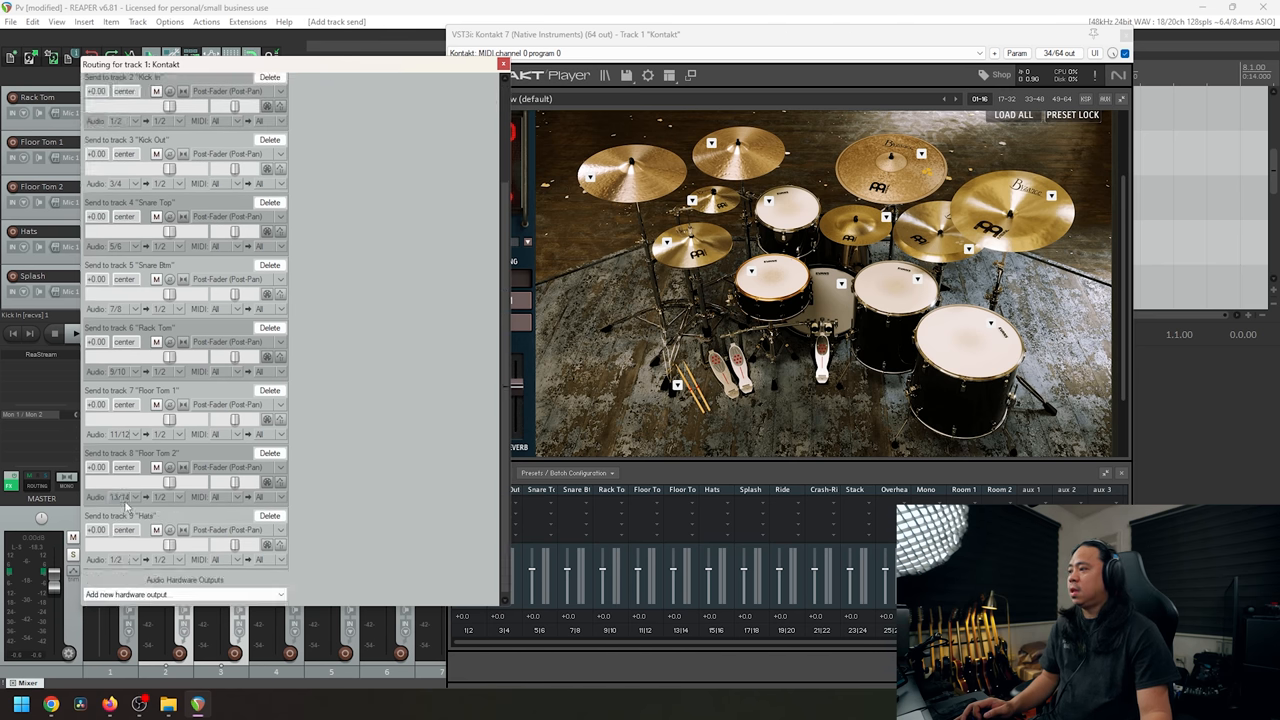
Set the latest send's source stereo pair and add another drum track as a send destination.
{"action": "left_click", "coordinate": [128, 560]}
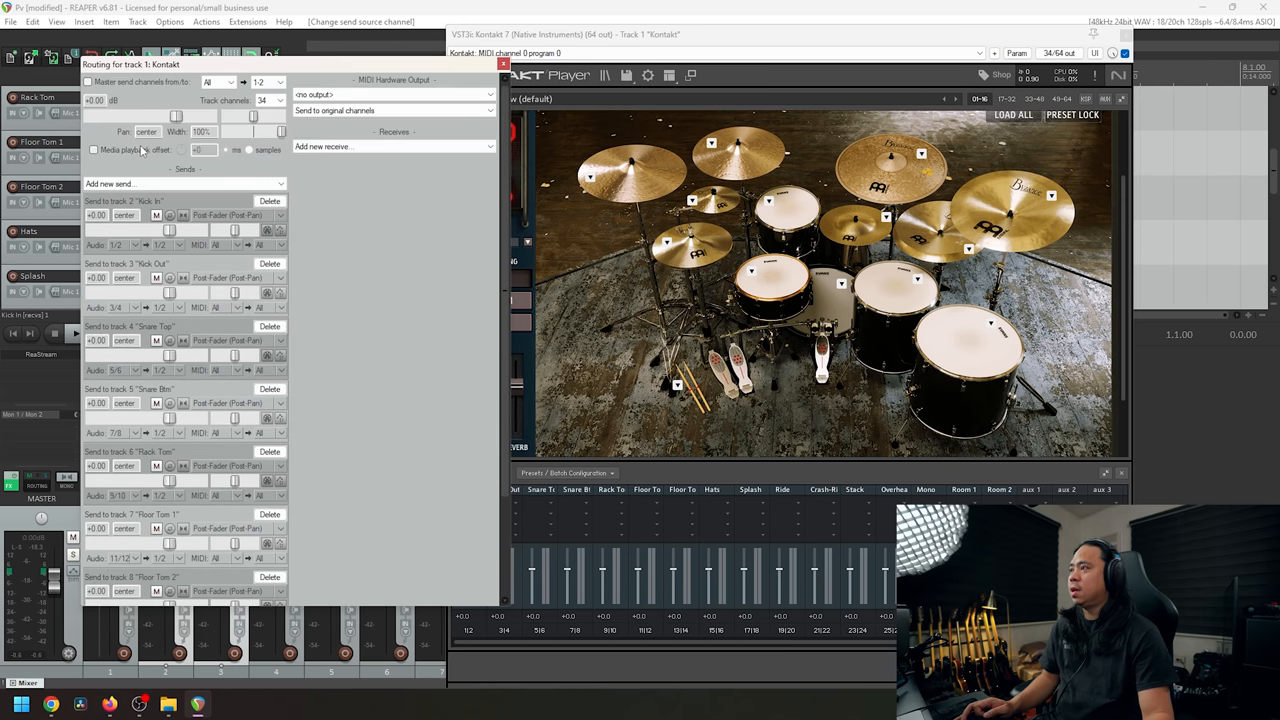
{"action": "left_click", "coordinate": [184, 184]}
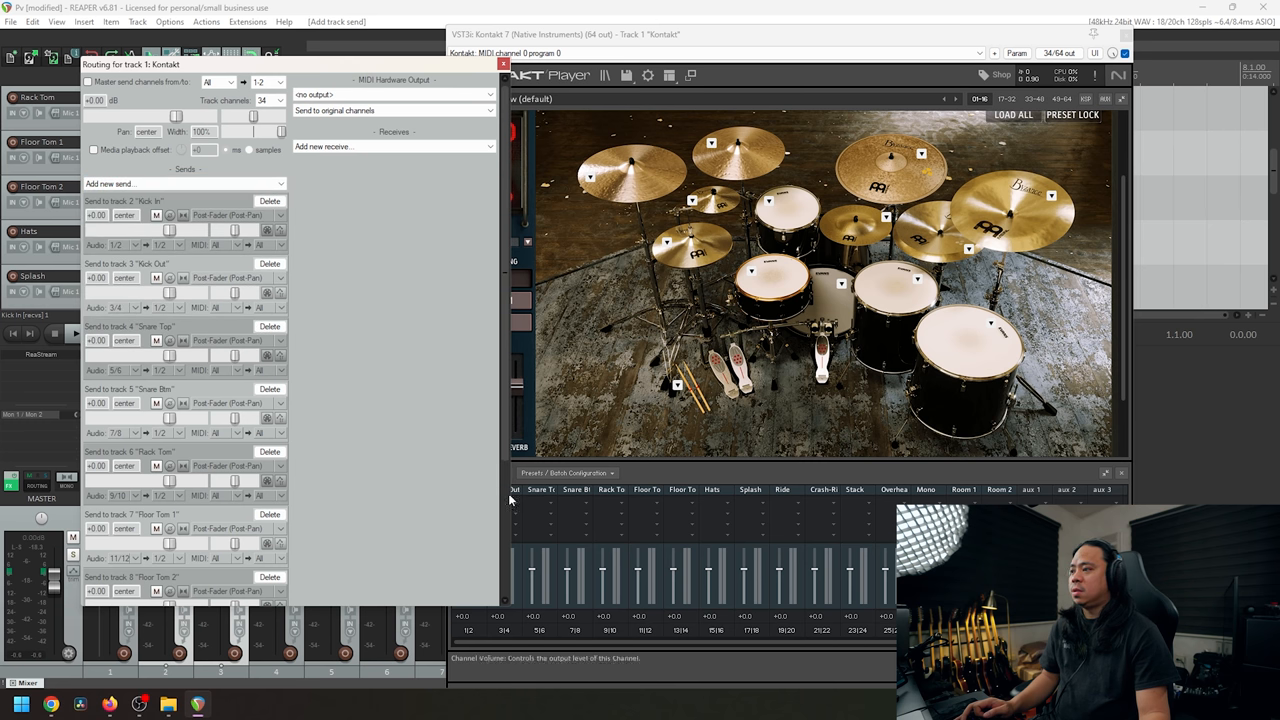
{"action": "left_click", "coordinate": [184, 184]}
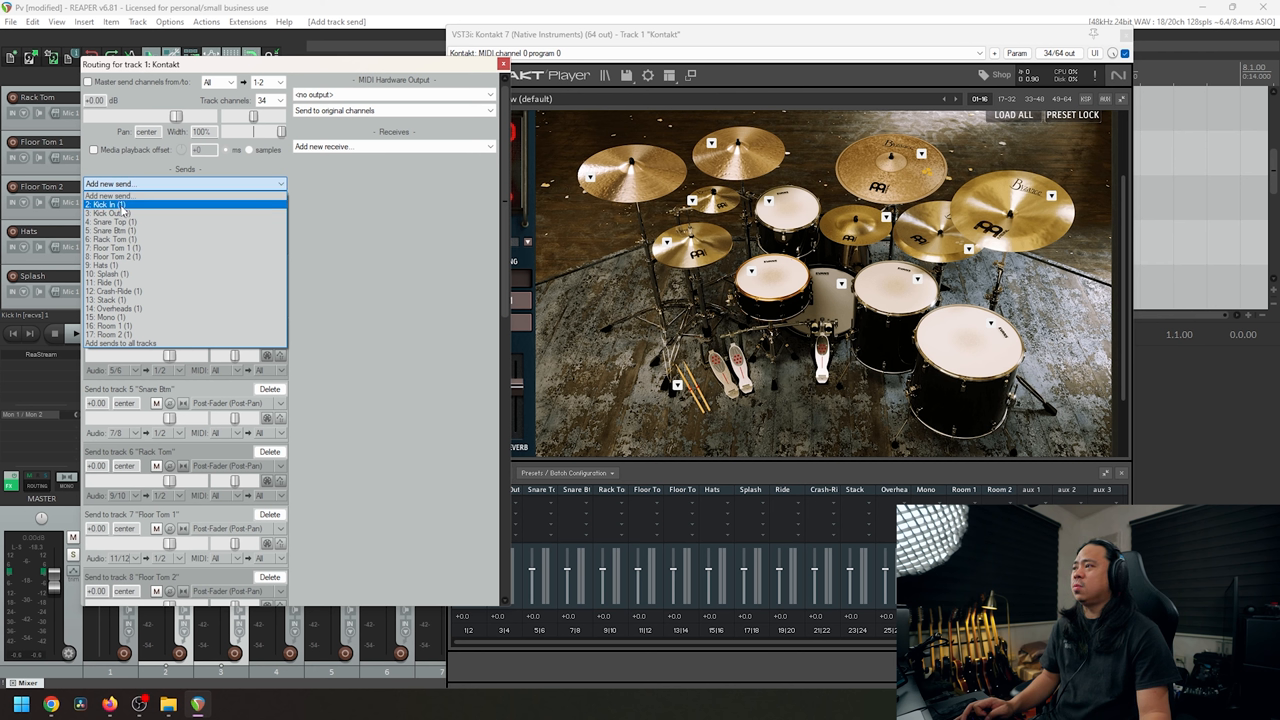
{"action": "mouse_move", "coordinate": [120, 220]}
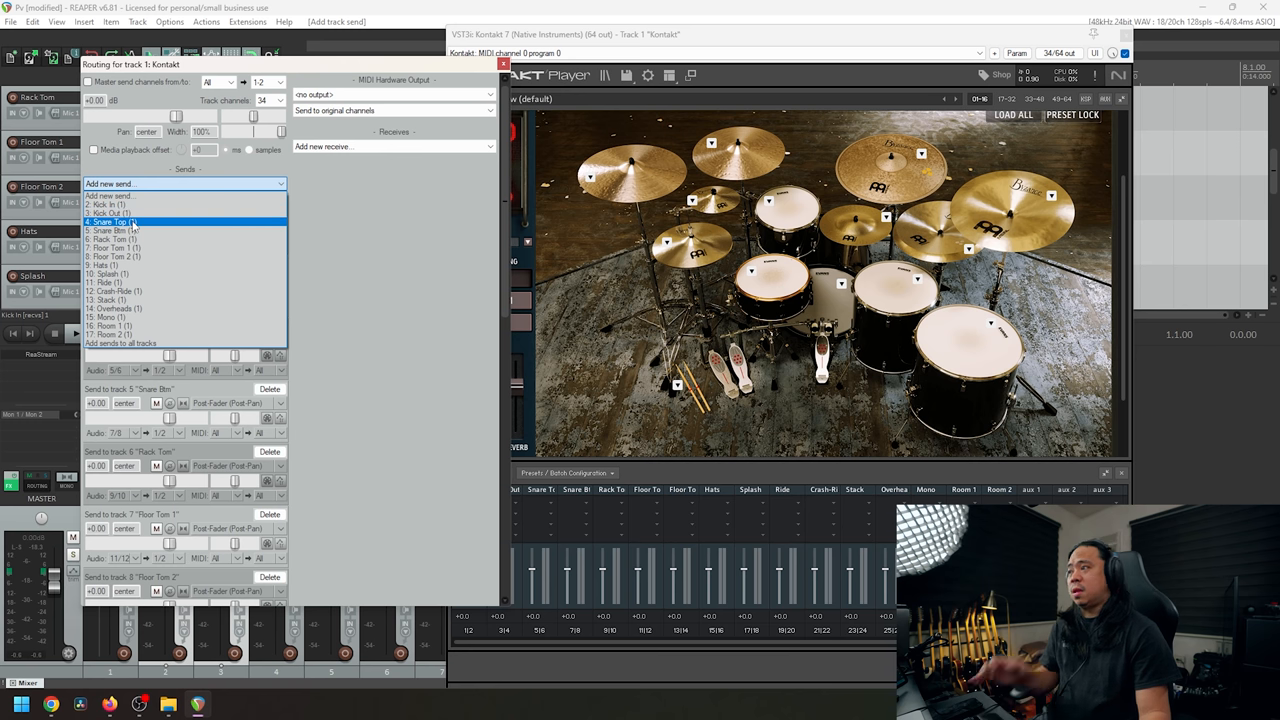
{"action": "left_click", "coordinate": [110, 204]}
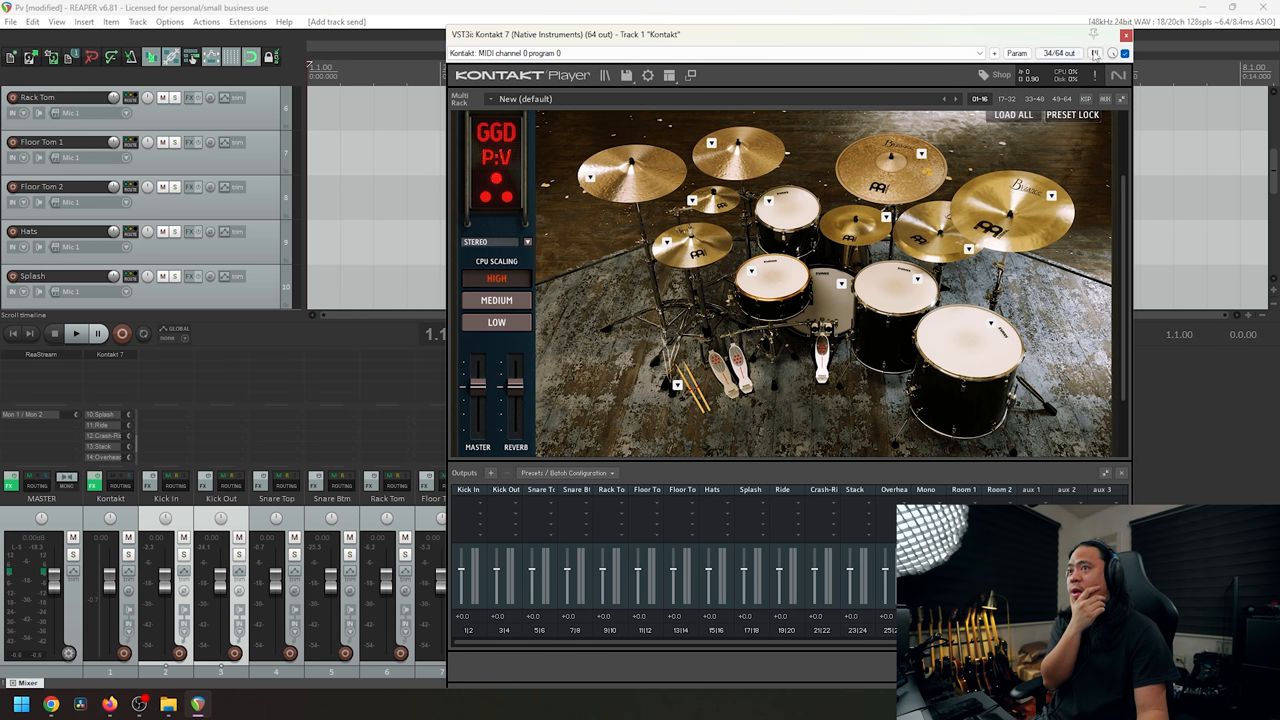
{"action": "left_click", "coordinate": [1126, 36]}
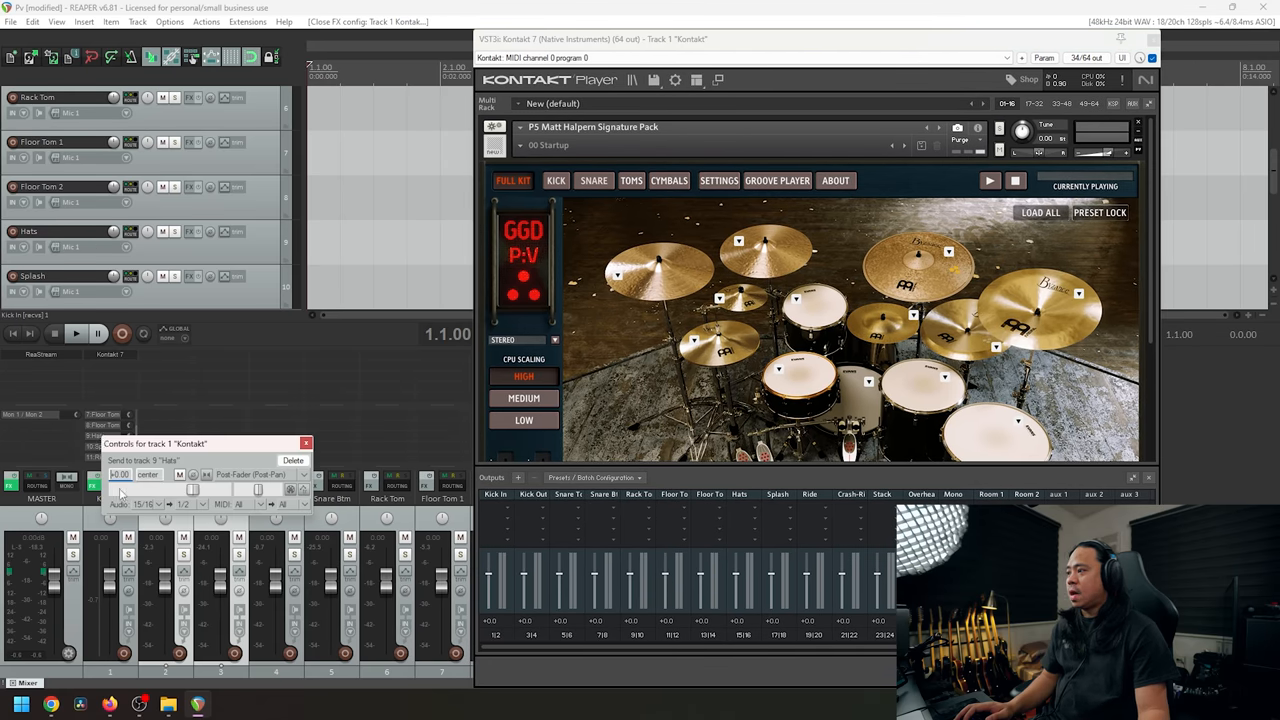
{"action": "mouse_move", "coordinate": [708, 608]}
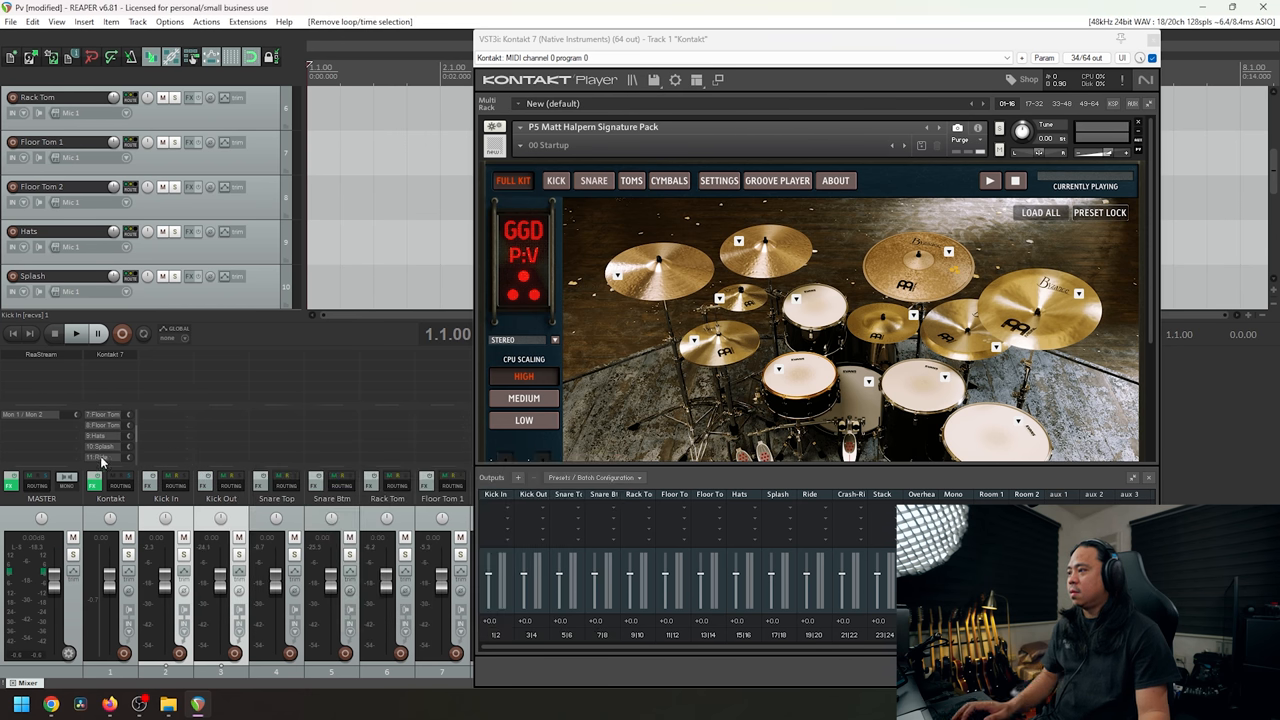
{"action": "left_click", "coordinate": [100, 460]}
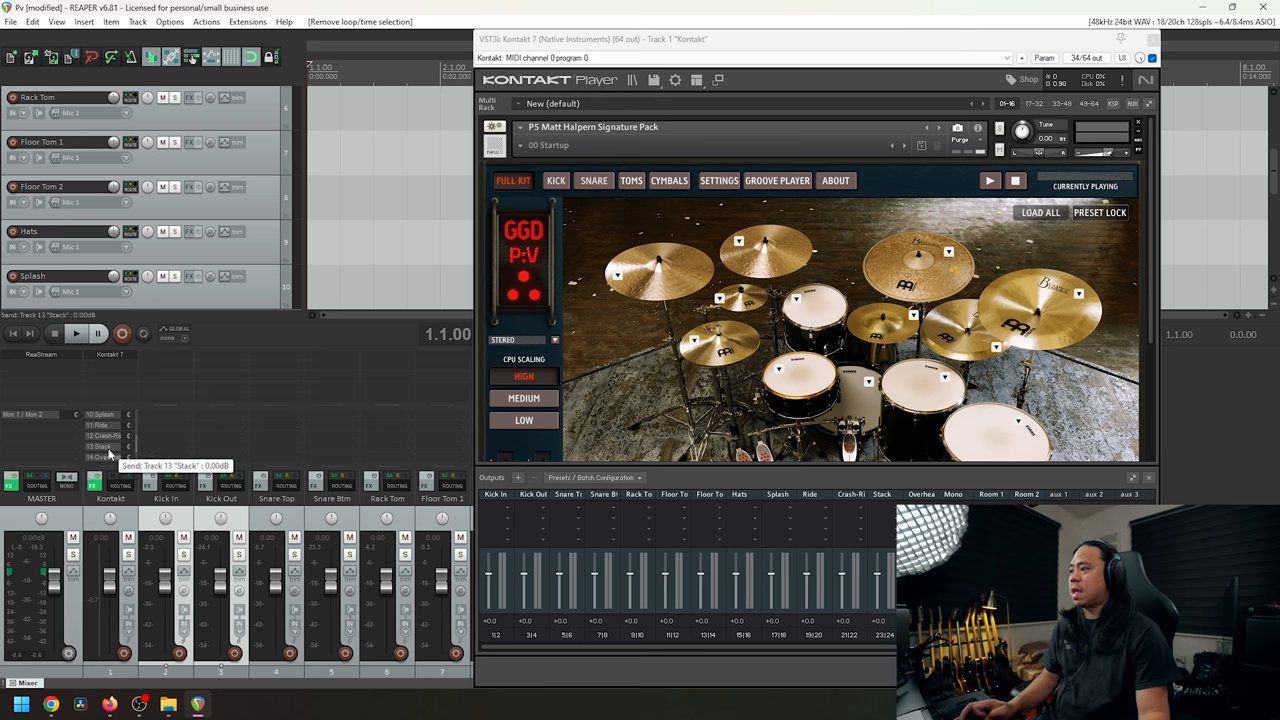
Choose a new stereo source channel pair for the Stack send.
{"action": "left_click", "coordinate": [108, 446]}
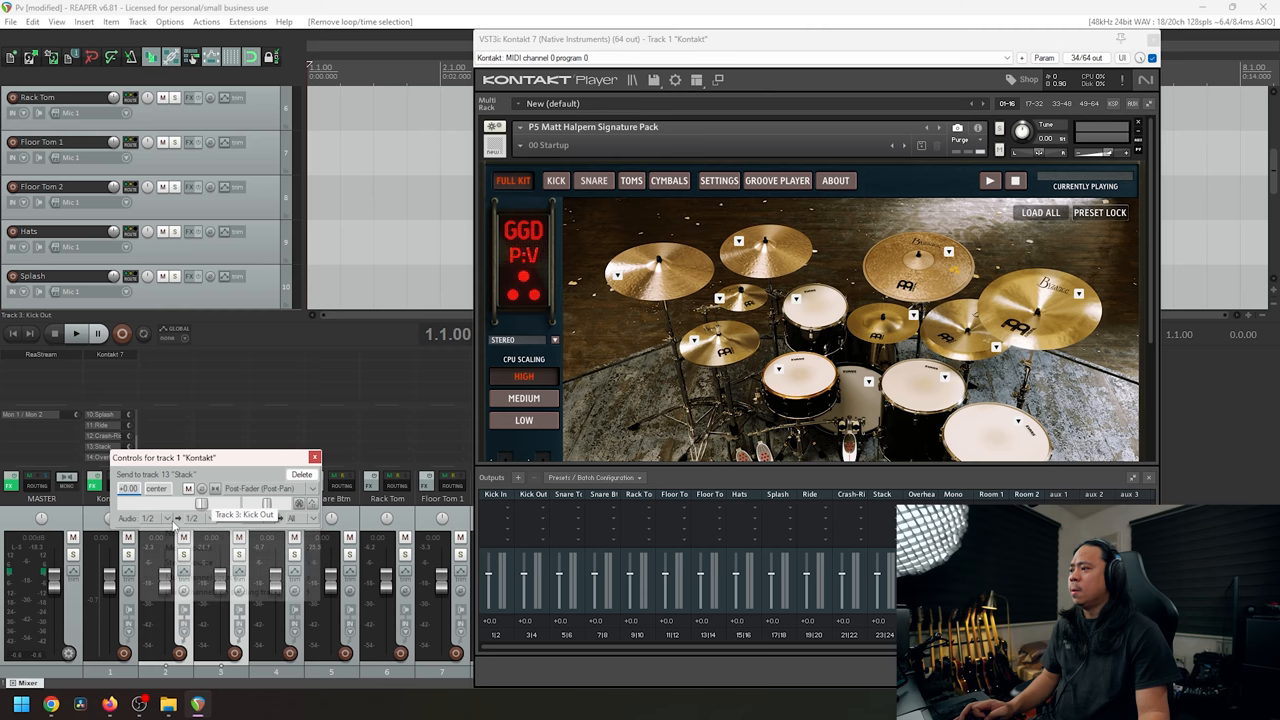
{"action": "left_click", "coordinate": [150, 518]}
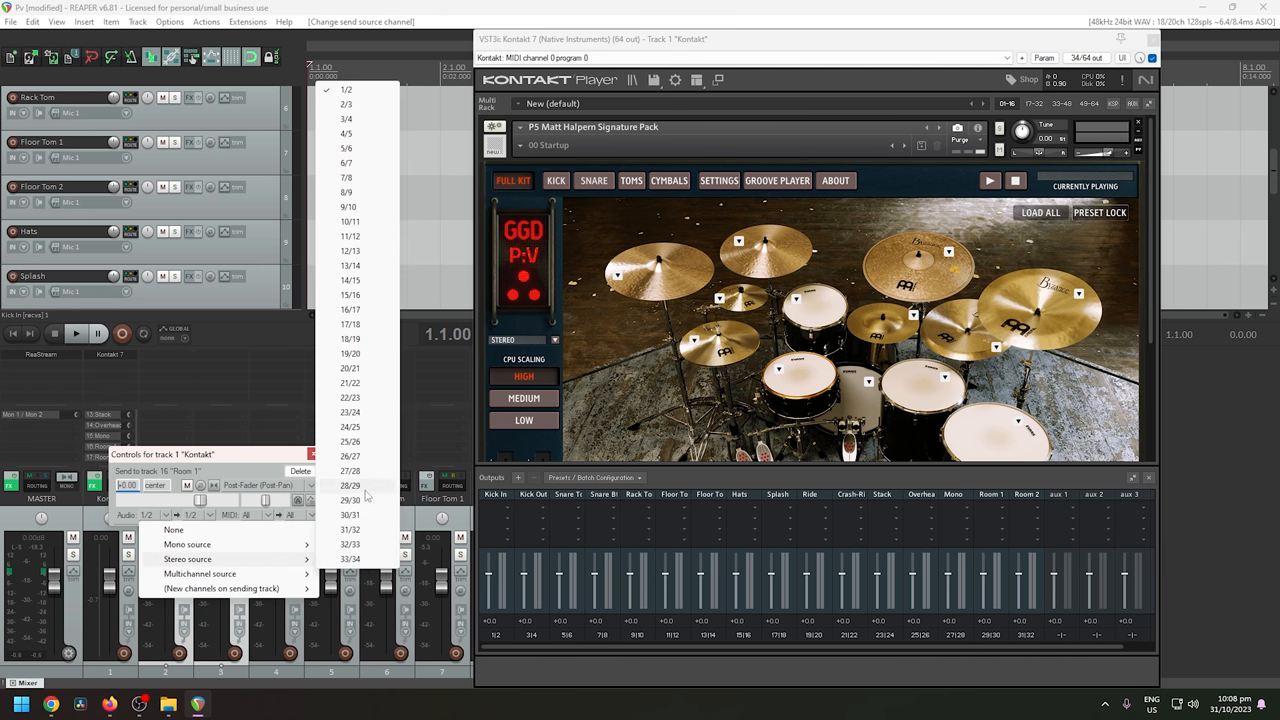
{"action": "left_click", "coordinate": [350, 500]}
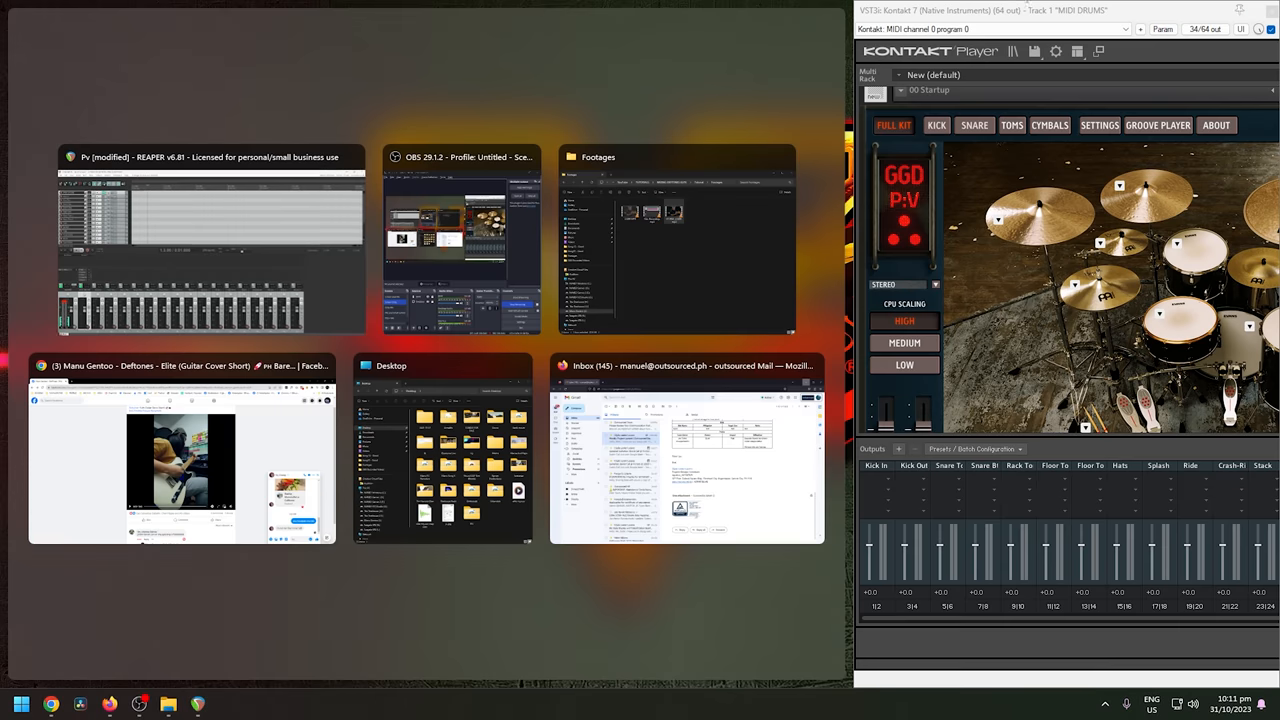
Play back the finished project so the routed drum mic tracks receive Kontakt's audio.
{"action": "left_click", "coordinate": [210, 156]}
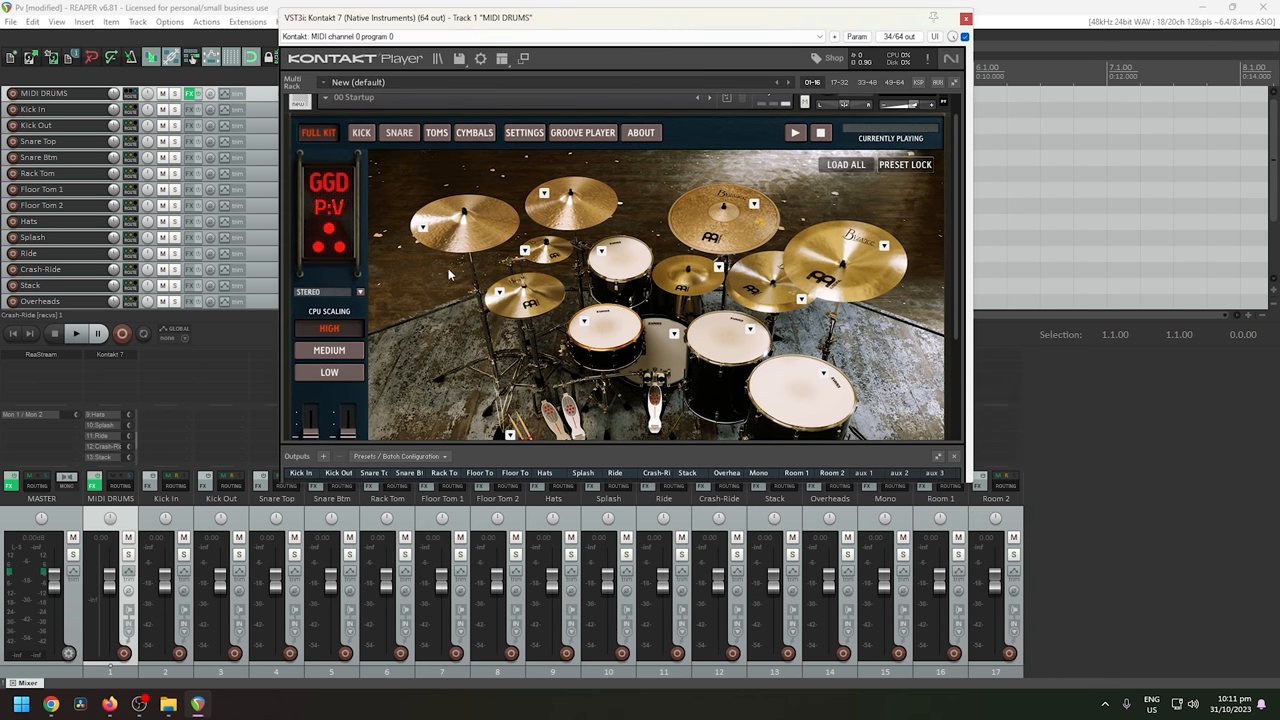
{"action": "left_click", "coordinate": [76, 332]}
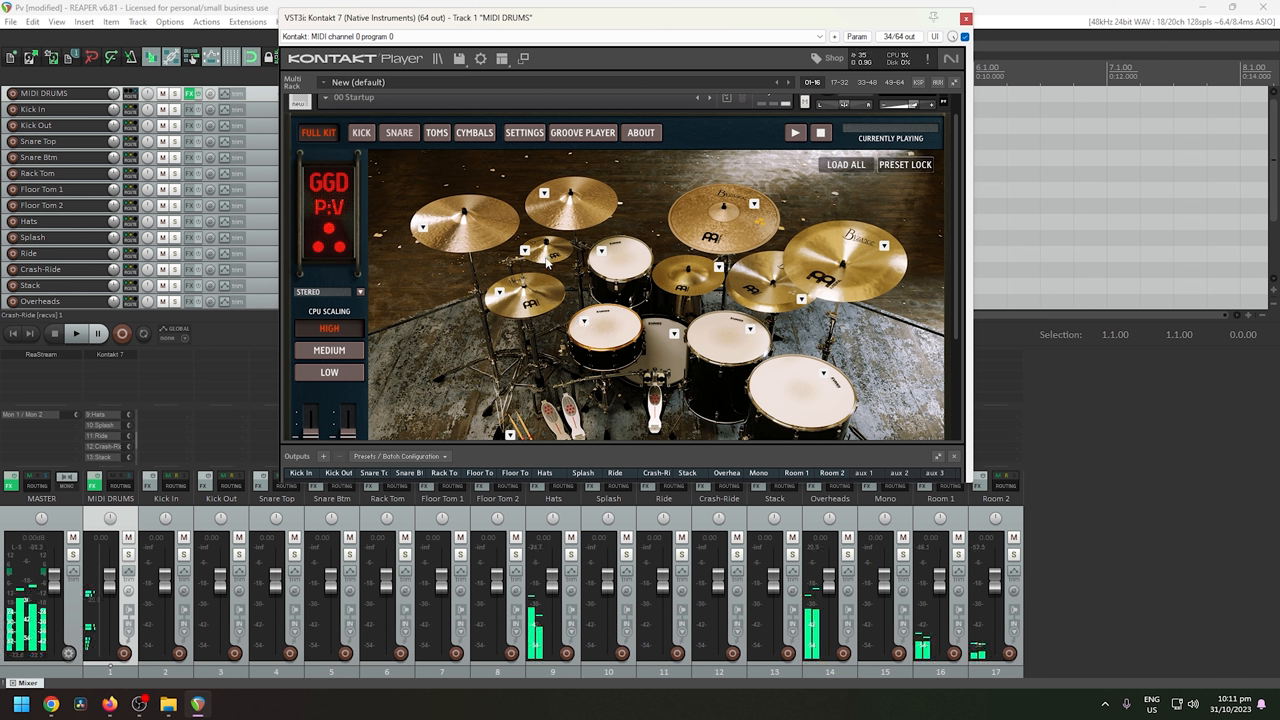
{"action": "mouse_move", "coordinate": [488, 244]}
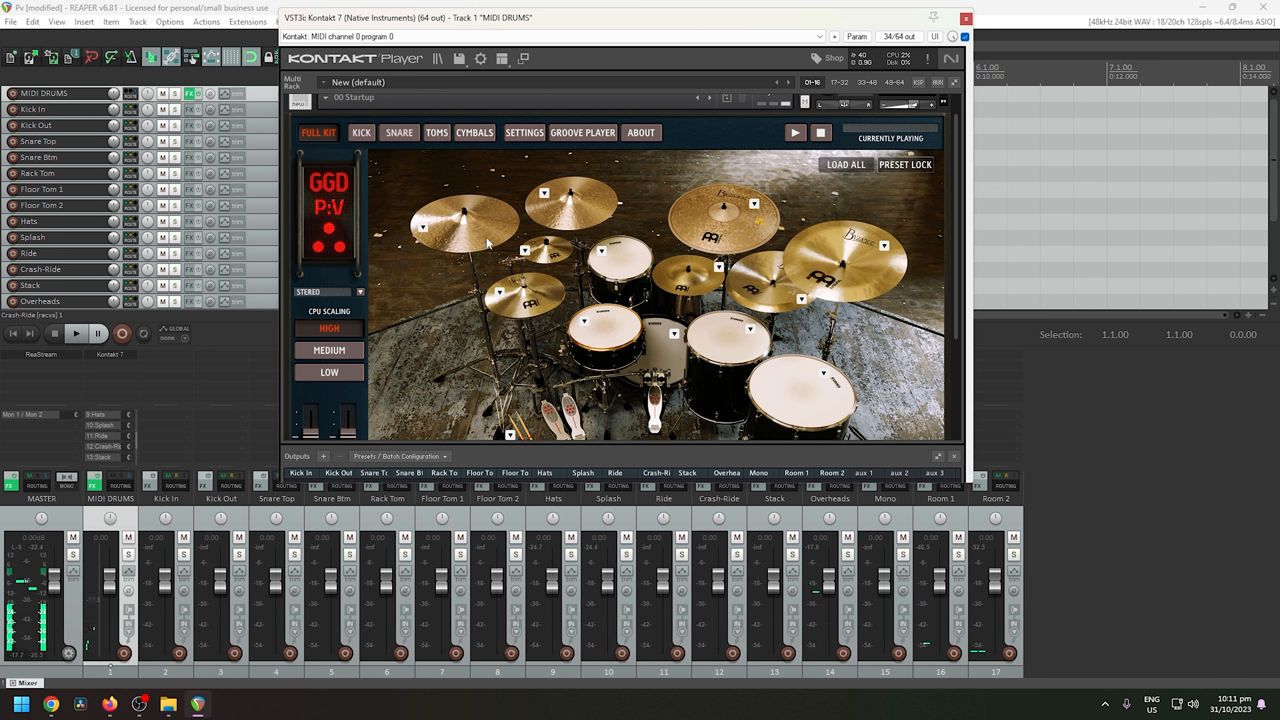